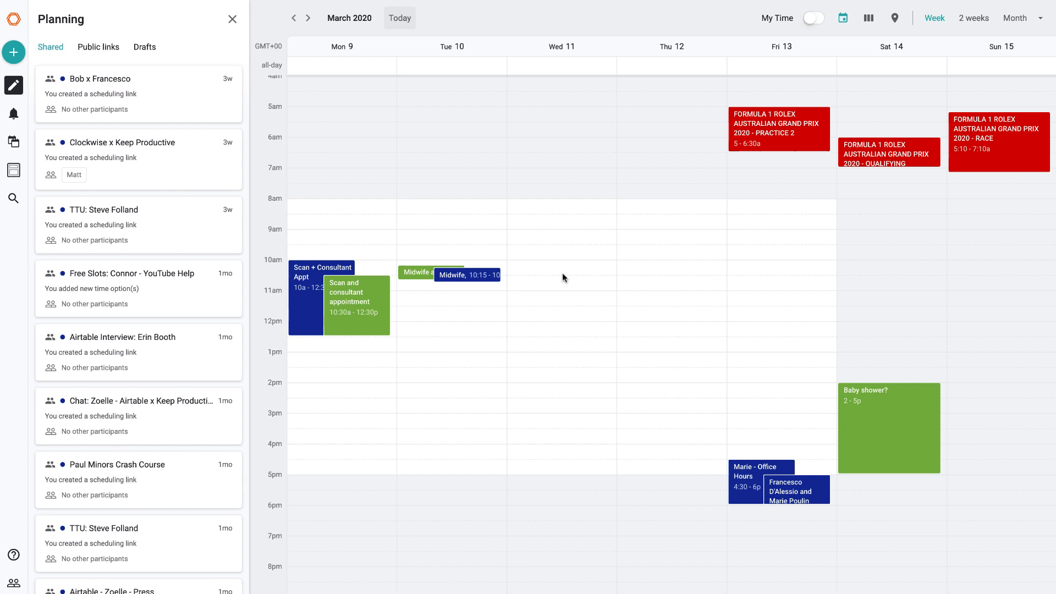
pyautogui.moveTo(454, 228)
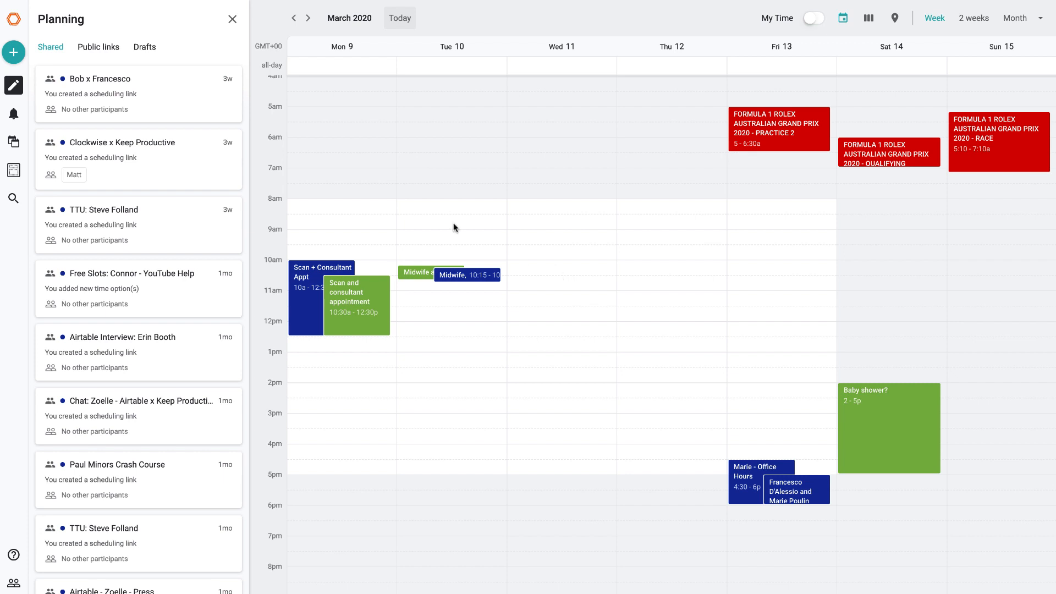
pyautogui.moveTo(165, 110)
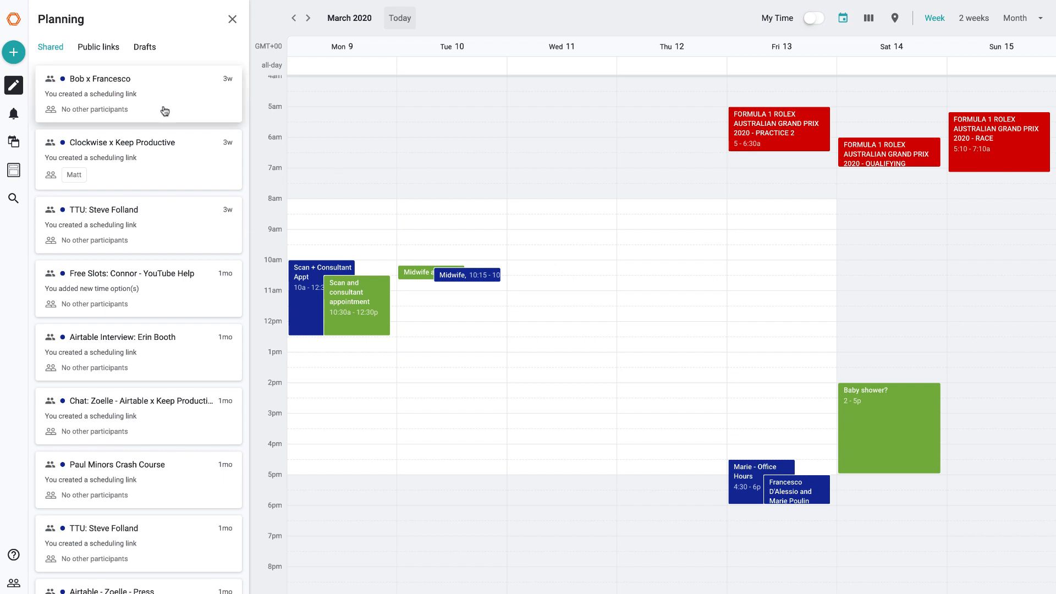
# - Start a new one-time scheduling link named 'Bob', then rename it 'Bowling' to see past-event suggestions
pyautogui.click(14, 52)
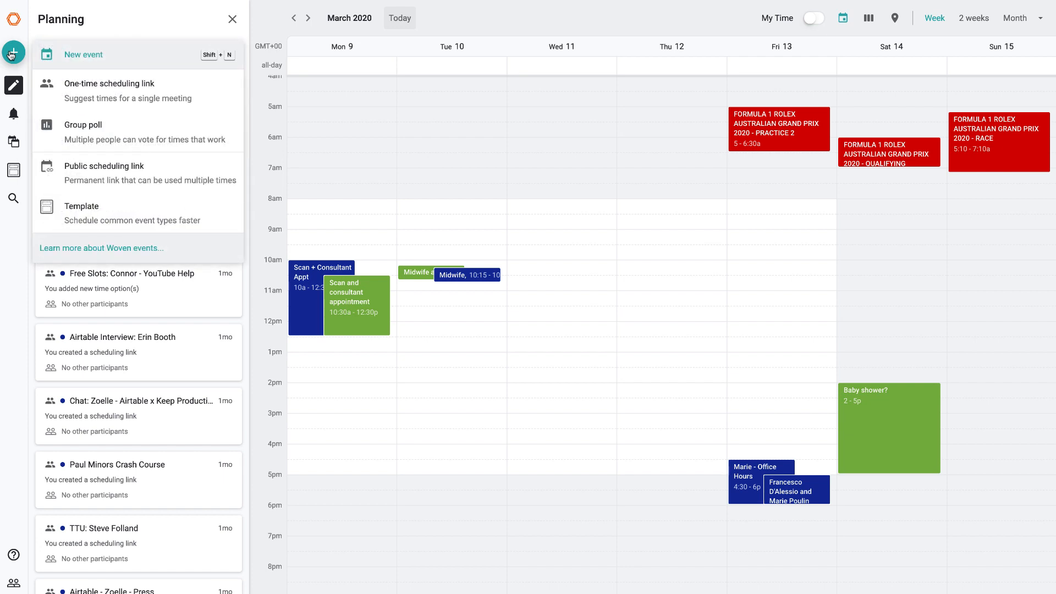
pyautogui.moveTo(109, 84)
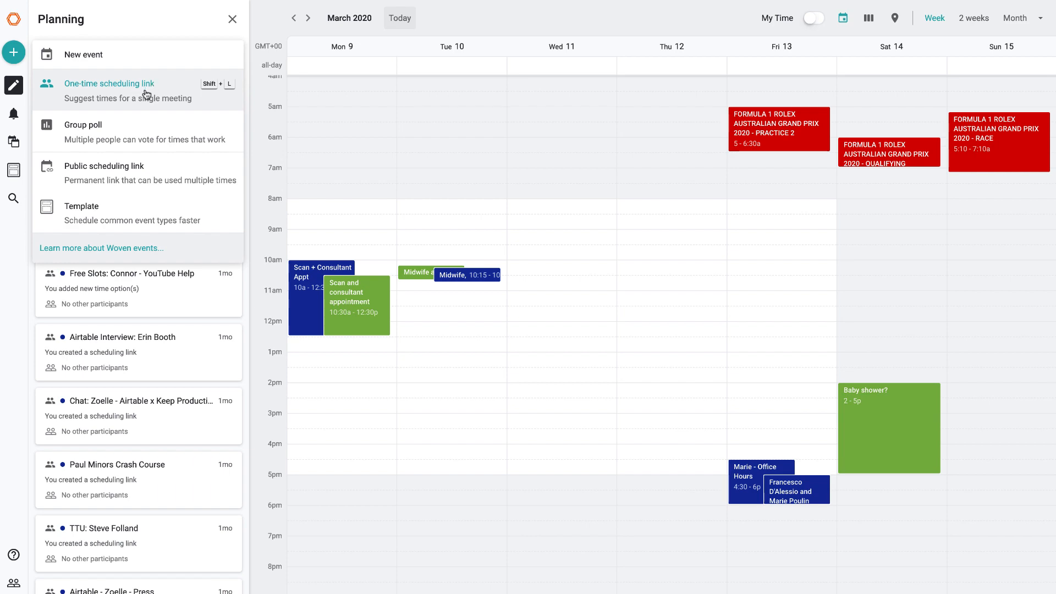
pyautogui.click(109, 83)
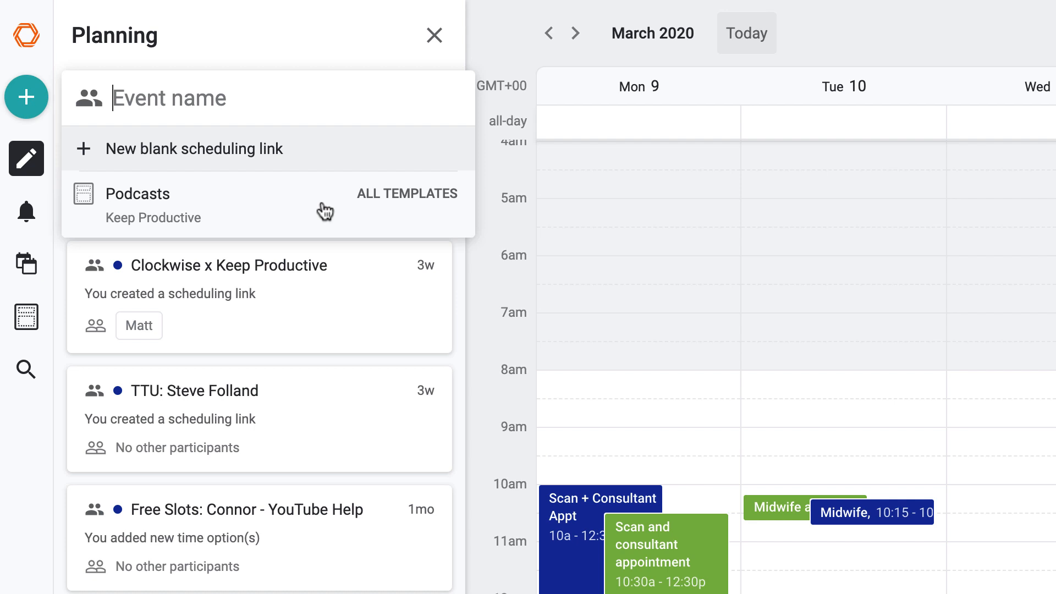
pyautogui.write('Bob x Francesco')
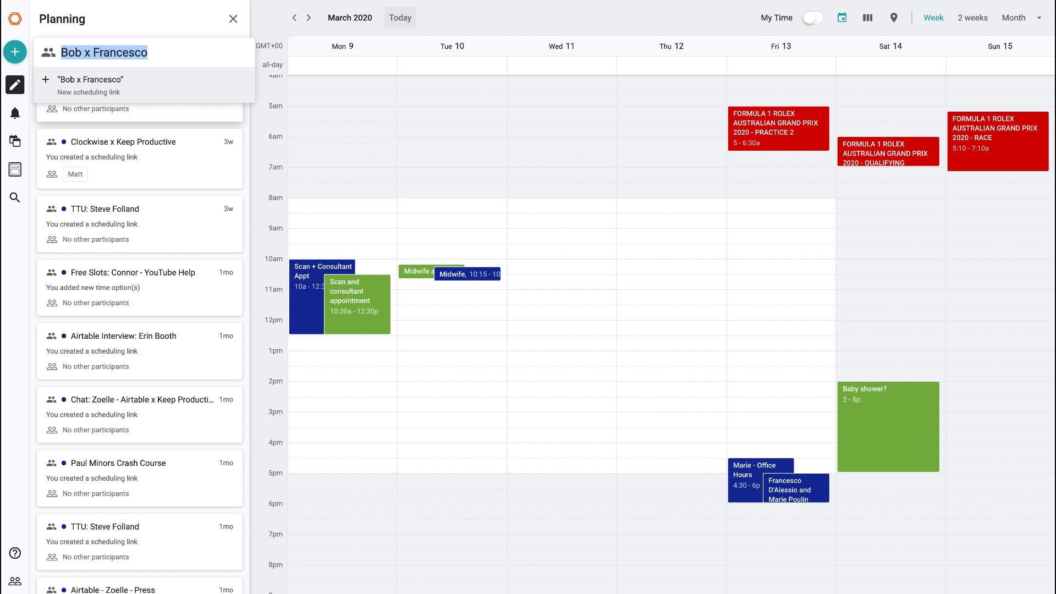
pyautogui.write('Bowling')
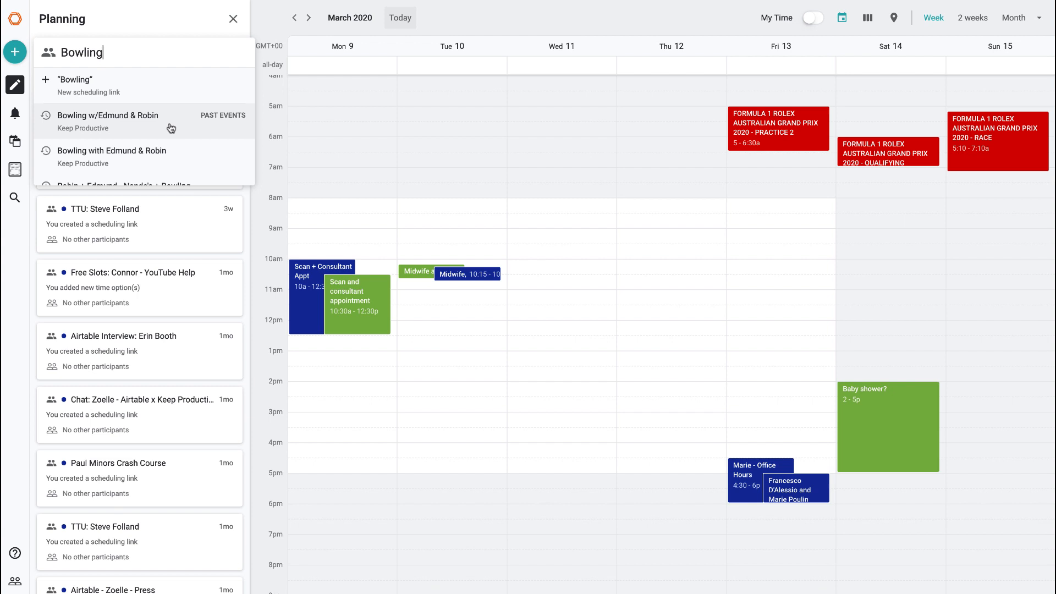
# - Reuse the past 'Bowling w/Edmund & Robin' event for the link, then close it to get the save-as-draft prompt
pyautogui.click(233, 19)
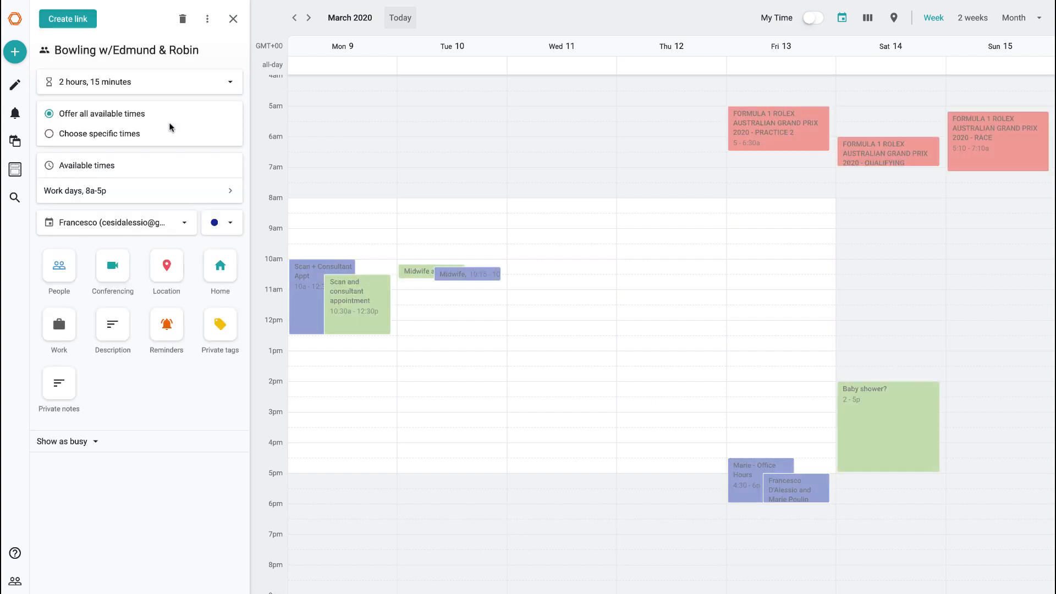
pyautogui.click(294, 18)
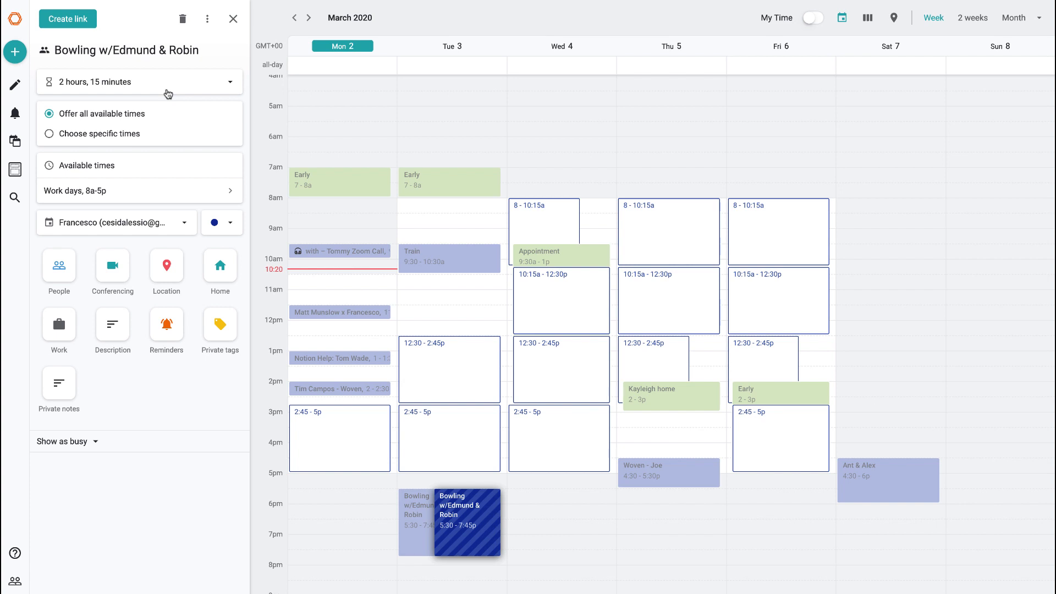
pyautogui.moveTo(137, 187)
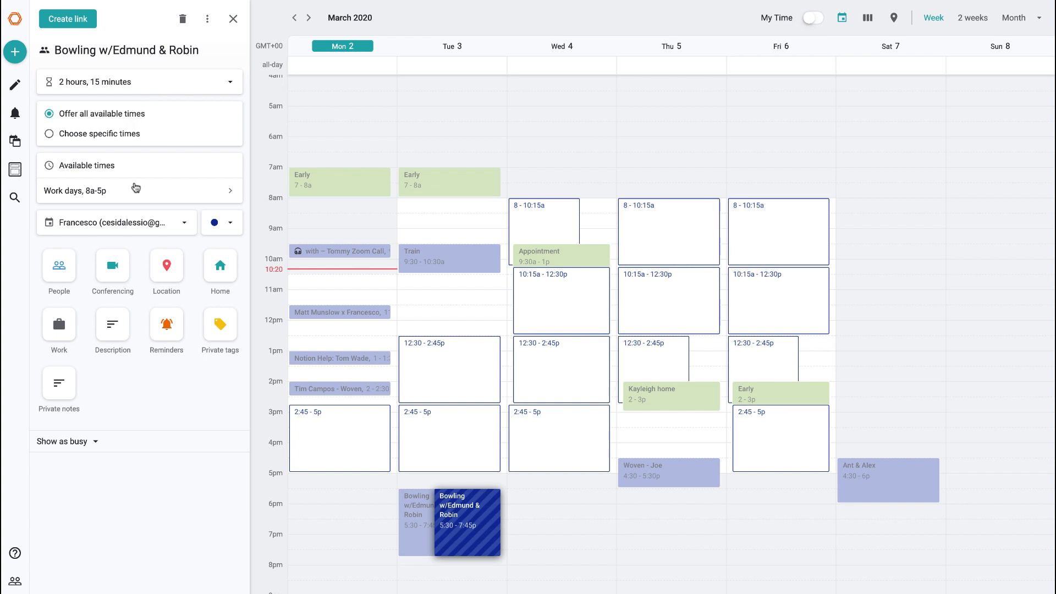
pyautogui.moveTo(145, 146)
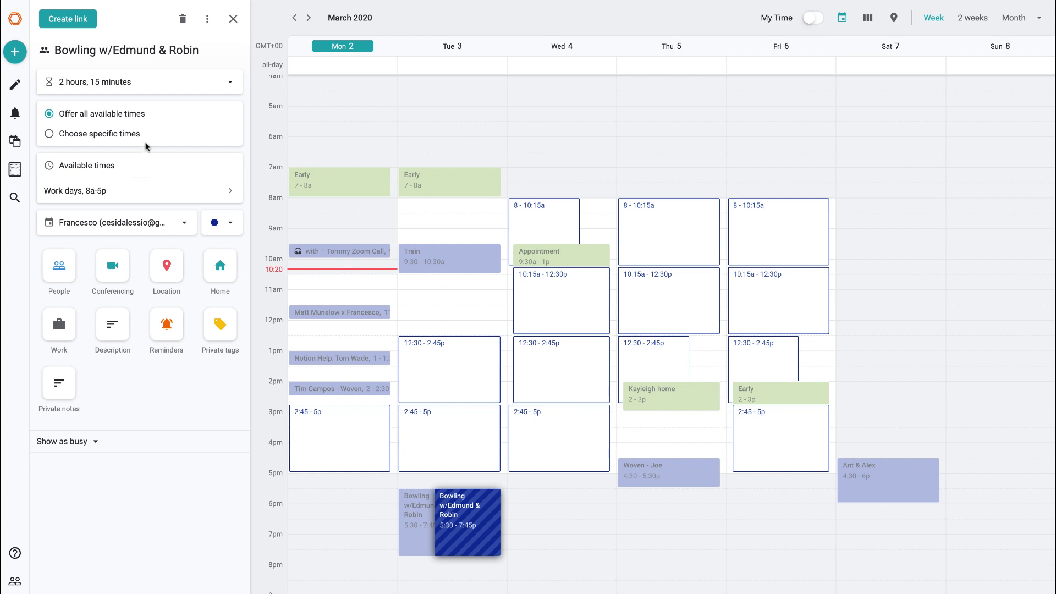
pyautogui.moveTo(327, 79)
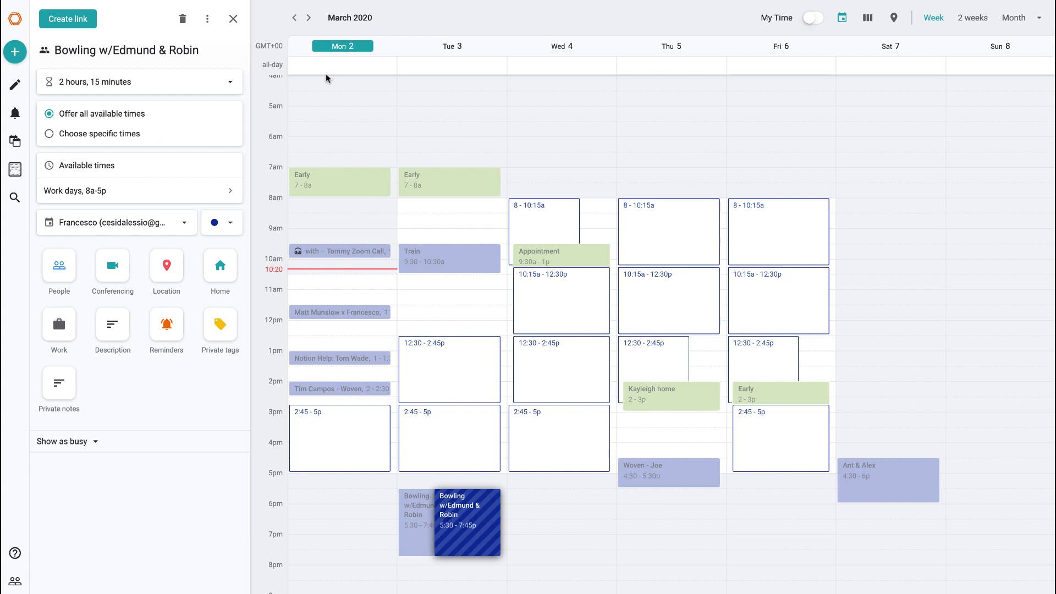
pyautogui.click(234, 19)
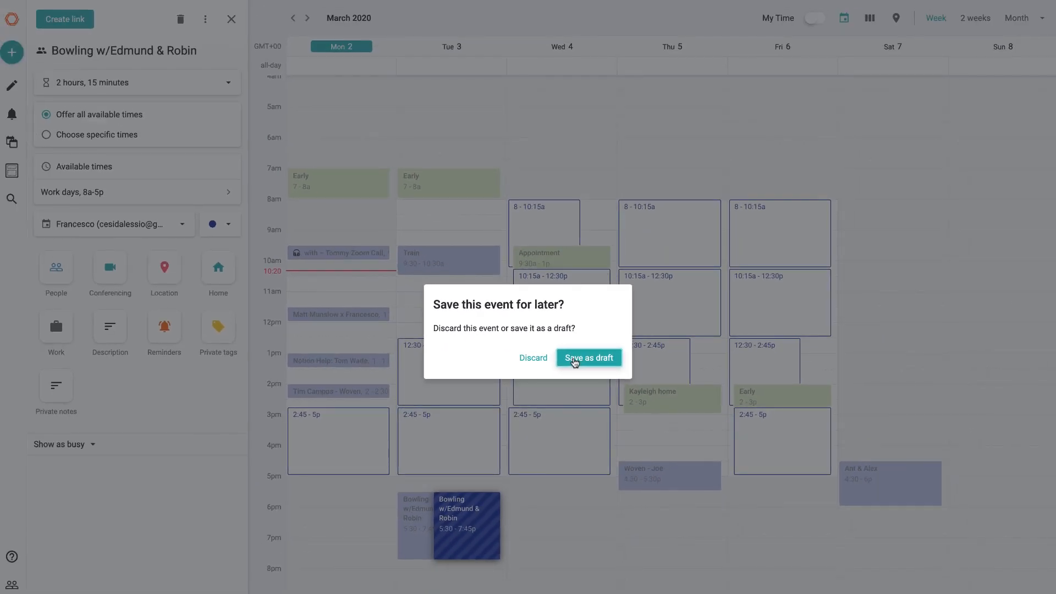
# - Save the 'Bowling w/Edmund & Robin' link as a draft and confirm it tops the Drafts list
pyautogui.click(588, 358)
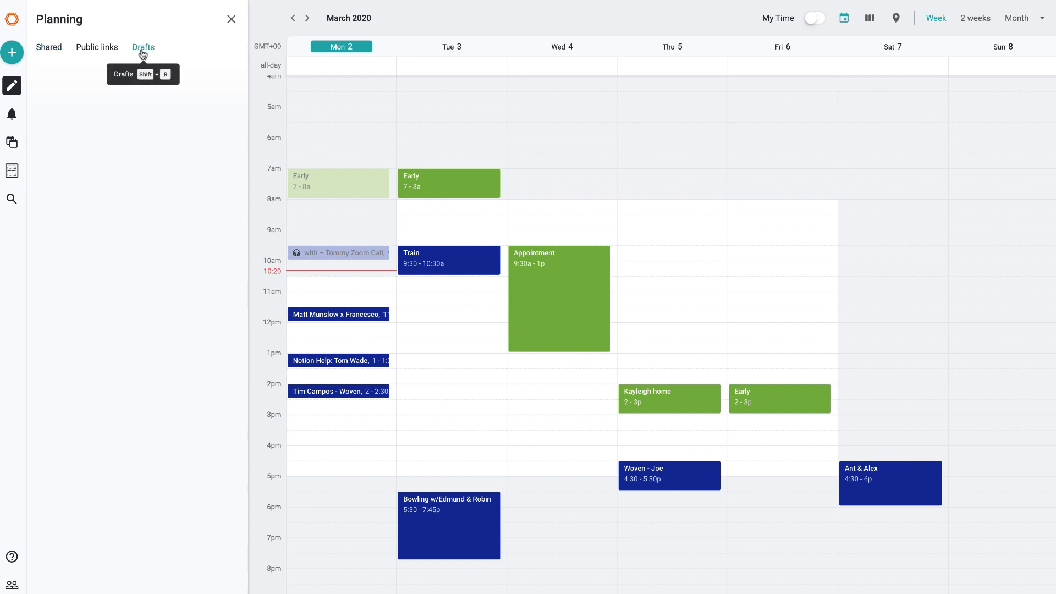
pyautogui.click(143, 48)
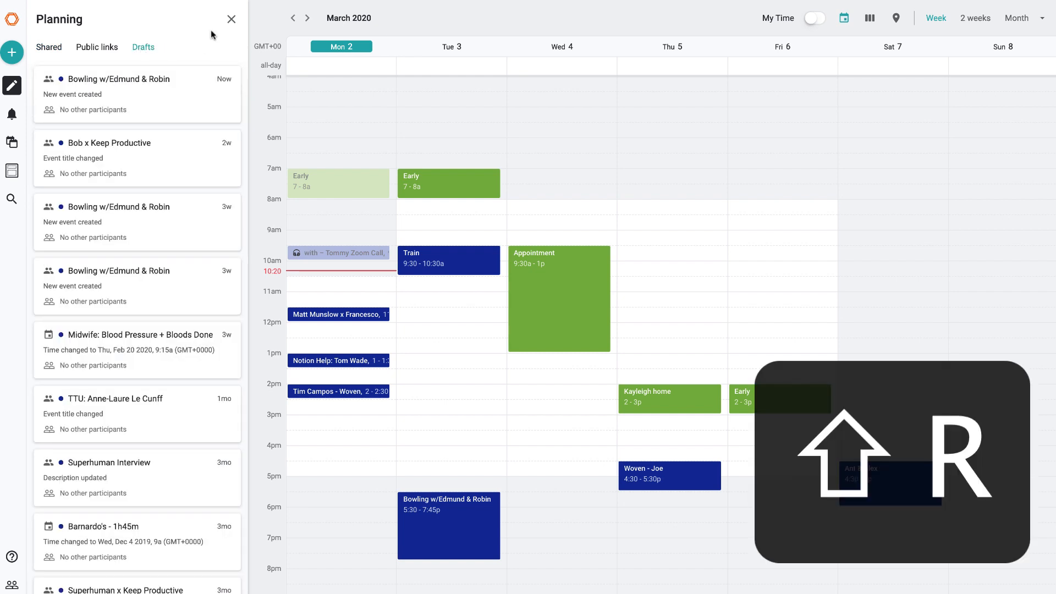
pyautogui.moveTo(143, 47)
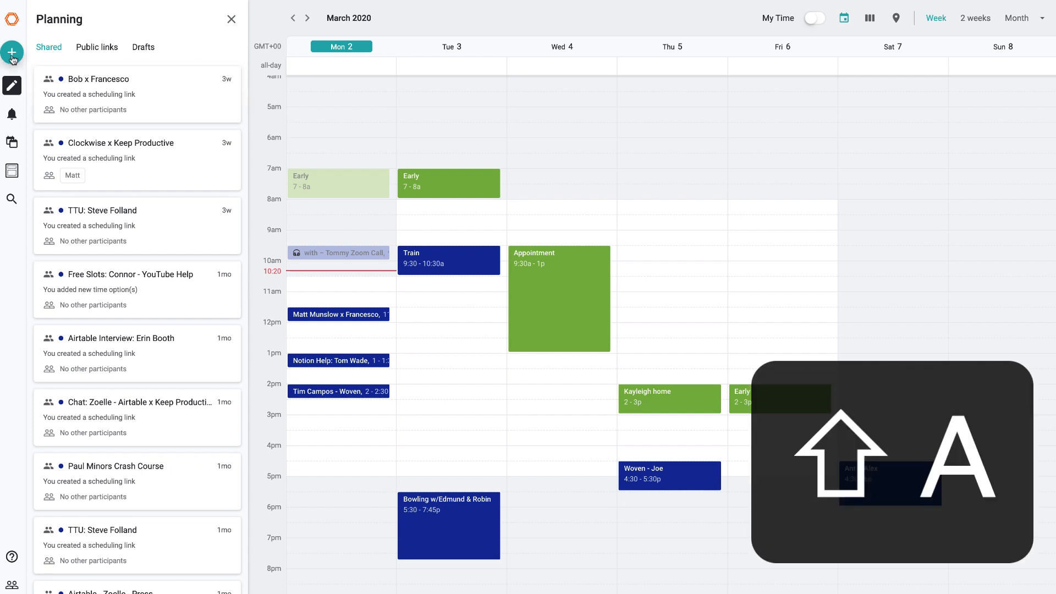
# - Create a new one-time scheduling link 'Bob x Francesco' with a 45-minute meeting length
pyautogui.click(11, 53)
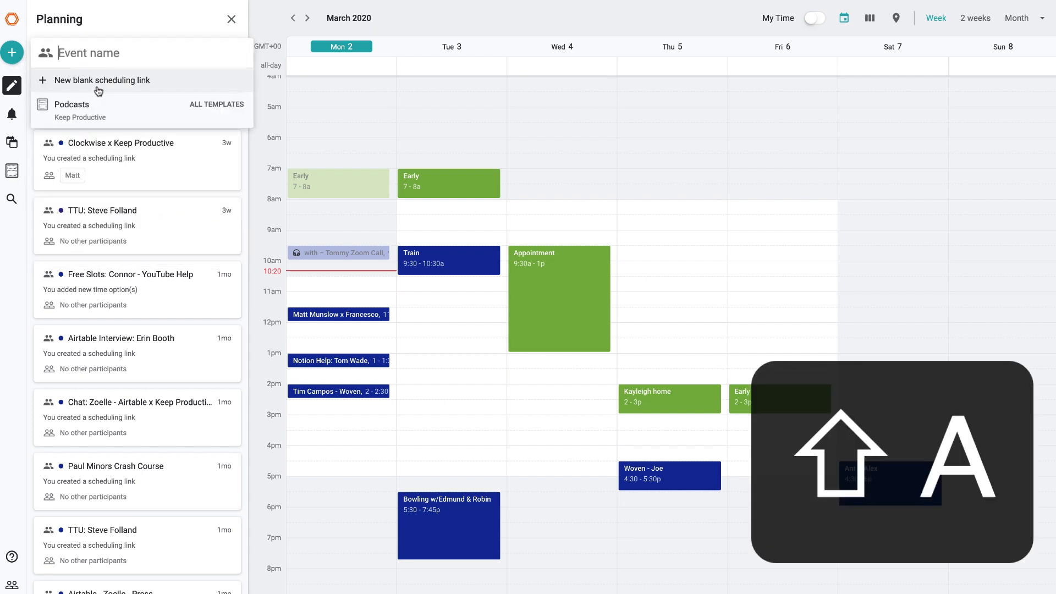
pyautogui.write('Bob x Franc')
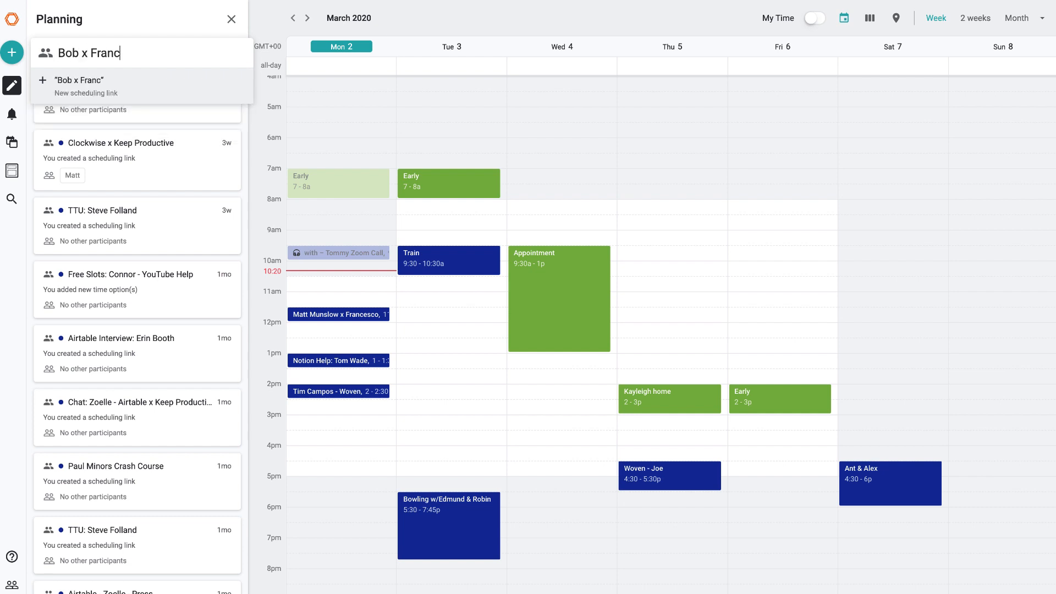
pyautogui.click(79, 86)
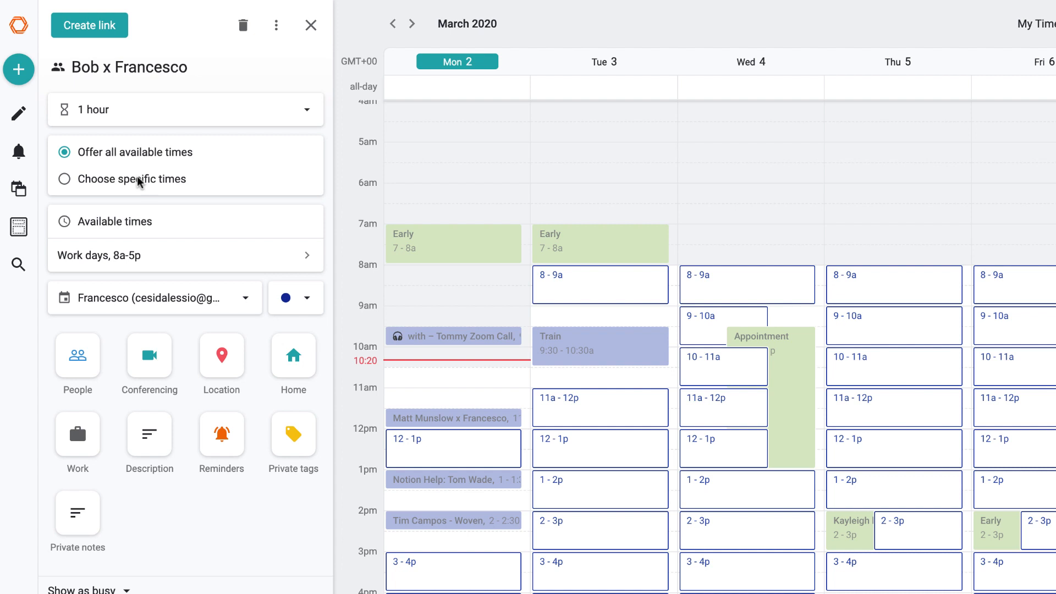
pyautogui.moveTo(171, 111)
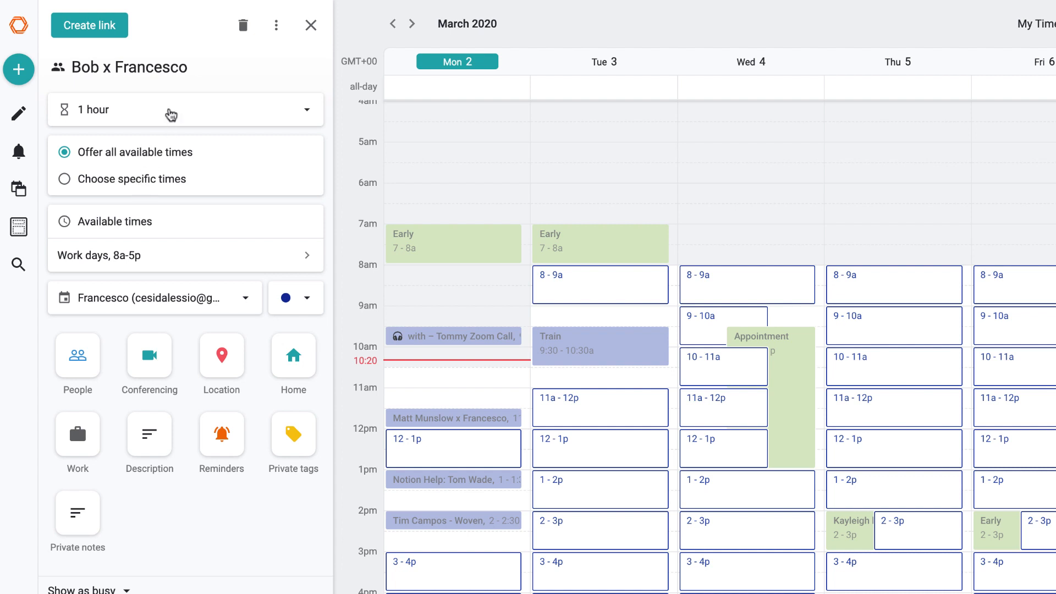
pyautogui.click(185, 109)
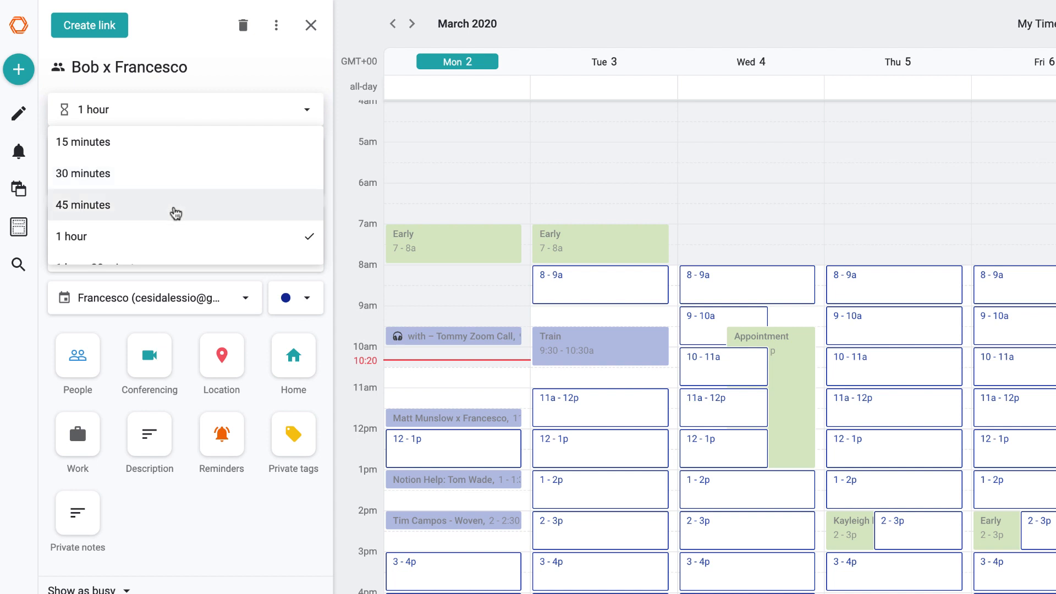
pyautogui.click(82, 205)
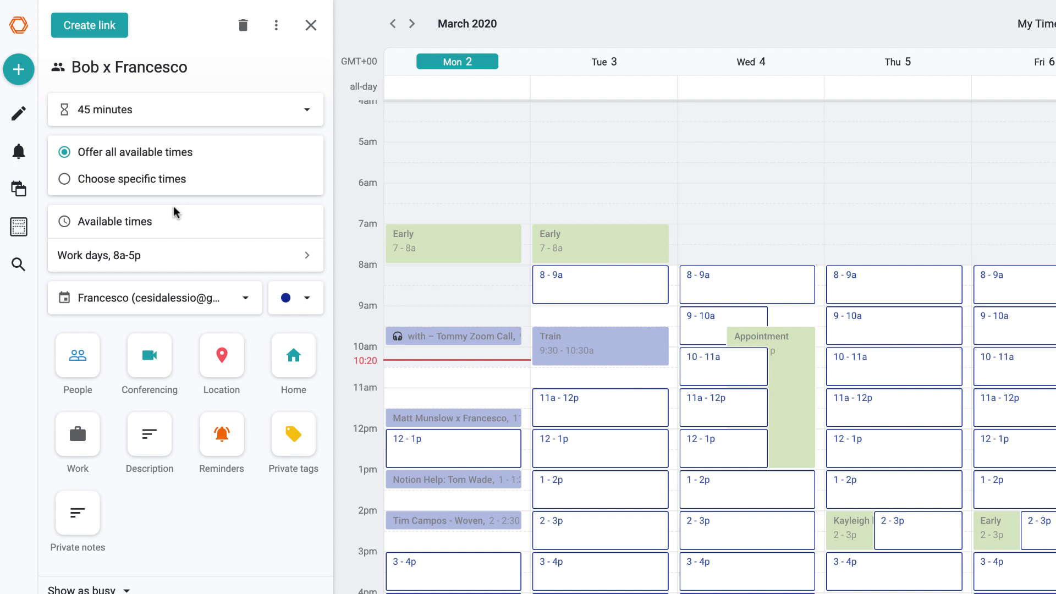
pyautogui.moveTo(130, 167)
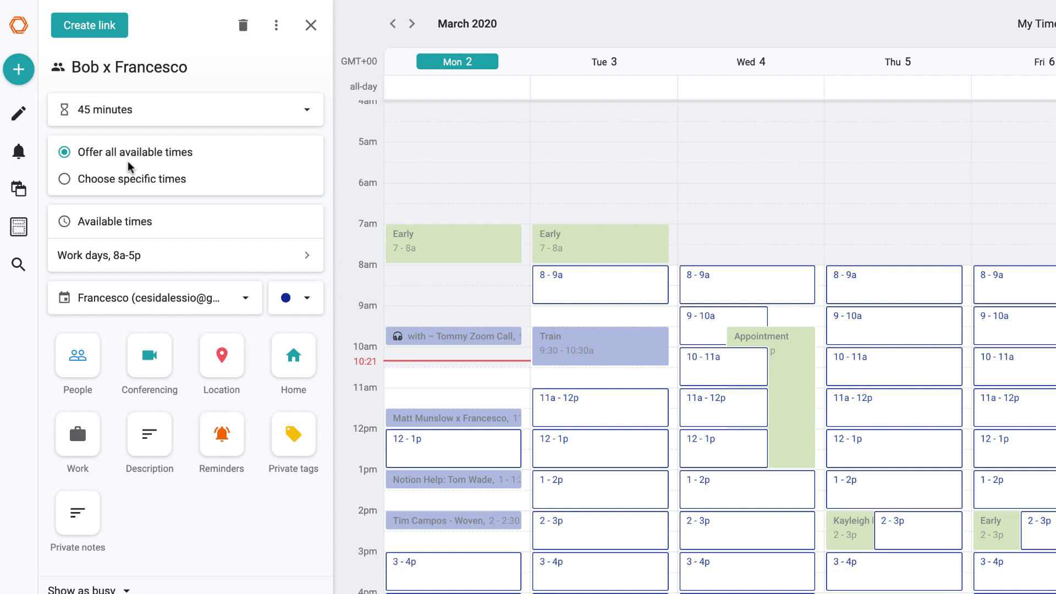
pyautogui.click(64, 178)
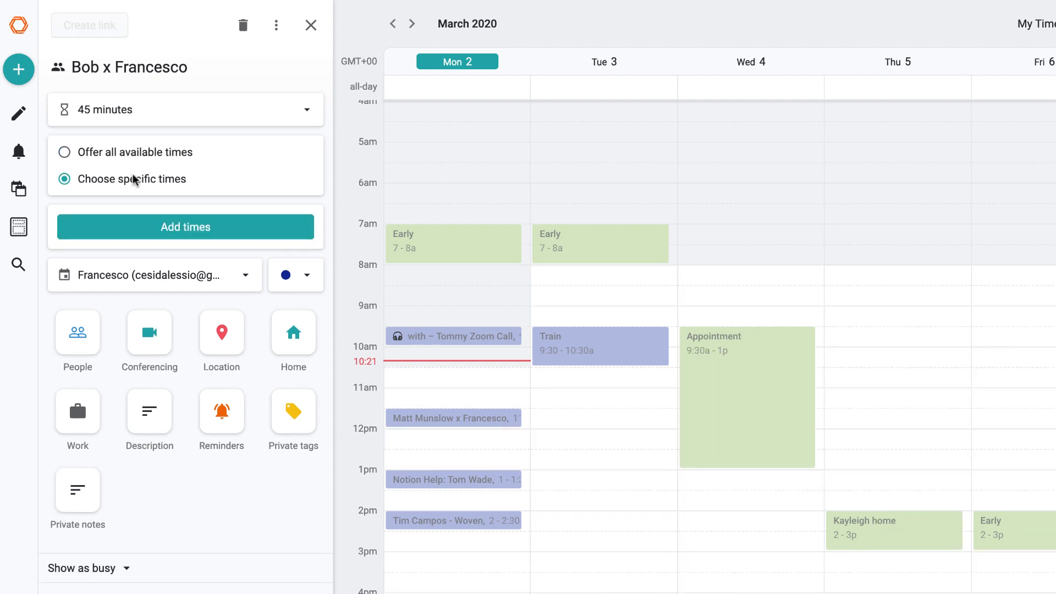
pyautogui.moveTo(137, 179)
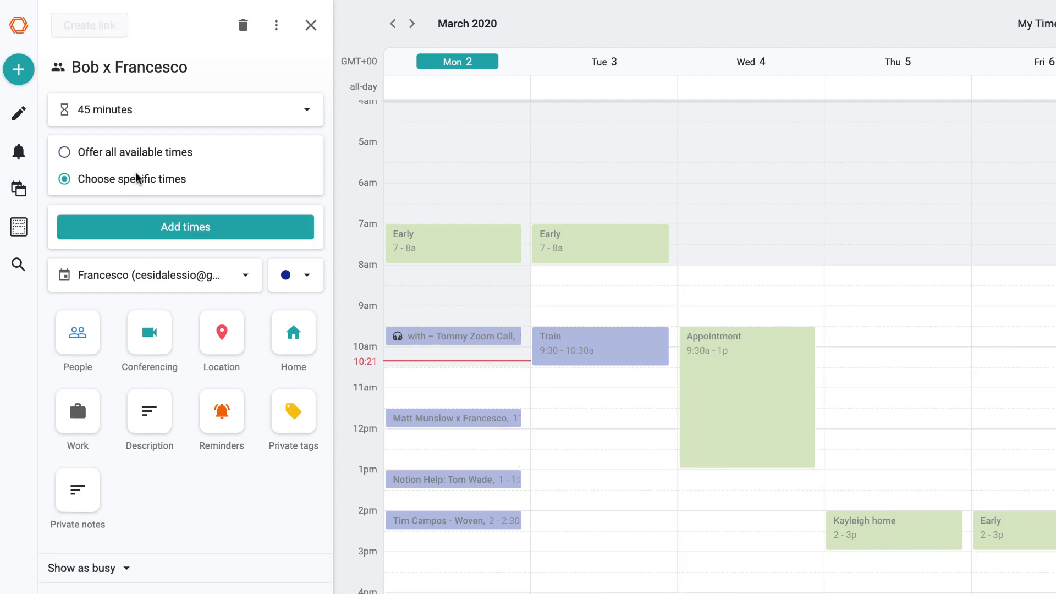
pyautogui.click(64, 152)
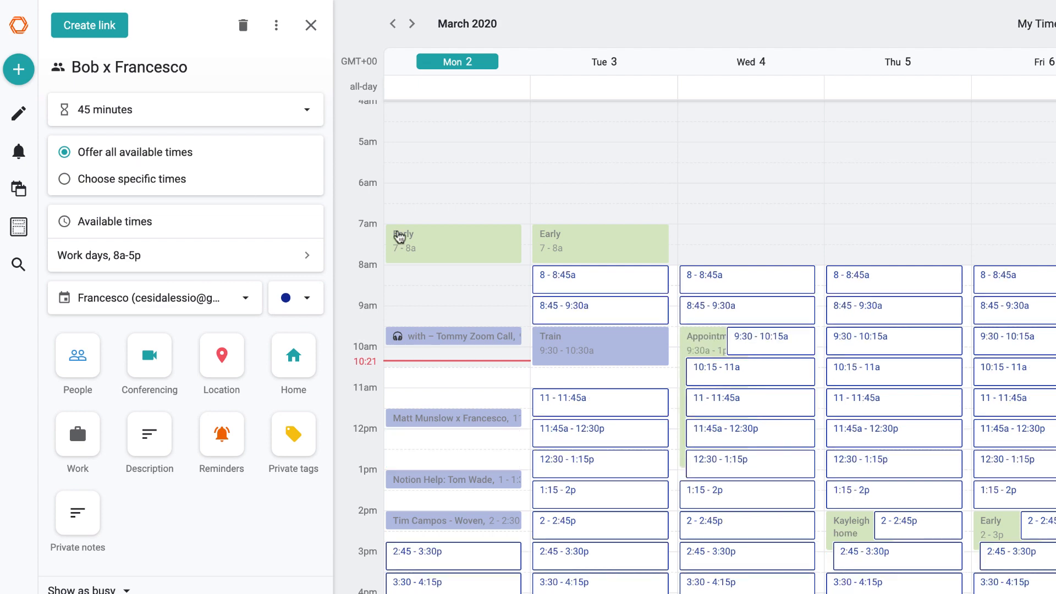
pyautogui.moveTo(713, 354)
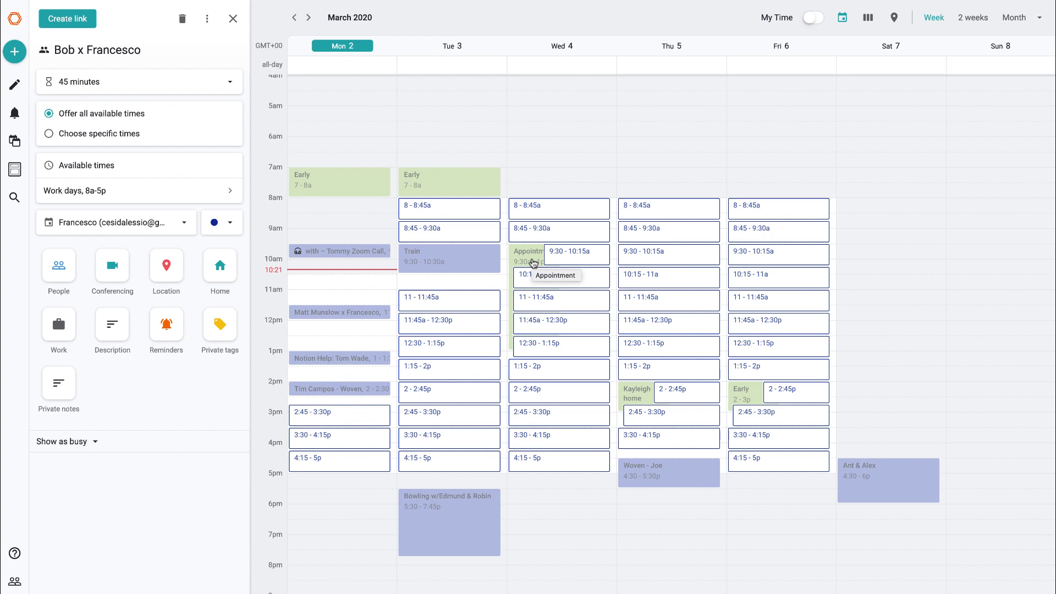
pyautogui.moveTo(466, 253)
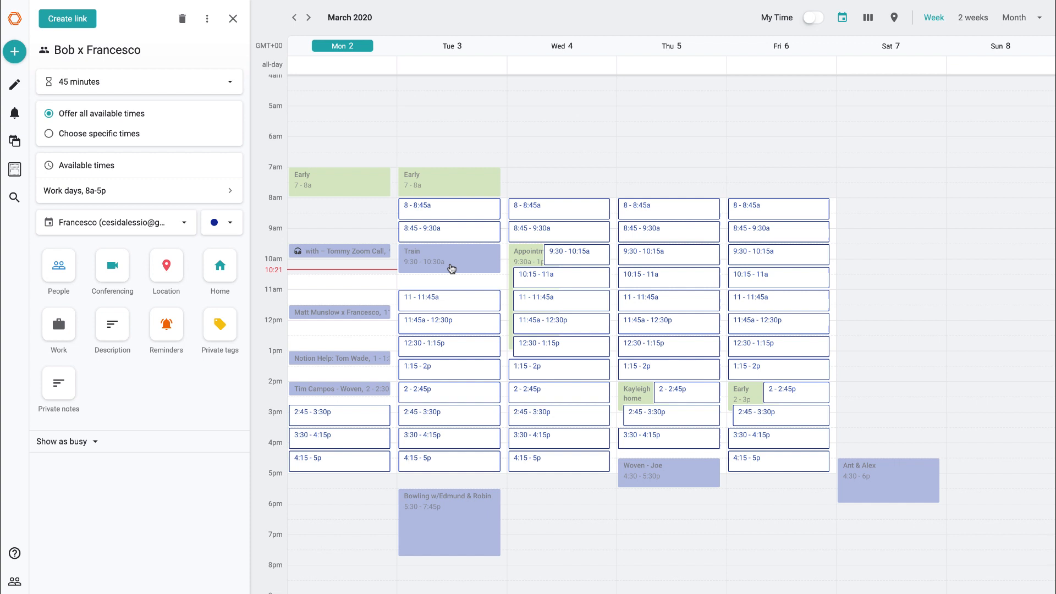
pyautogui.moveTo(425, 244)
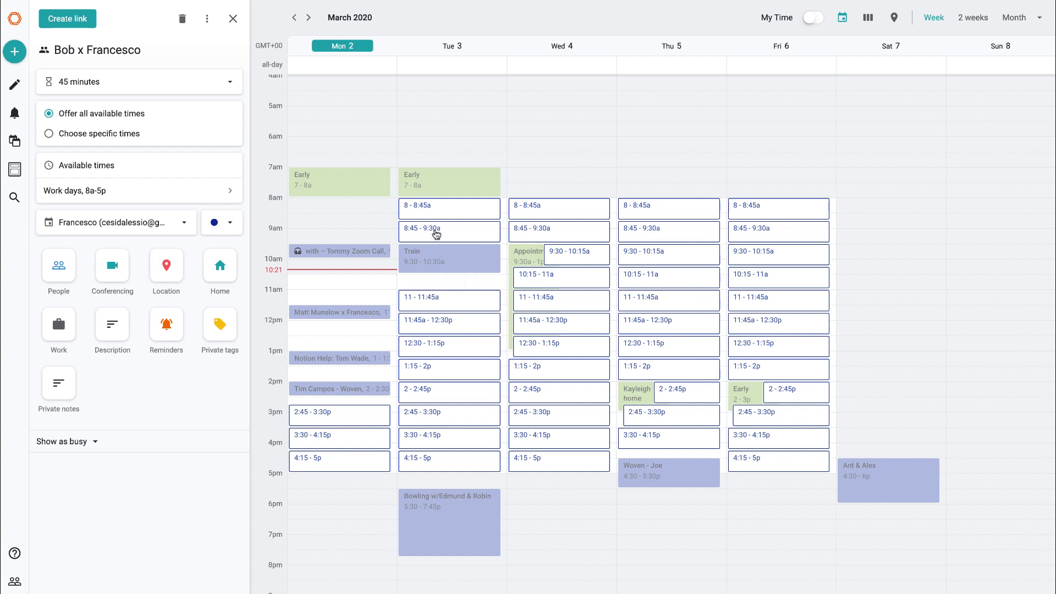
pyautogui.moveTo(448, 235)
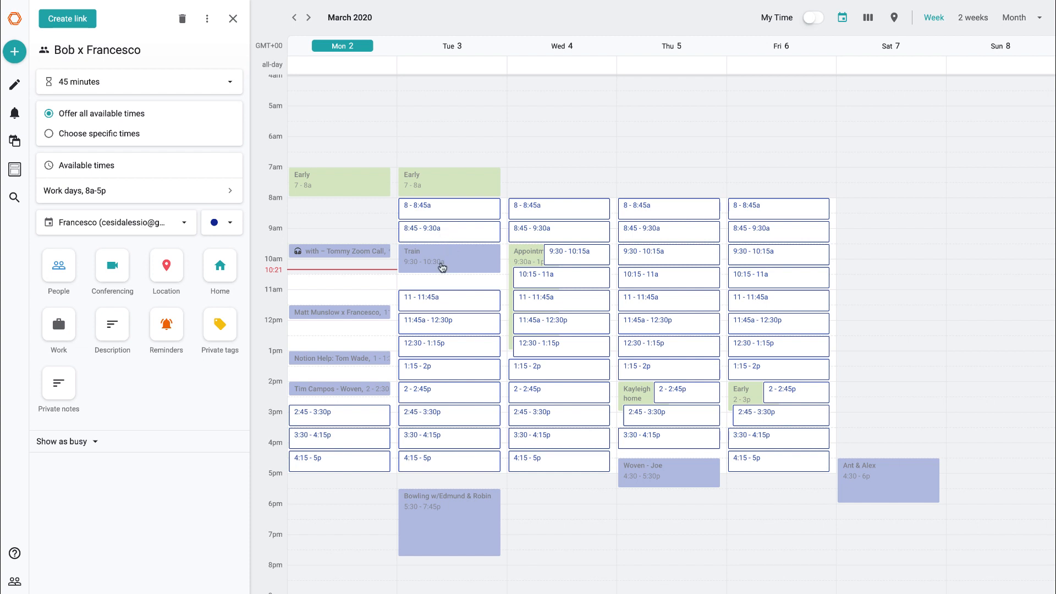
pyautogui.moveTo(131, 215)
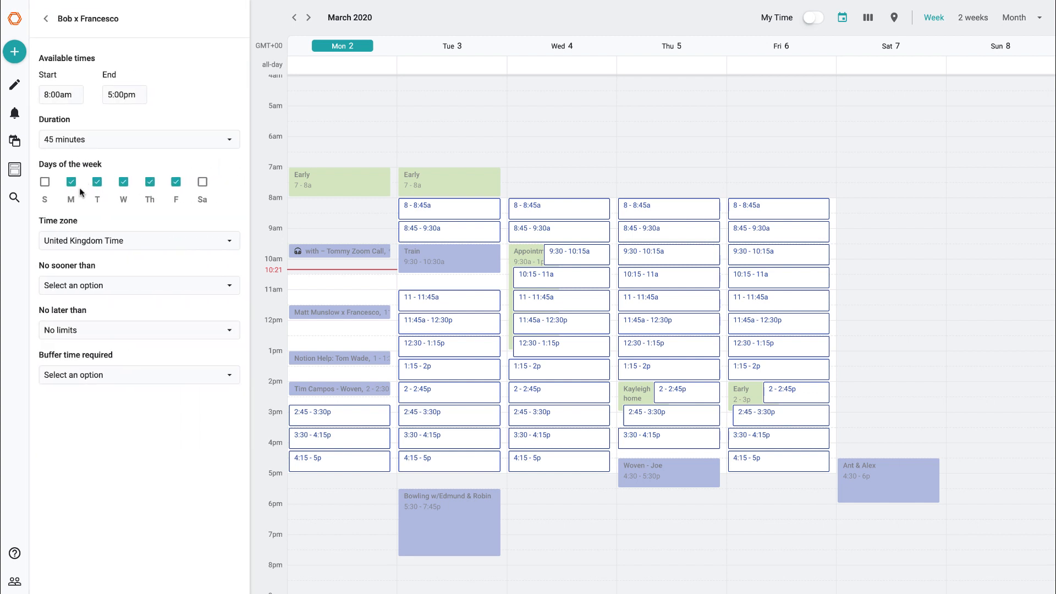
pyautogui.moveTo(146, 224)
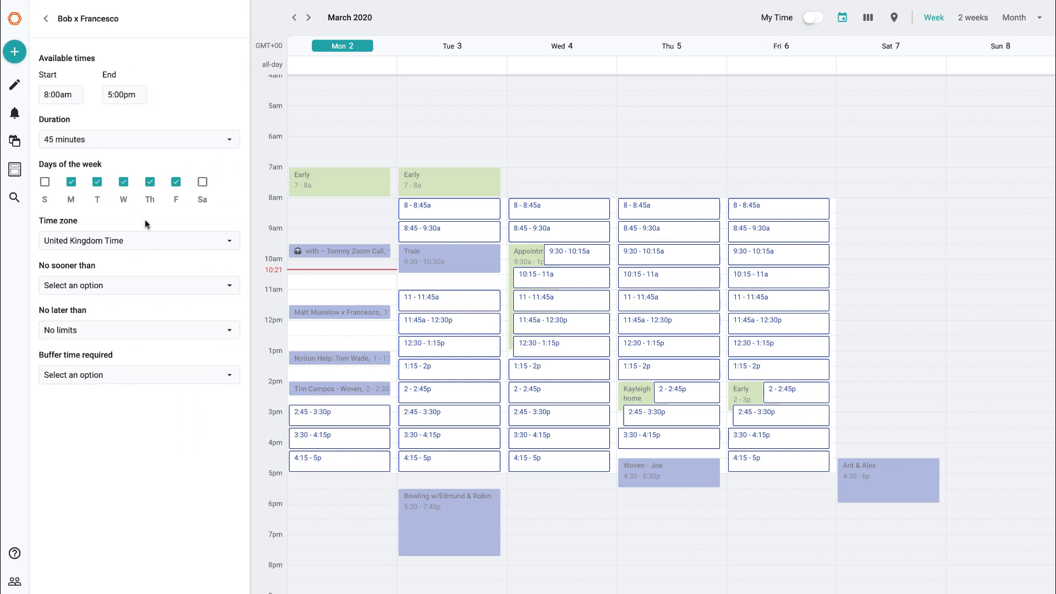
# - Set a 30-minute buffer and availability from 9:00am to 6:30pm
pyautogui.click(135, 374)
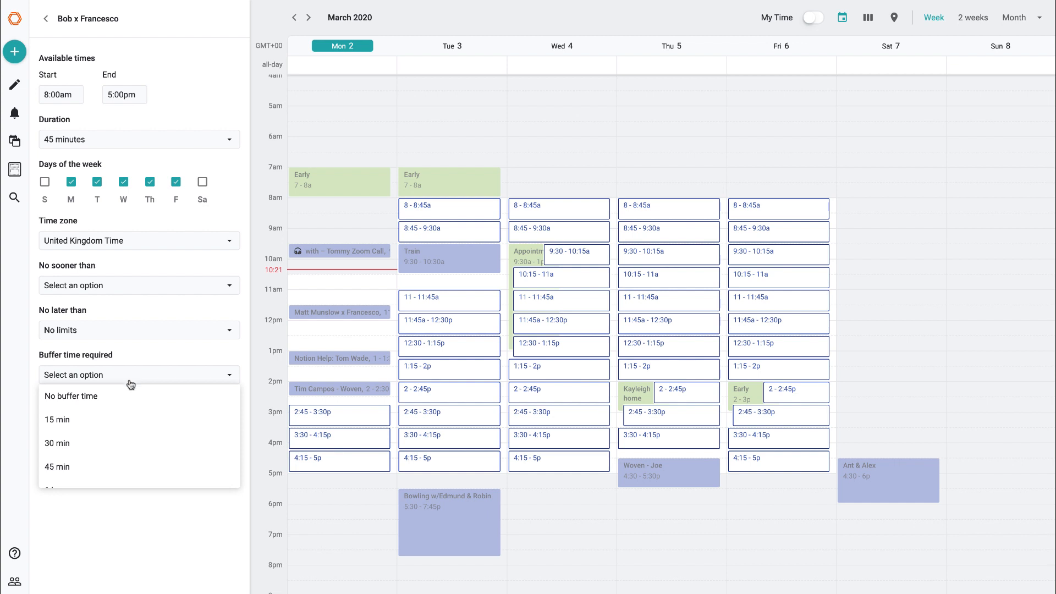
pyautogui.click(57, 444)
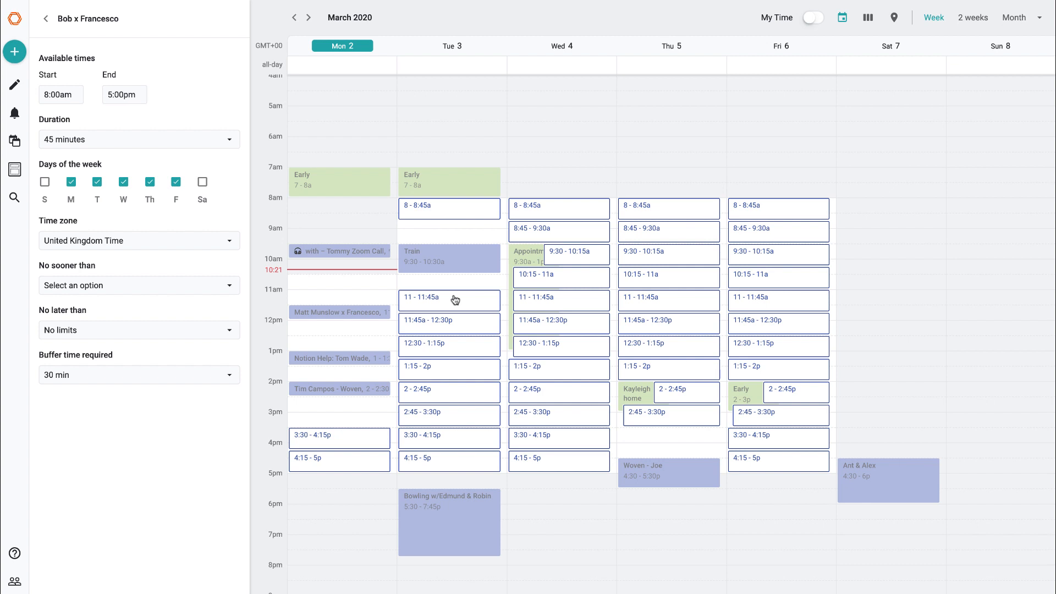
pyautogui.moveTo(187, 176)
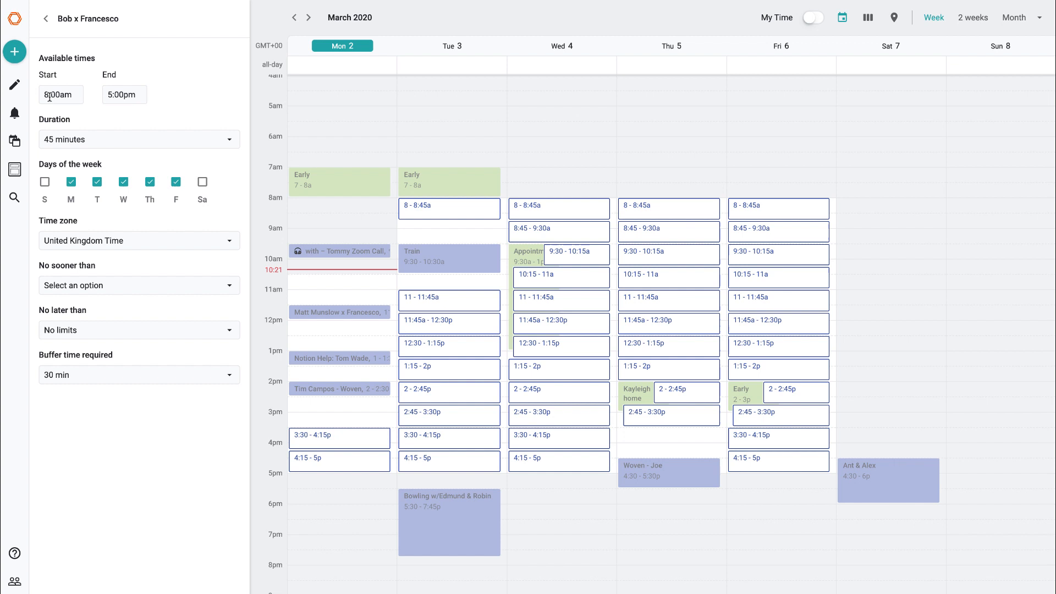
pyautogui.write('9:00am')
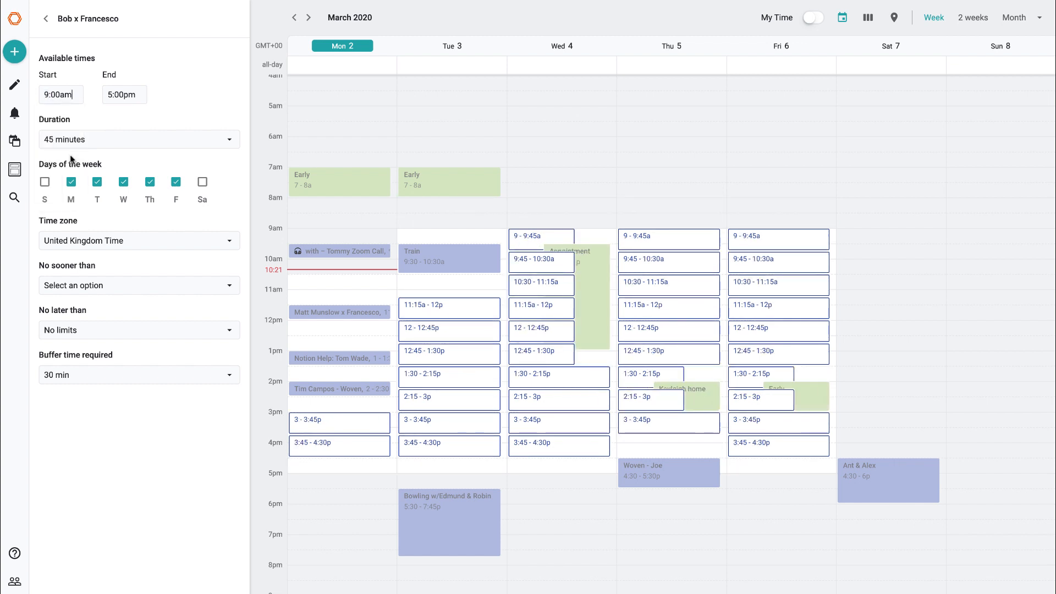
pyautogui.click(124, 95)
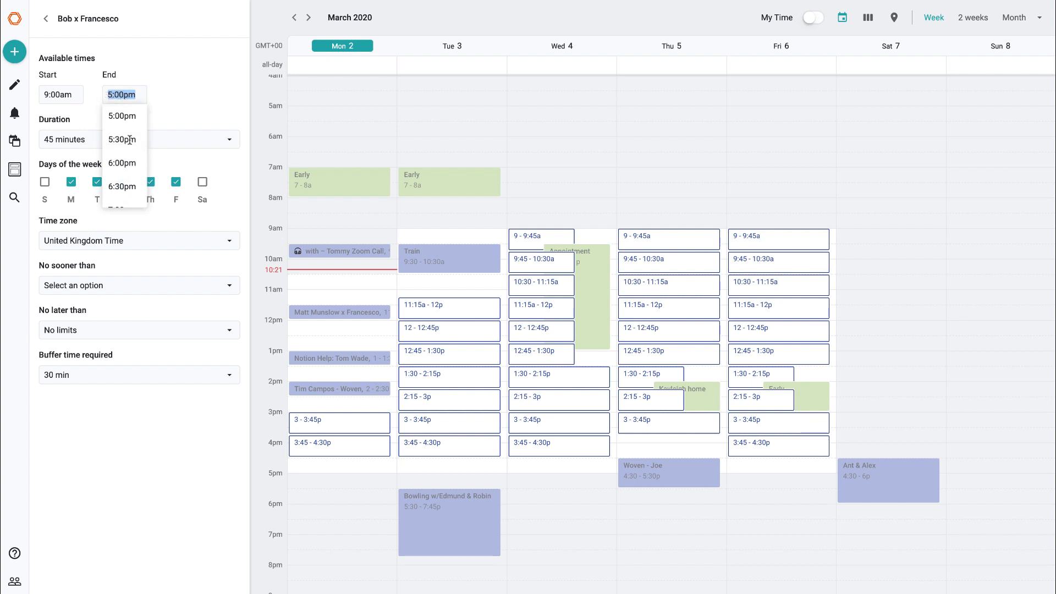
pyautogui.click(122, 187)
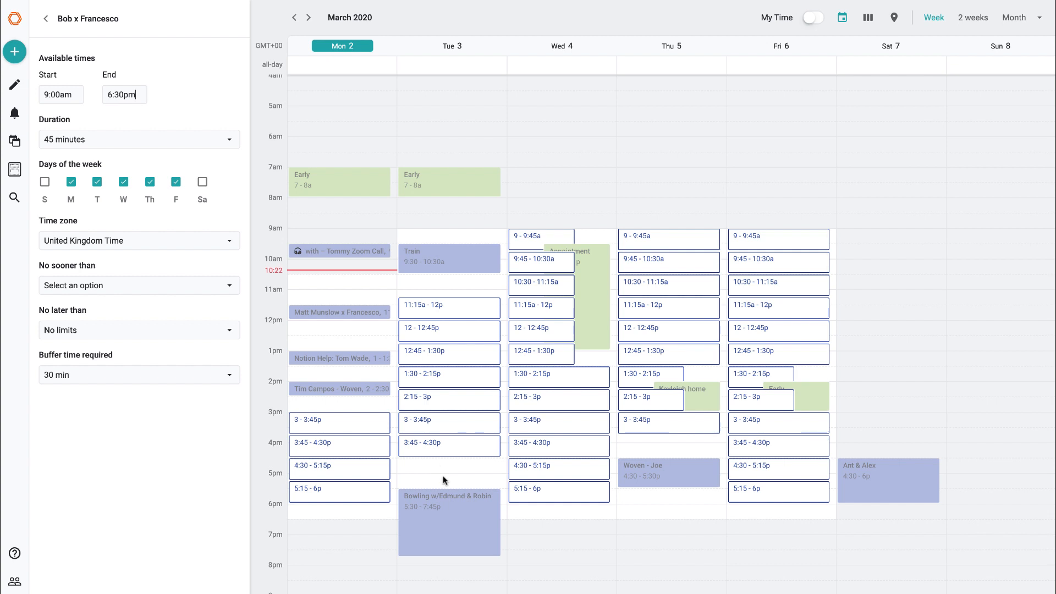
pyautogui.moveTo(248, 259)
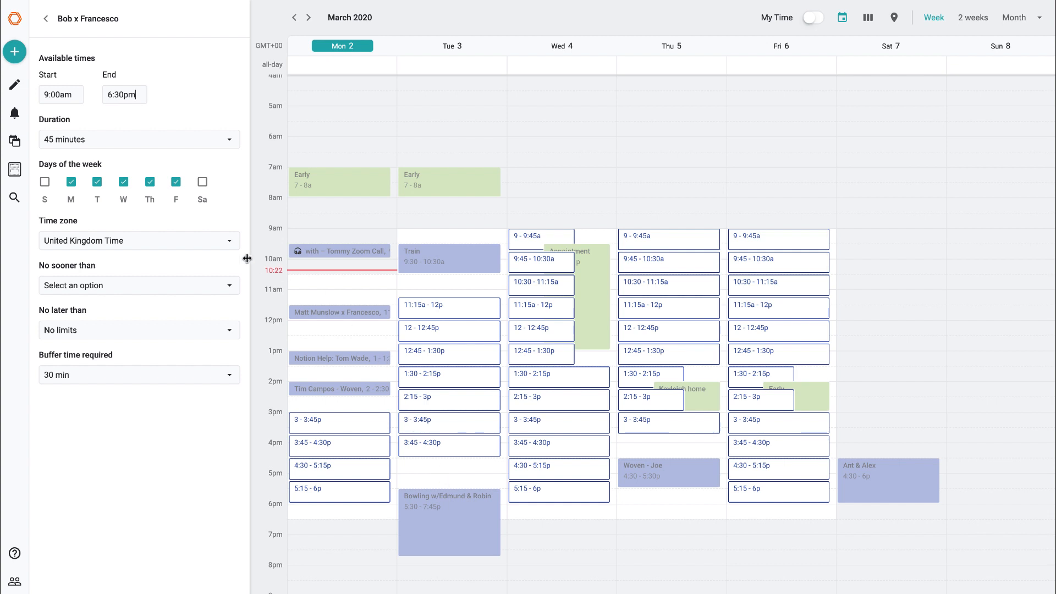
# - Swap Wednesday for Saturday, keep United Kingdom Time, and require bookings at least 5 hours ahead
pyautogui.click(122, 182)
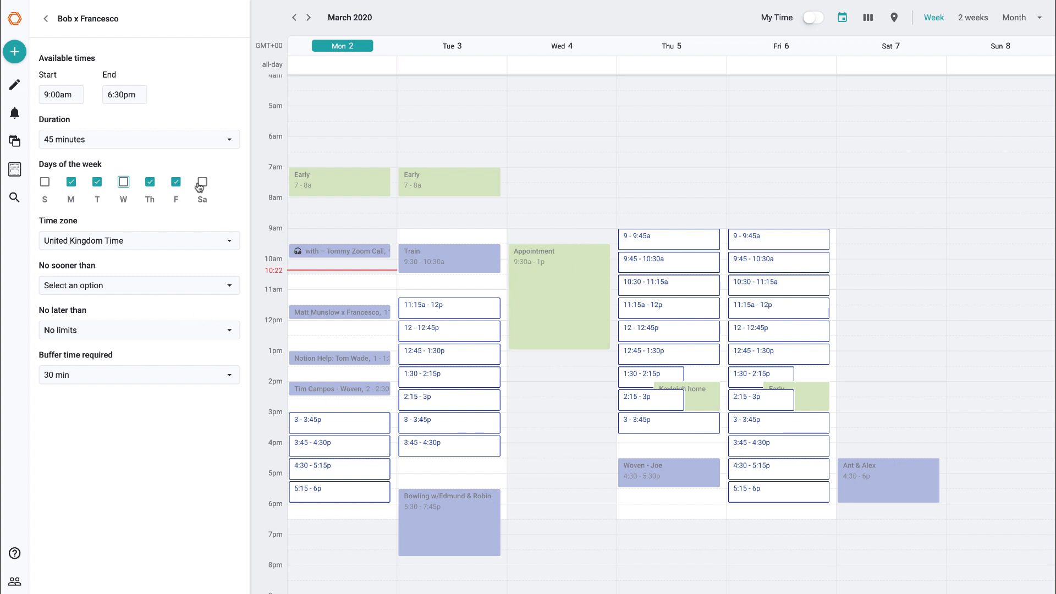
pyautogui.click(202, 182)
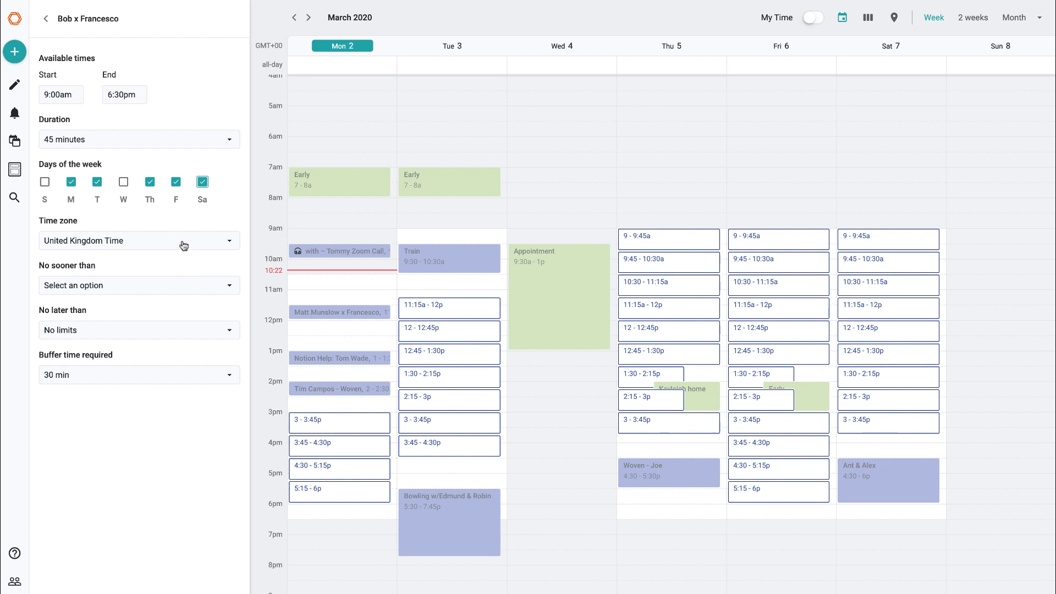
pyautogui.click(138, 241)
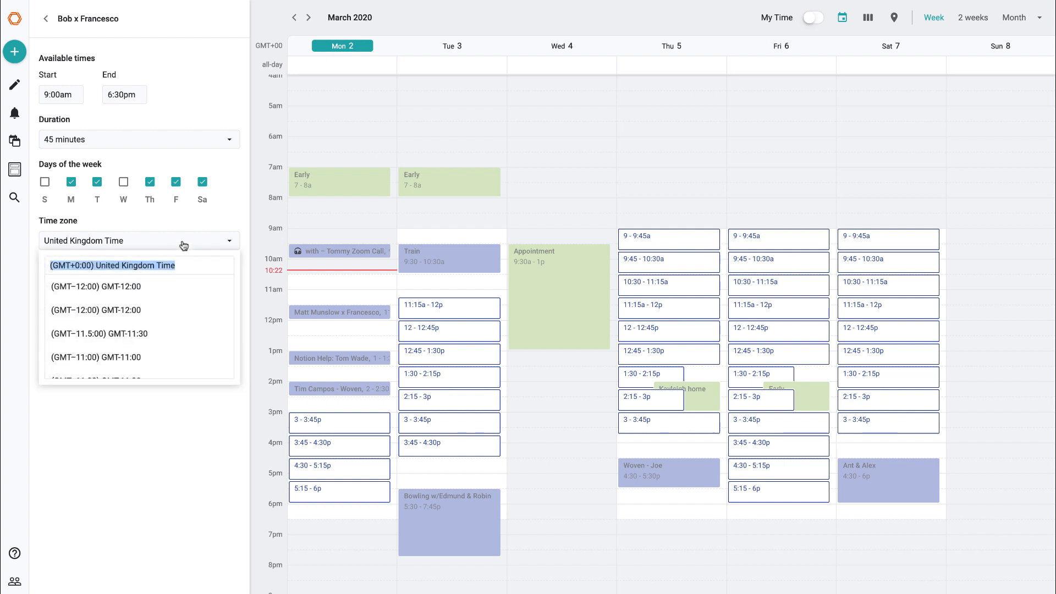
pyautogui.click(112, 265)
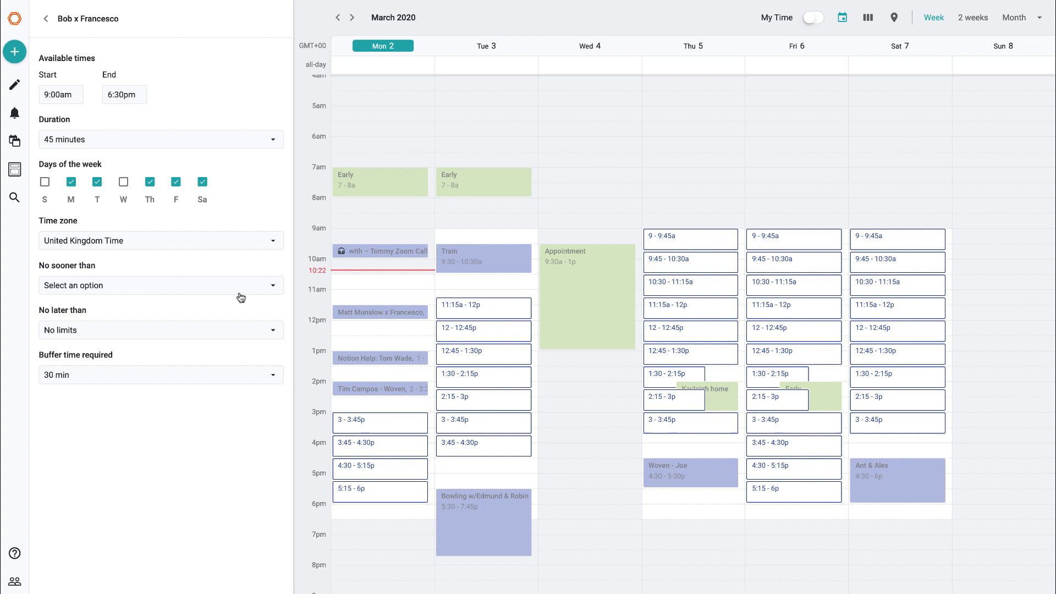
pyautogui.click(159, 285)
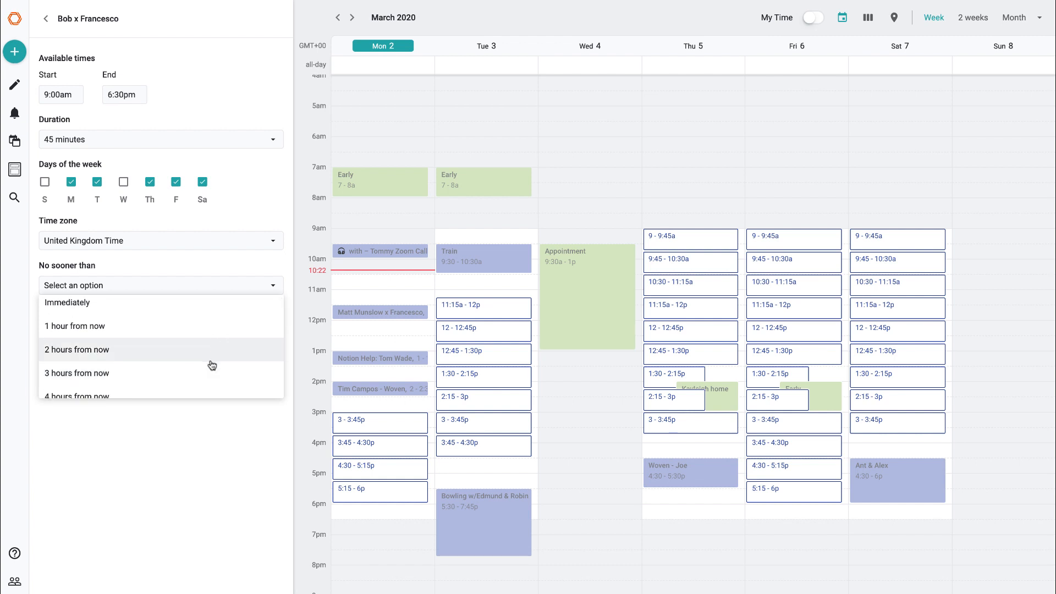
pyautogui.moveTo(381, 420)
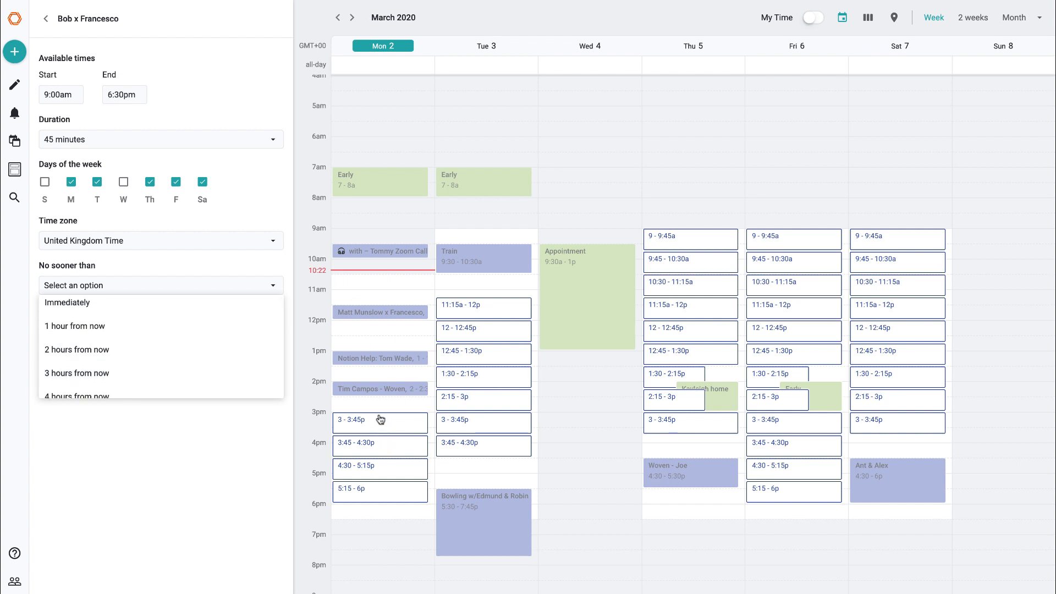
pyautogui.scroll(-3)
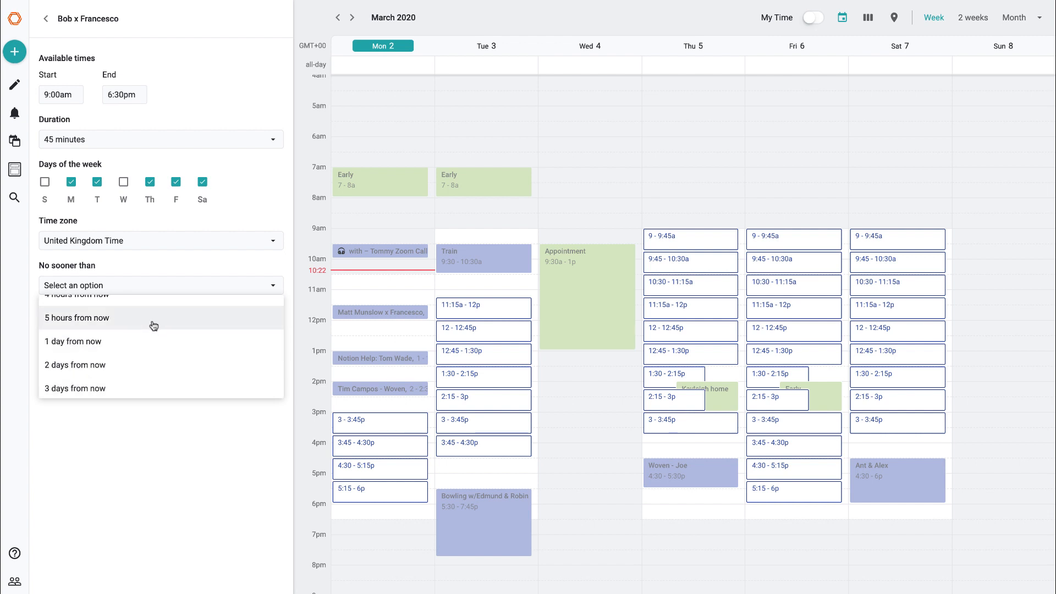
pyautogui.click(76, 317)
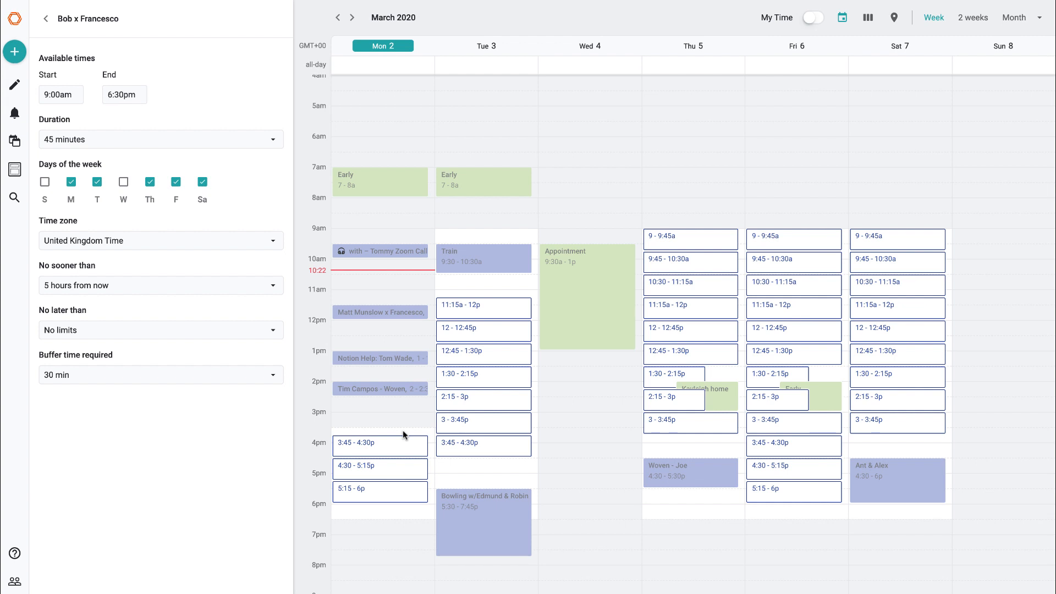
pyautogui.moveTo(178, 356)
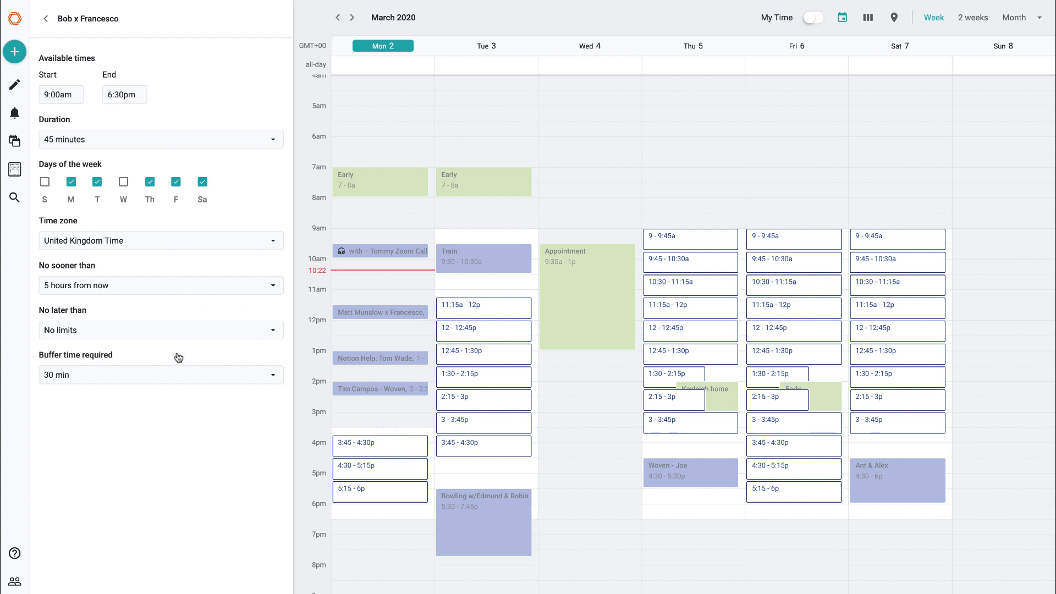
# - Require 2 days' notice, cap bookings at the next 2 weeks, and return to the link overview
pyautogui.click(159, 286)
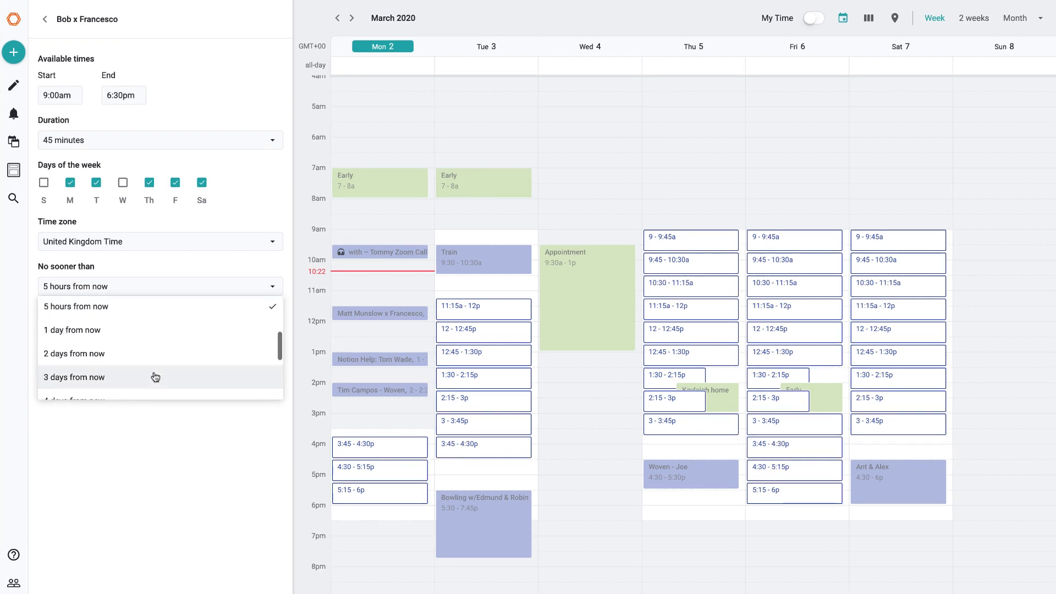
pyautogui.click(73, 354)
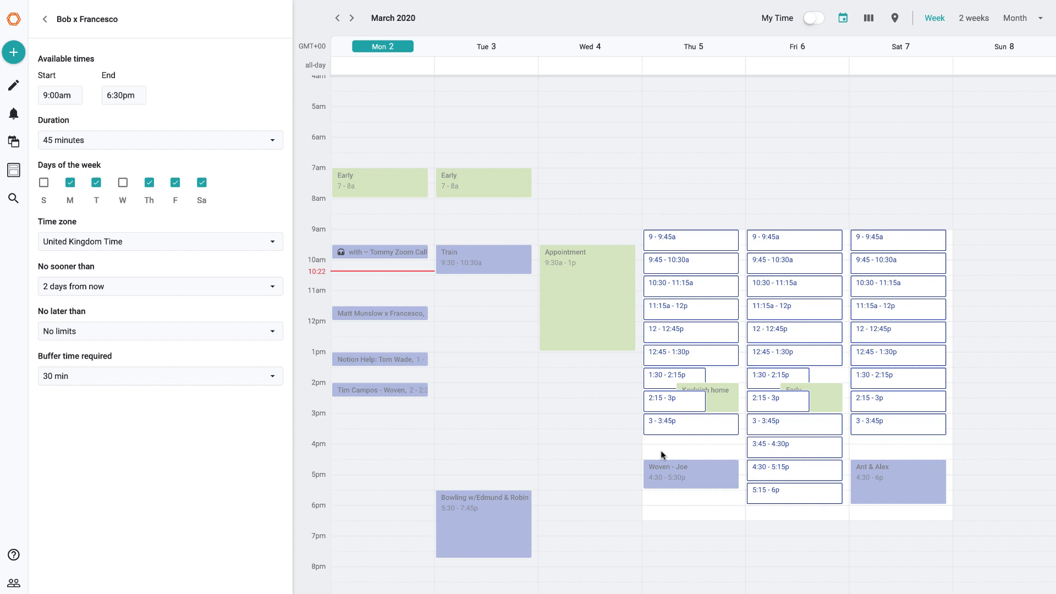
pyautogui.click(160, 331)
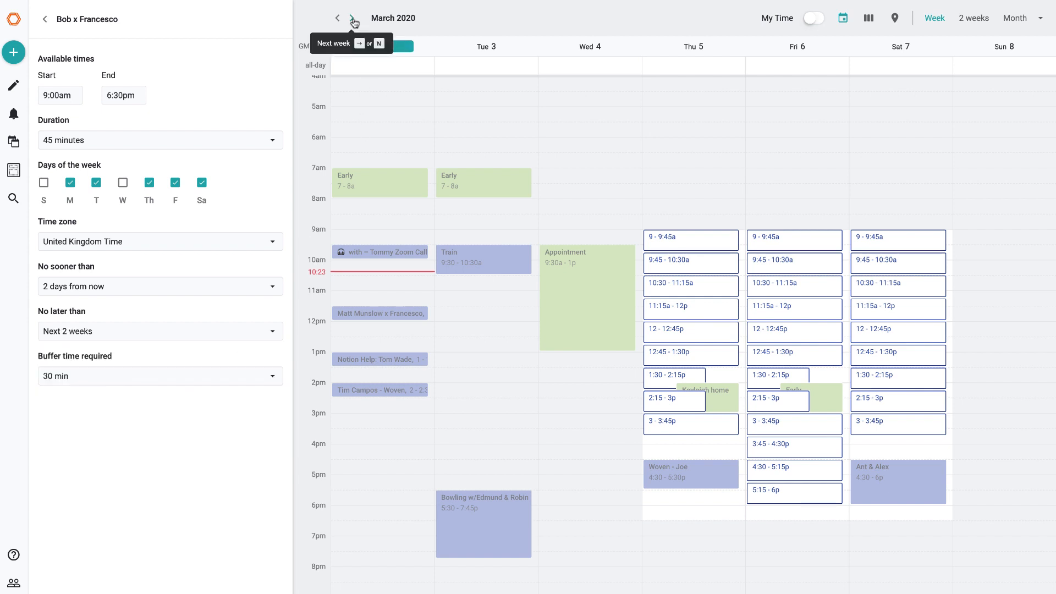
pyautogui.click(351, 18)
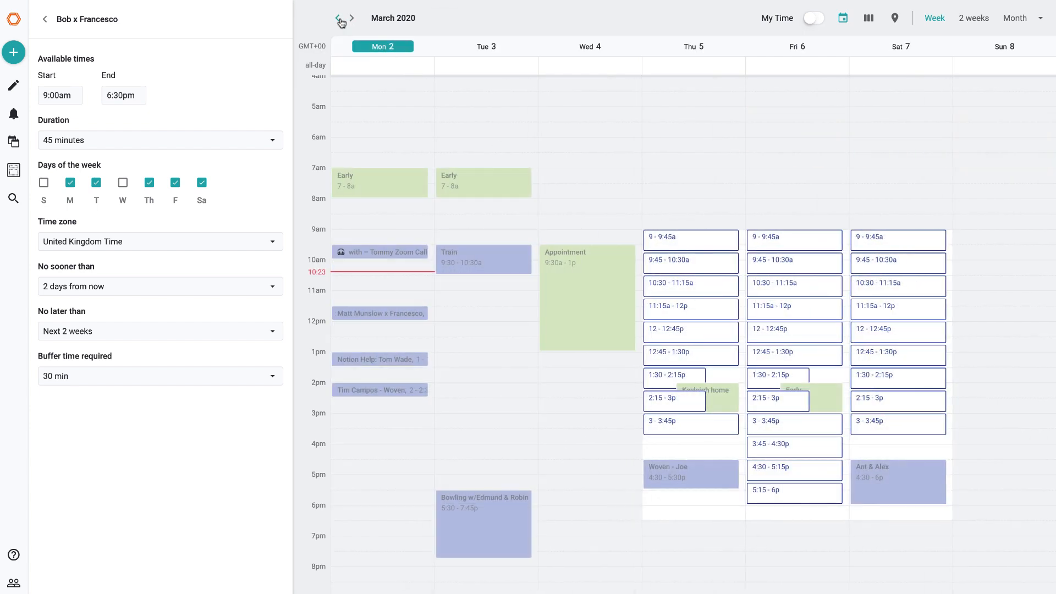
pyautogui.moveTo(198, 302)
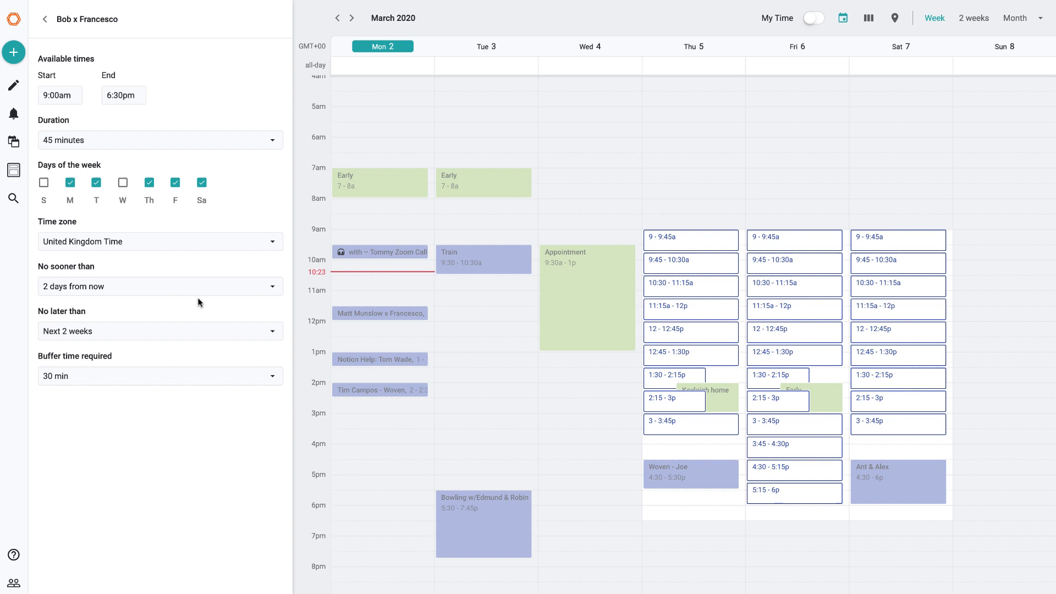
pyautogui.moveTo(140, 388)
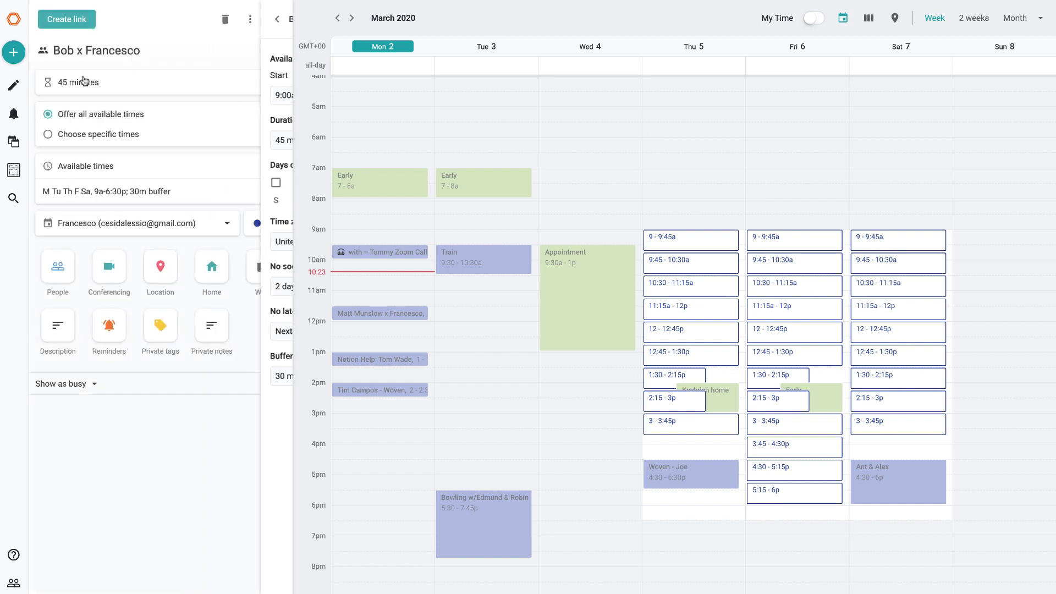
# - Switch to specific chosen times and offer only Thursday, March 5, 3:30–4:15pm
pyautogui.click(47, 134)
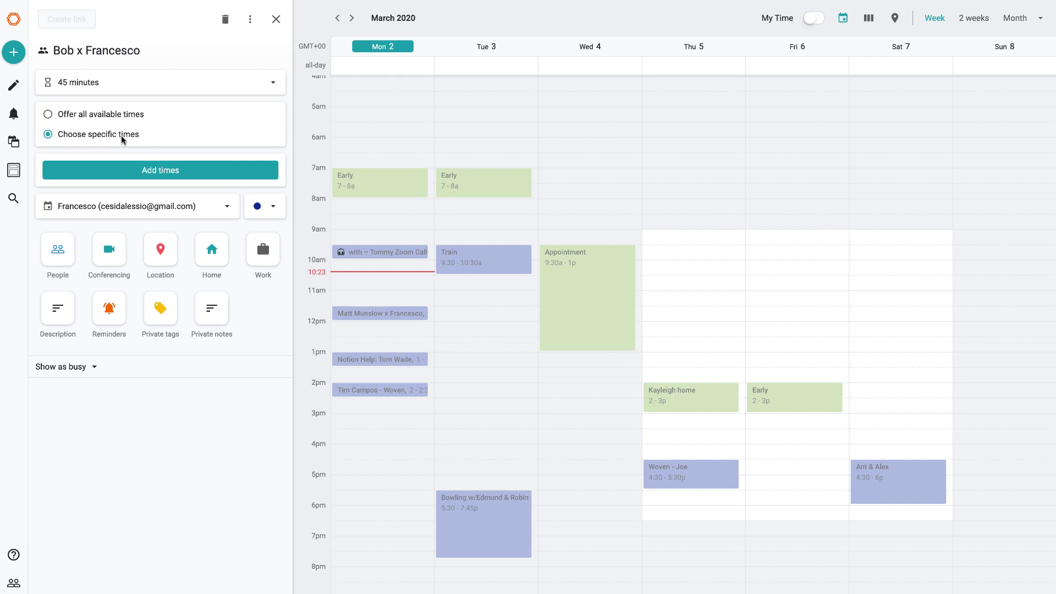
pyautogui.moveTo(476, 293)
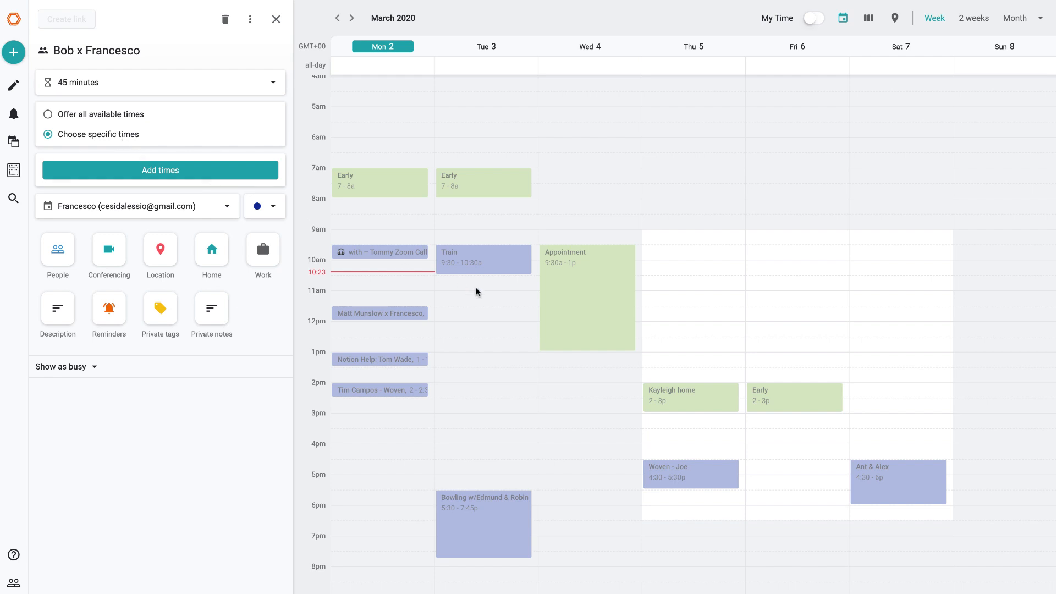
pyautogui.moveTo(483, 302)
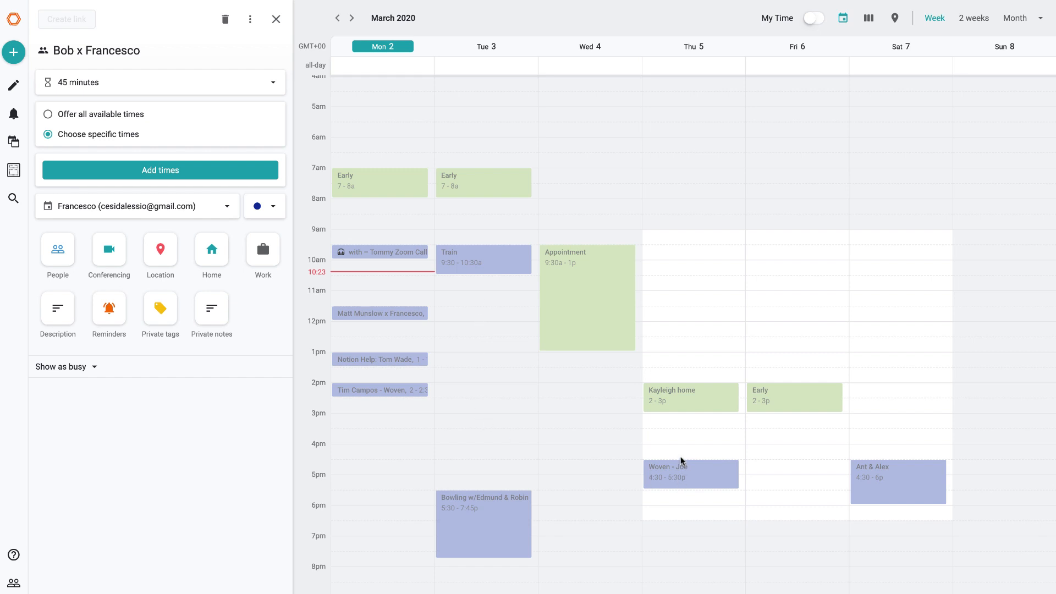
pyautogui.moveTo(670, 439)
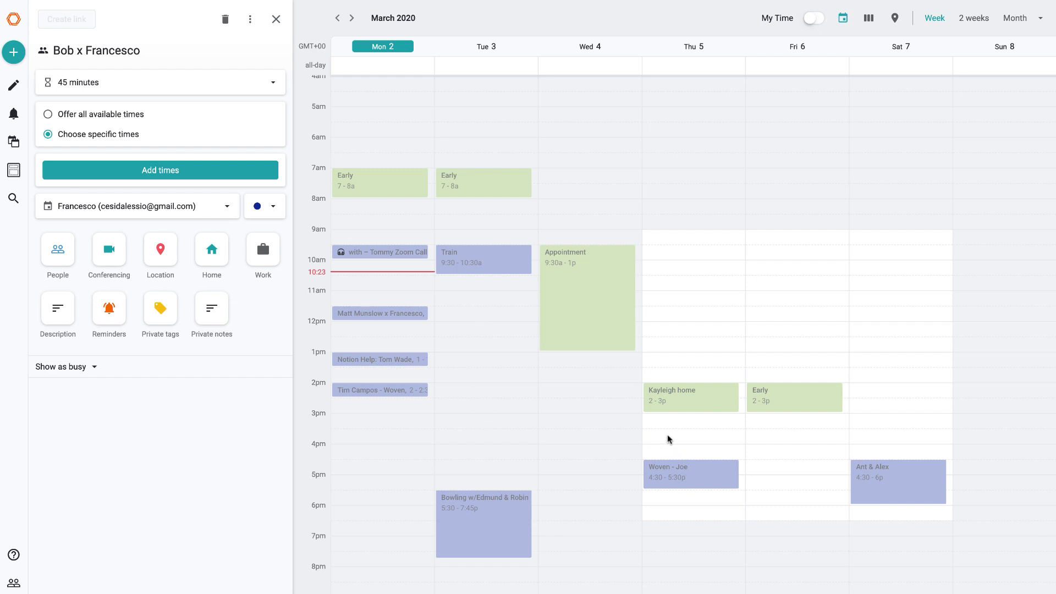
pyautogui.moveTo(691, 438); pyautogui.dragTo(691, 455)
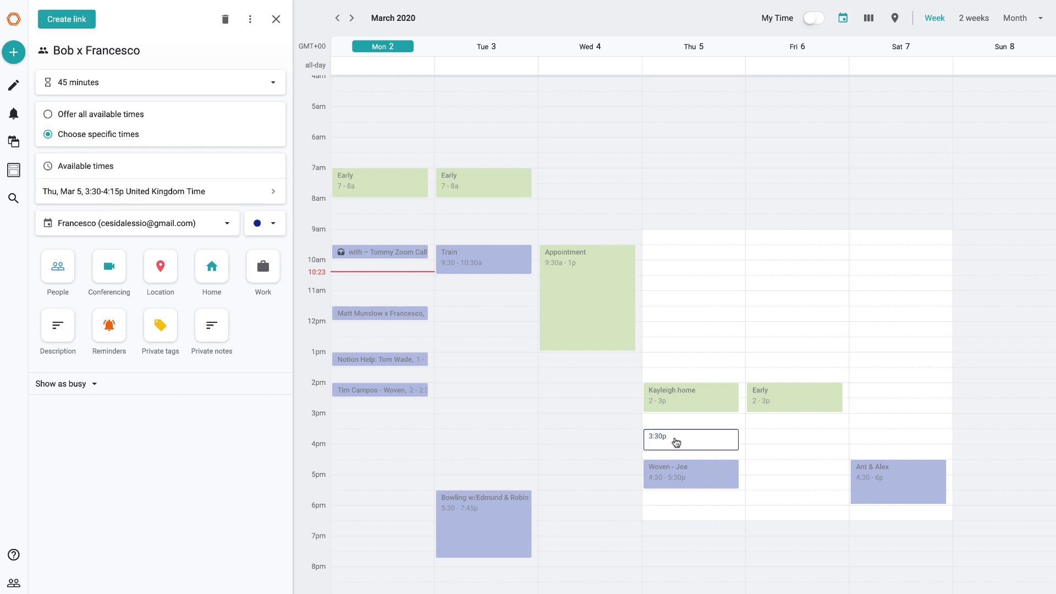
pyautogui.moveTo(487, 470)
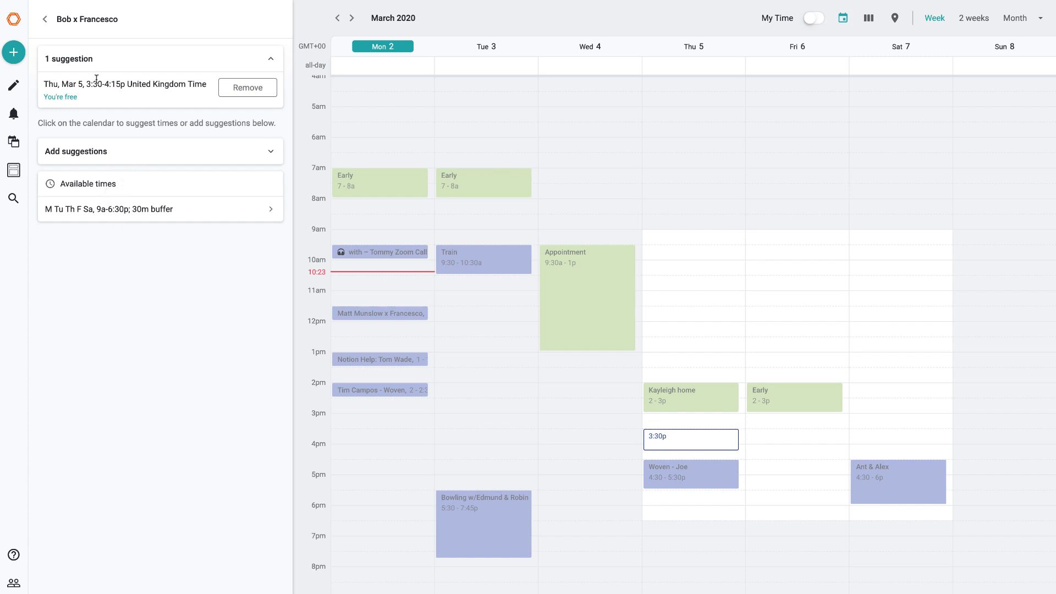
pyautogui.moveTo(167, 157)
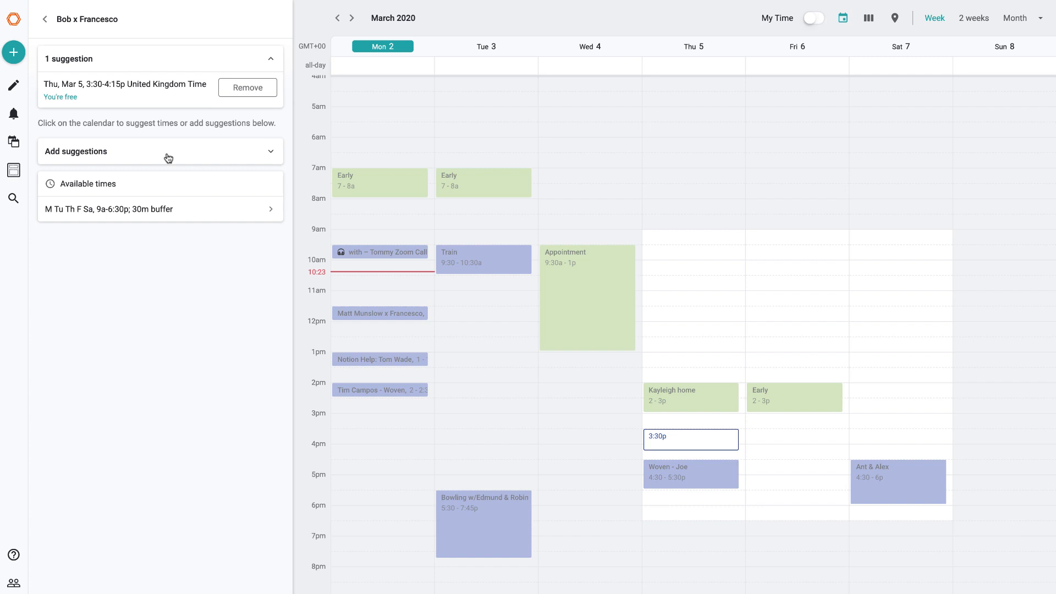
pyautogui.click(76, 150)
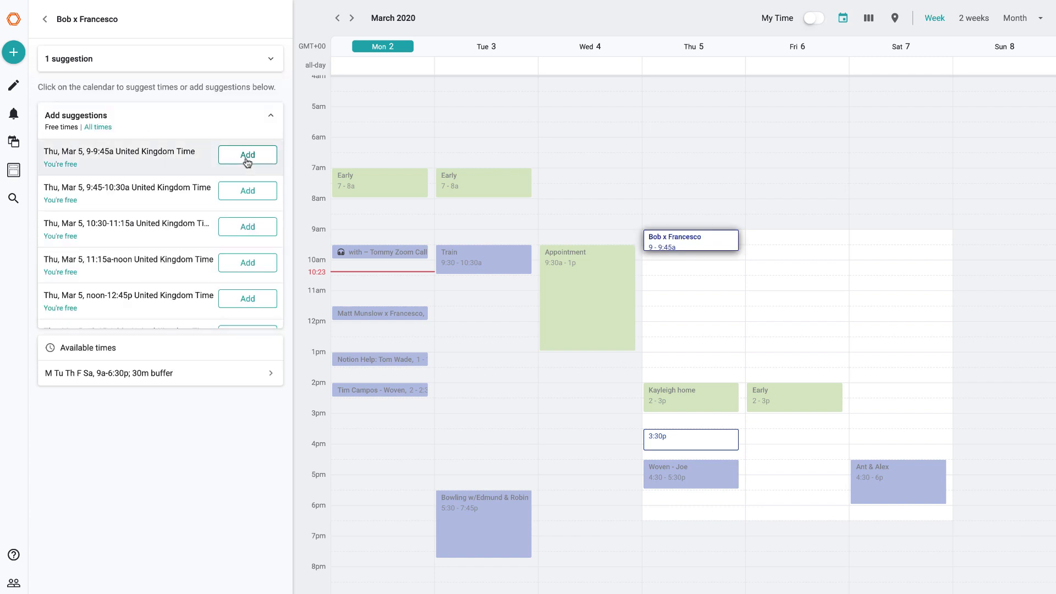
pyautogui.click(247, 298)
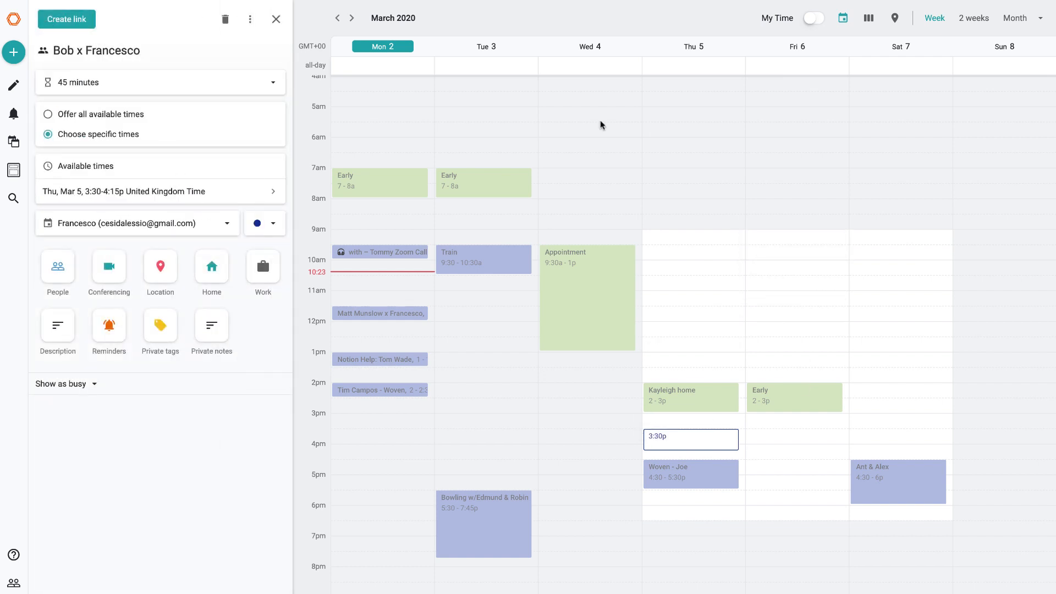
# - Add Friday, March 13 slots at 2–2:45pm and 3–3:45pm and give the link a People field
pyautogui.click(353, 17)
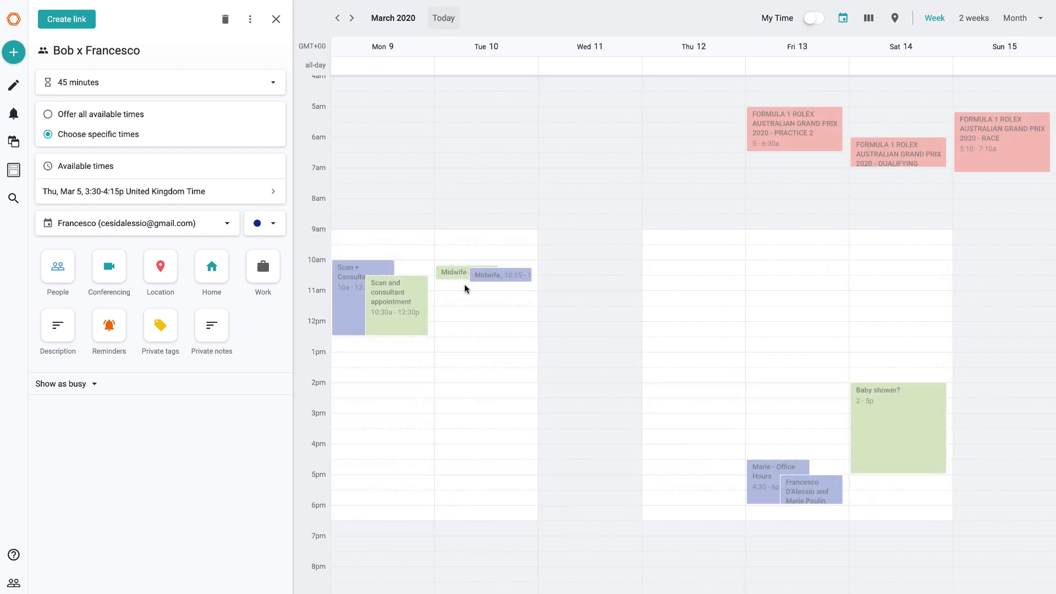
pyautogui.moveTo(795, 452)
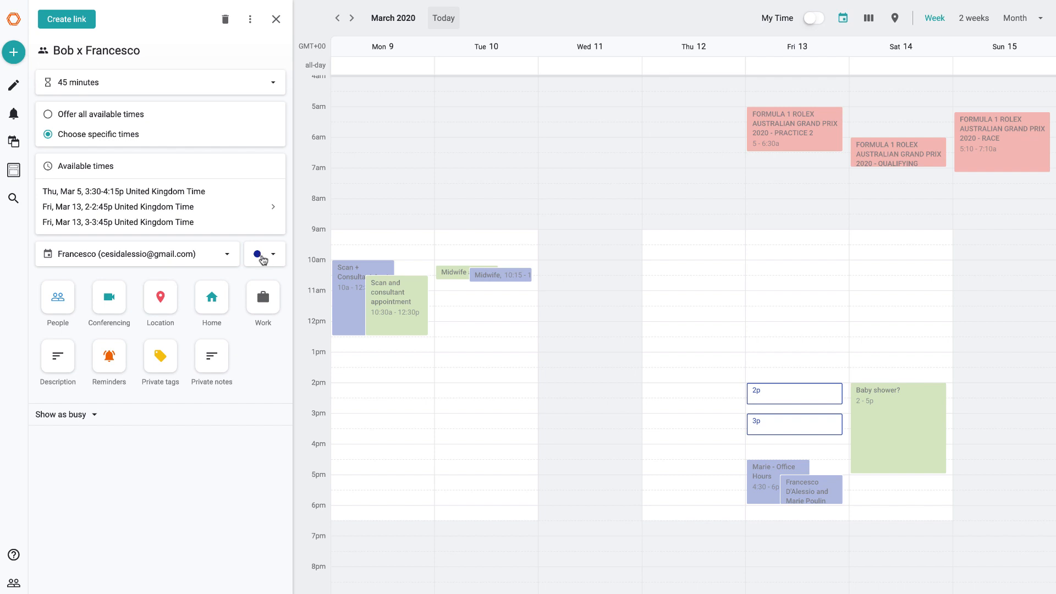
pyautogui.click(227, 255)
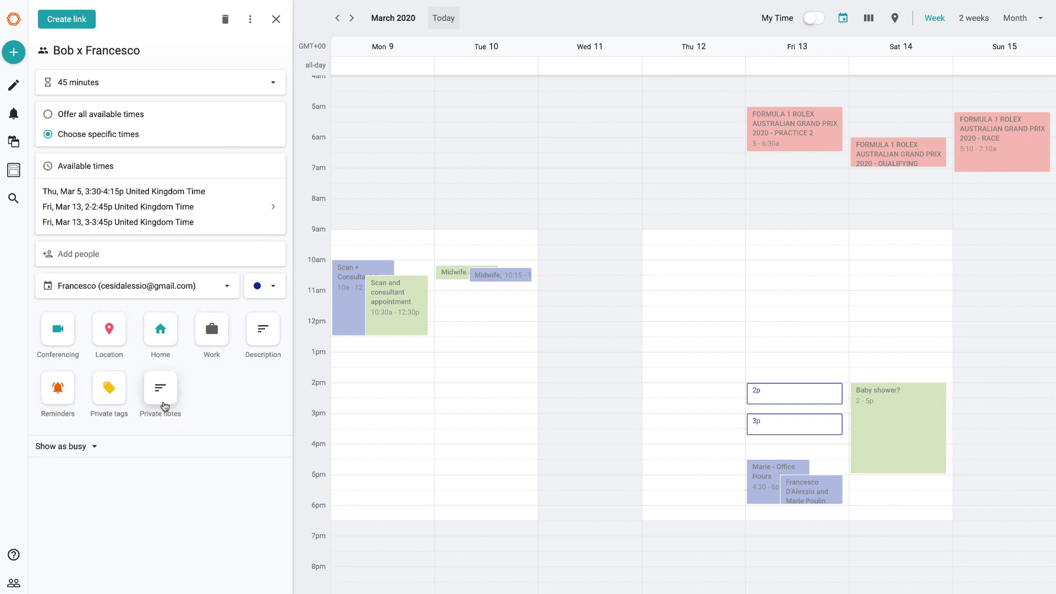
pyautogui.moveTo(57, 331)
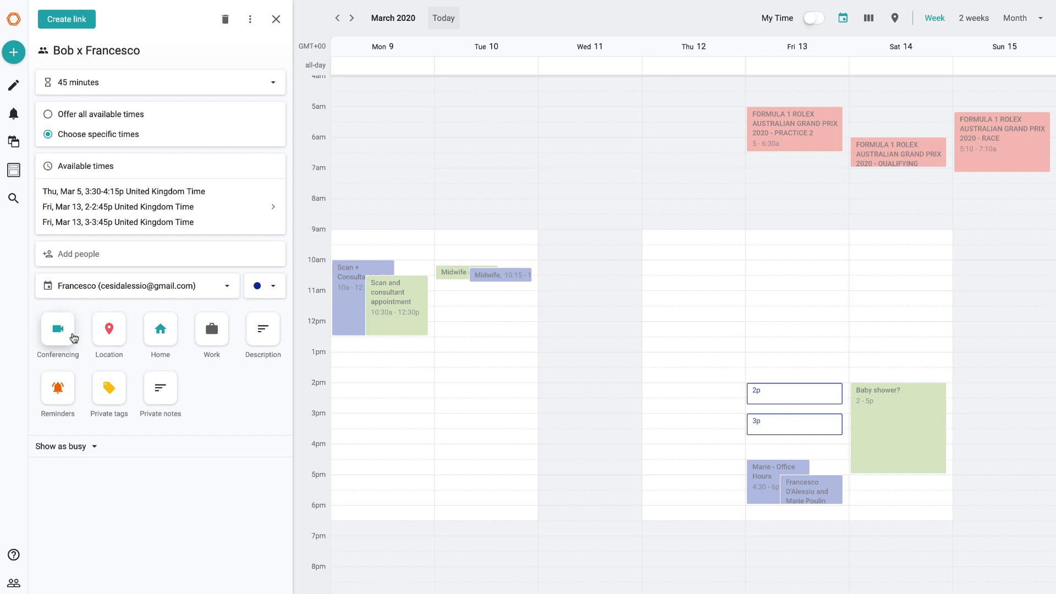
# - Add conferencing via personal link/phone number with a description saying it's hosted on Zencastr
pyautogui.click(57, 329)
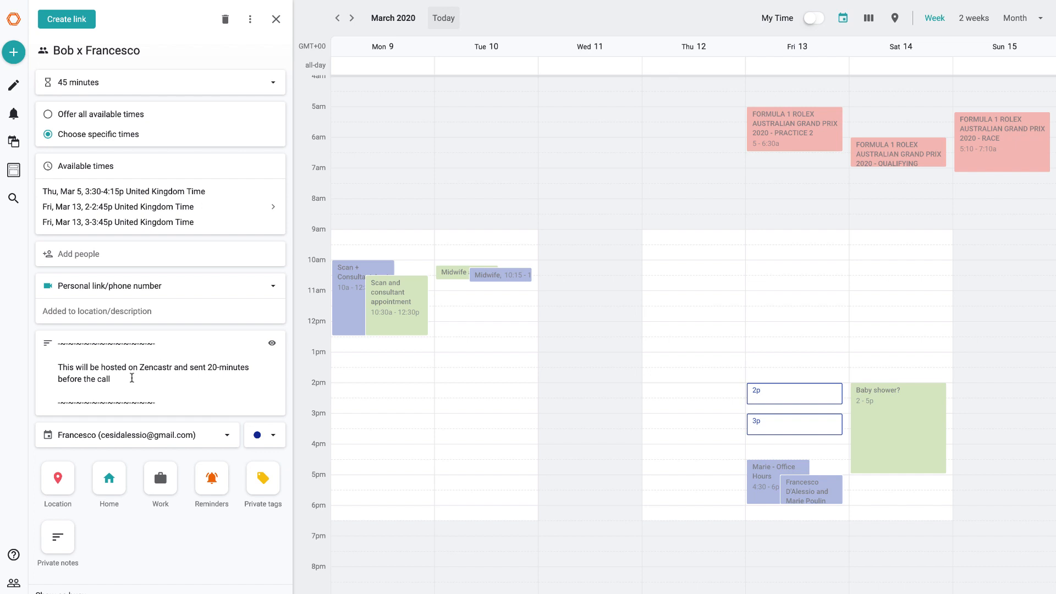
pyautogui.moveTo(121, 291)
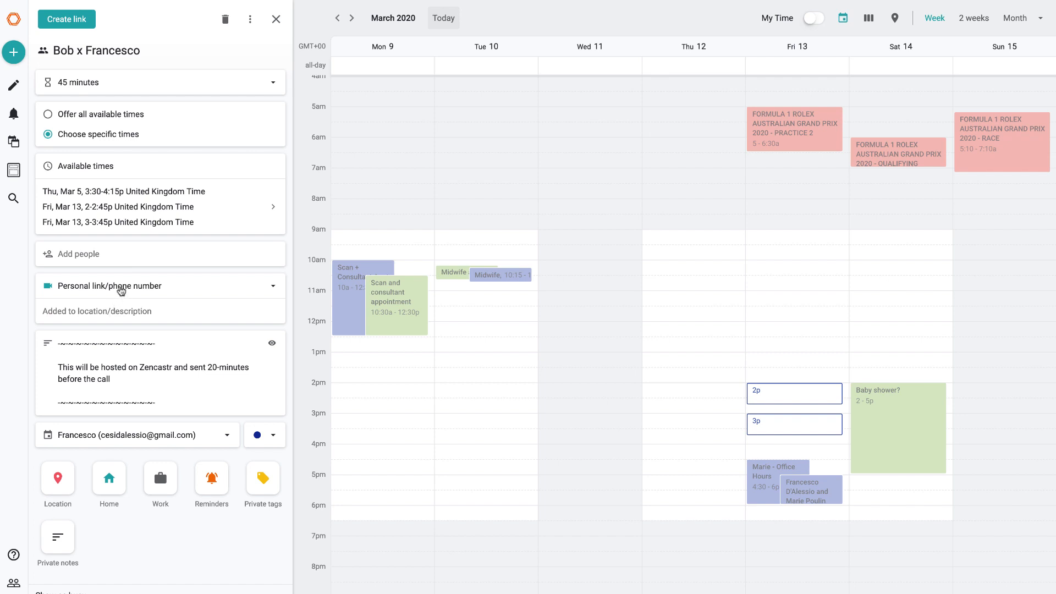
pyautogui.click(160, 286)
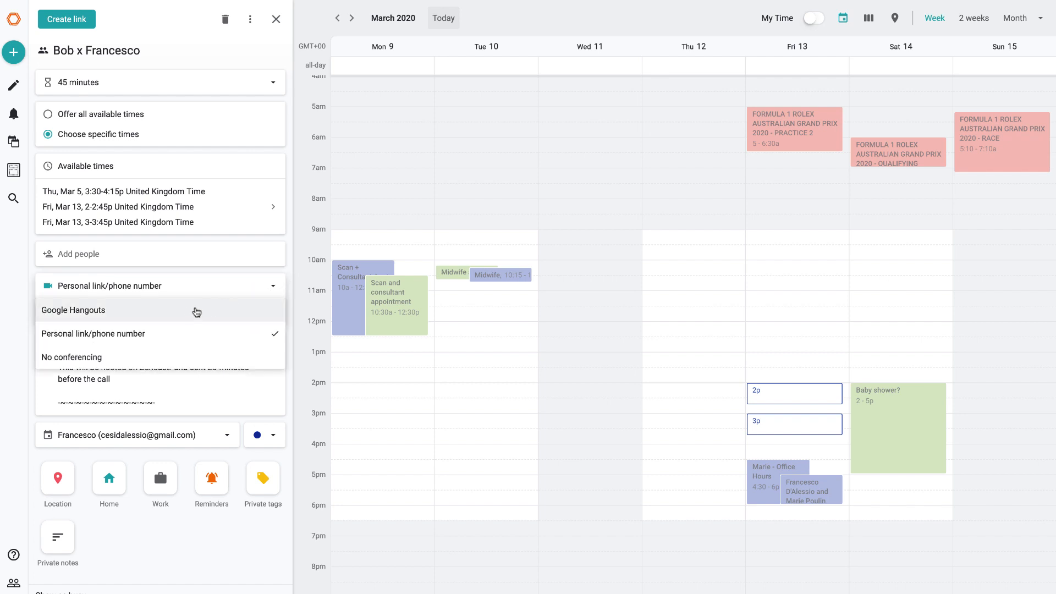
pyautogui.moveTo(180, 318)
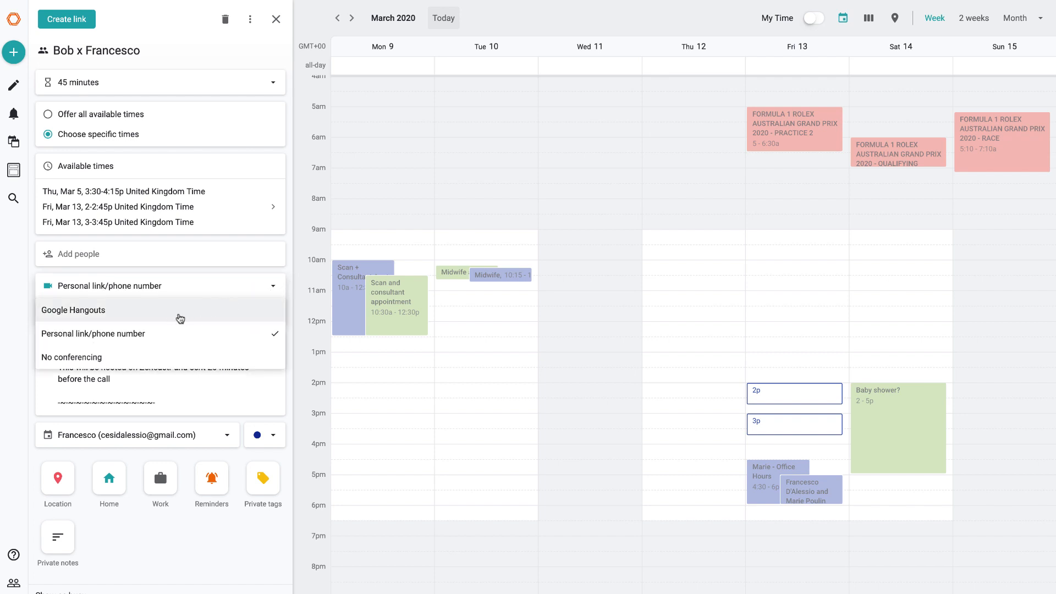
pyautogui.click(92, 334)
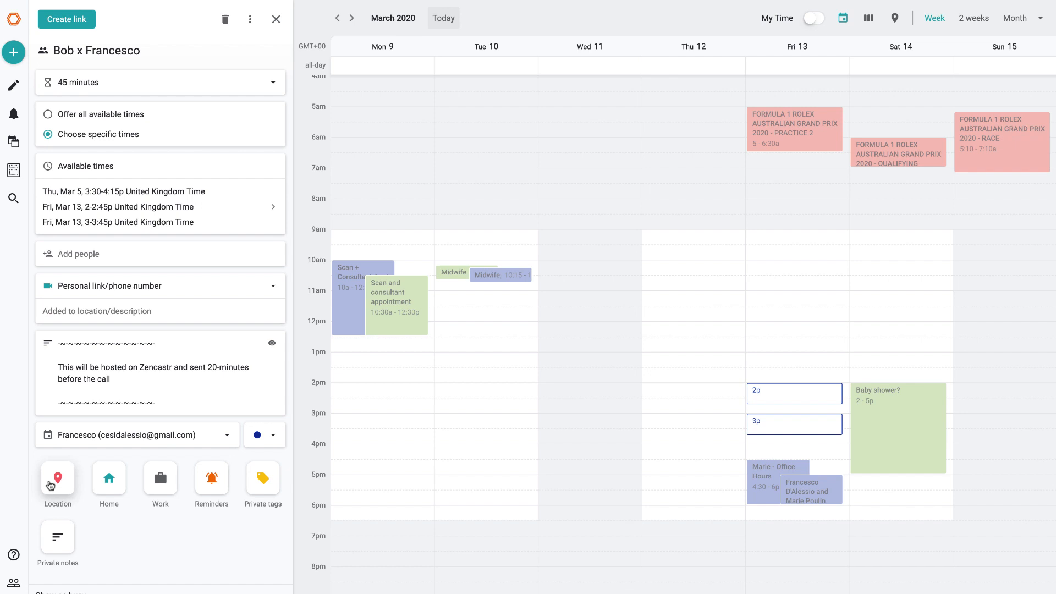
# - Set the link's location to Spitalfields Market, 56 Brushfield St, London
pyautogui.click(57, 481)
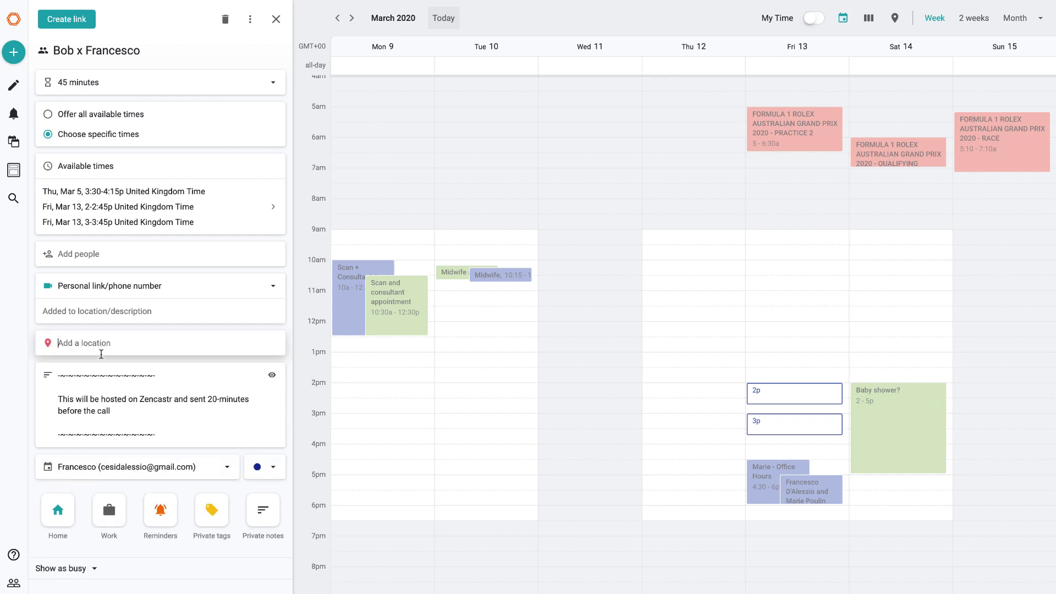
pyautogui.write('London Sp')
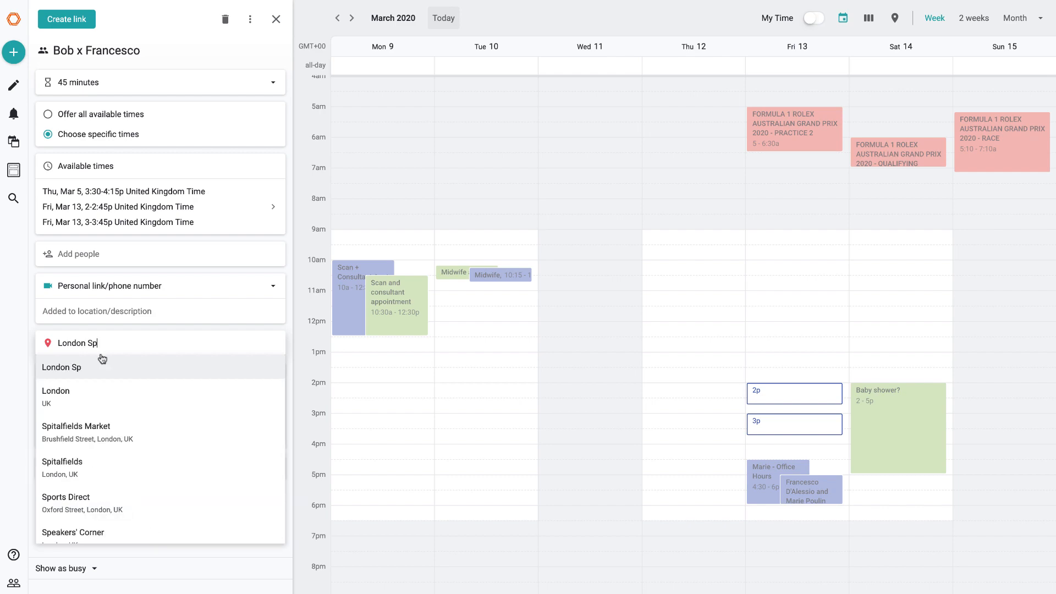
pyautogui.click(76, 431)
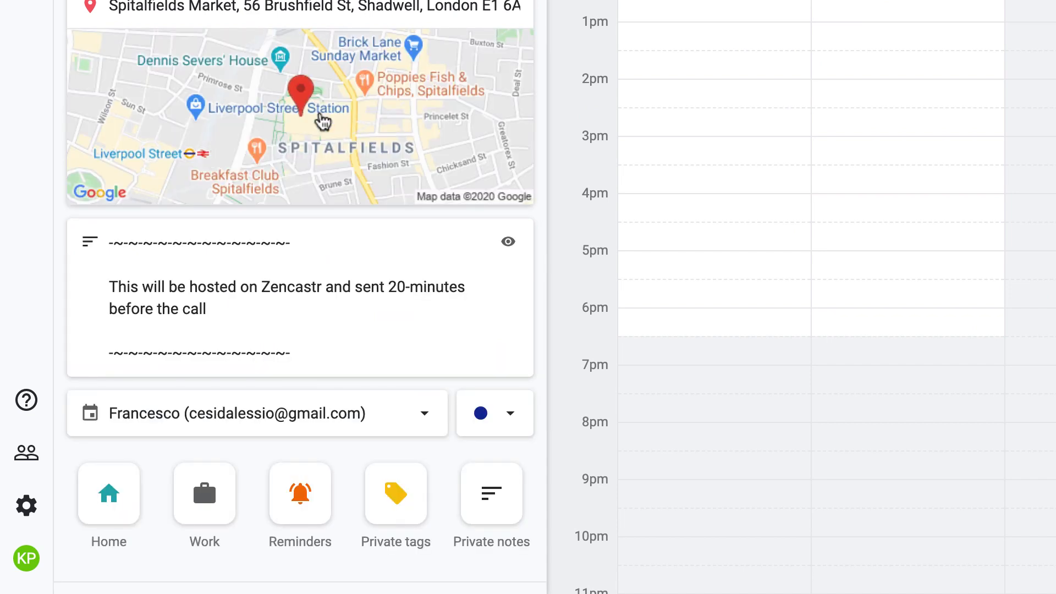
pyautogui.scroll(-3)
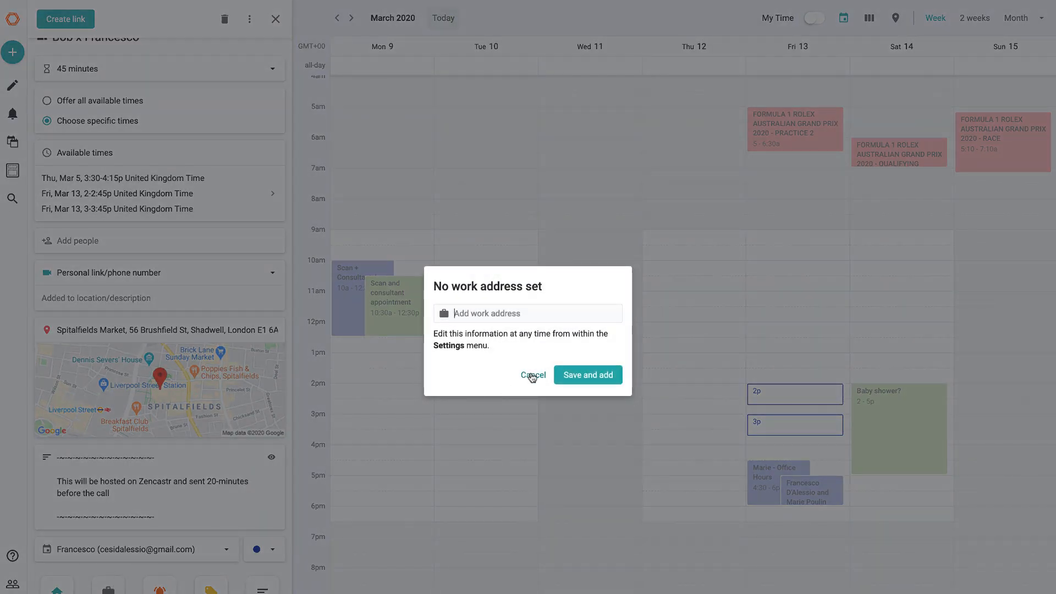
# - Start entering 'Liverpo' as the work address, then abandon adding it
pyautogui.click(532, 374)
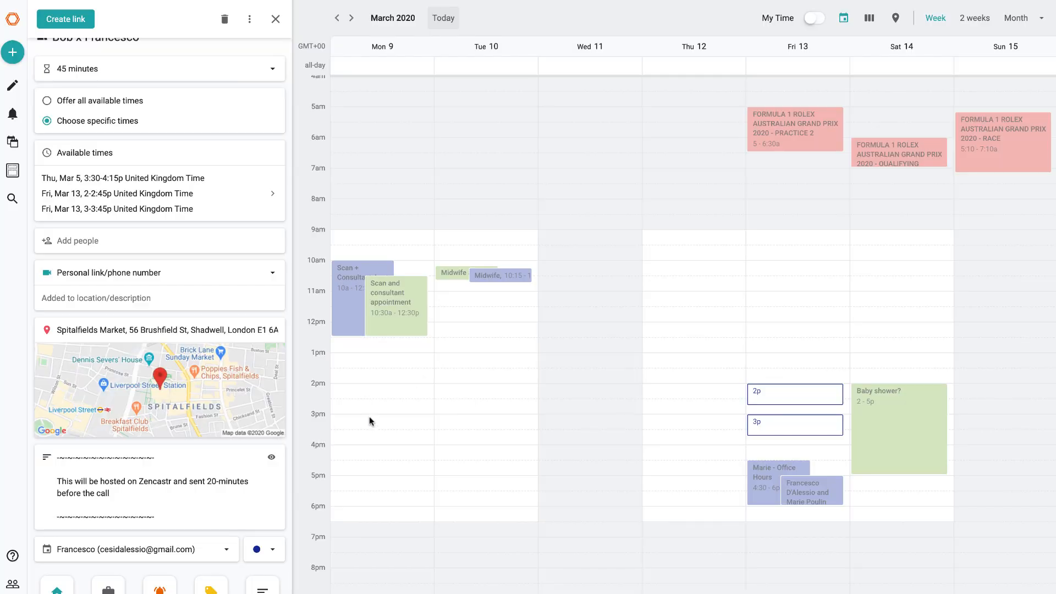
pyautogui.click(108, 588)
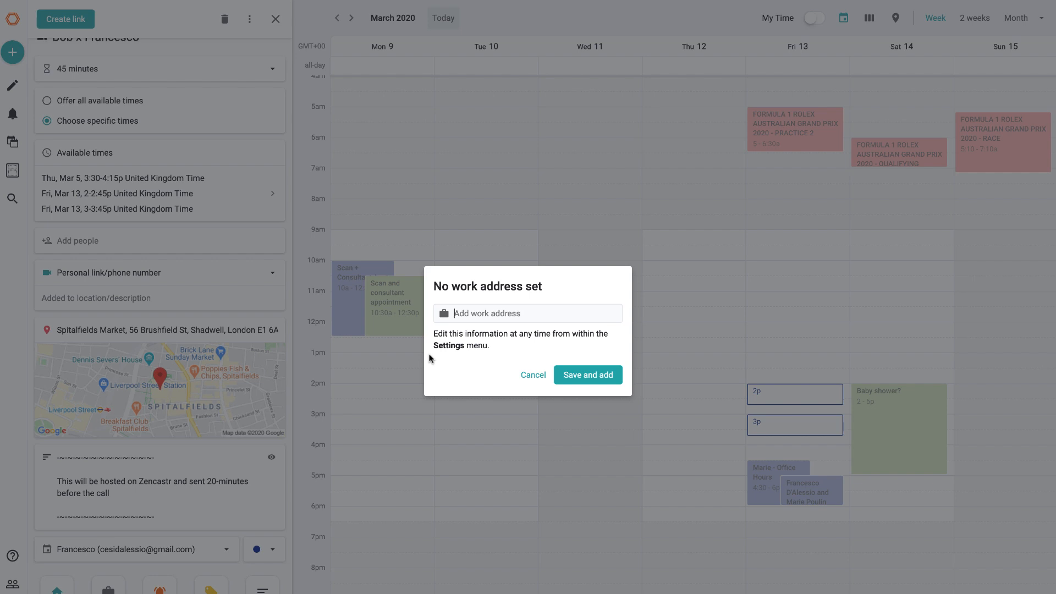
pyautogui.write('Liverpo')
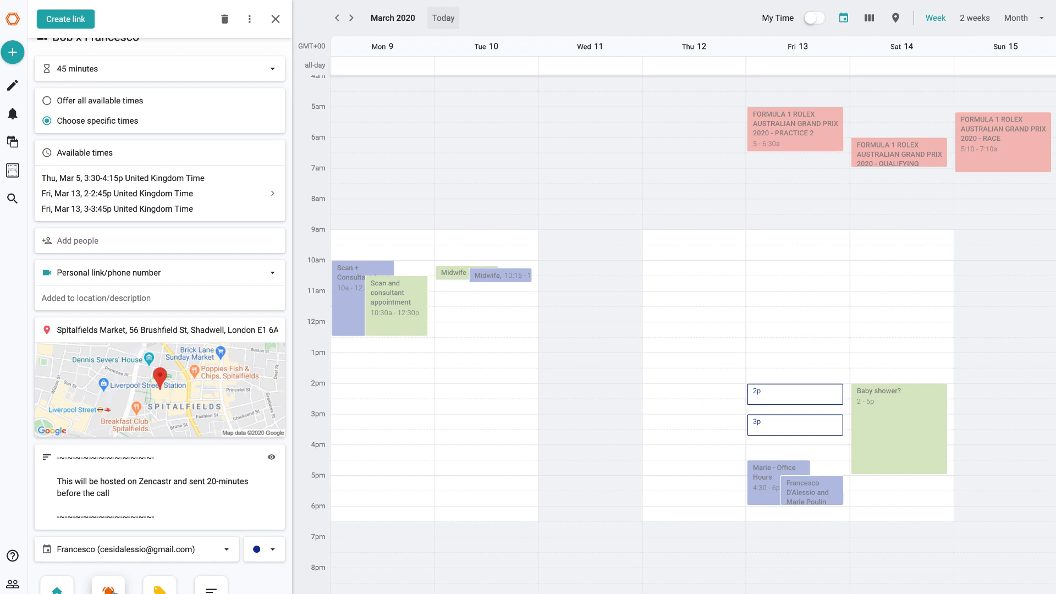
# - Add a reminder to the link that fires 2 hours before the event
pyautogui.scroll(-3)
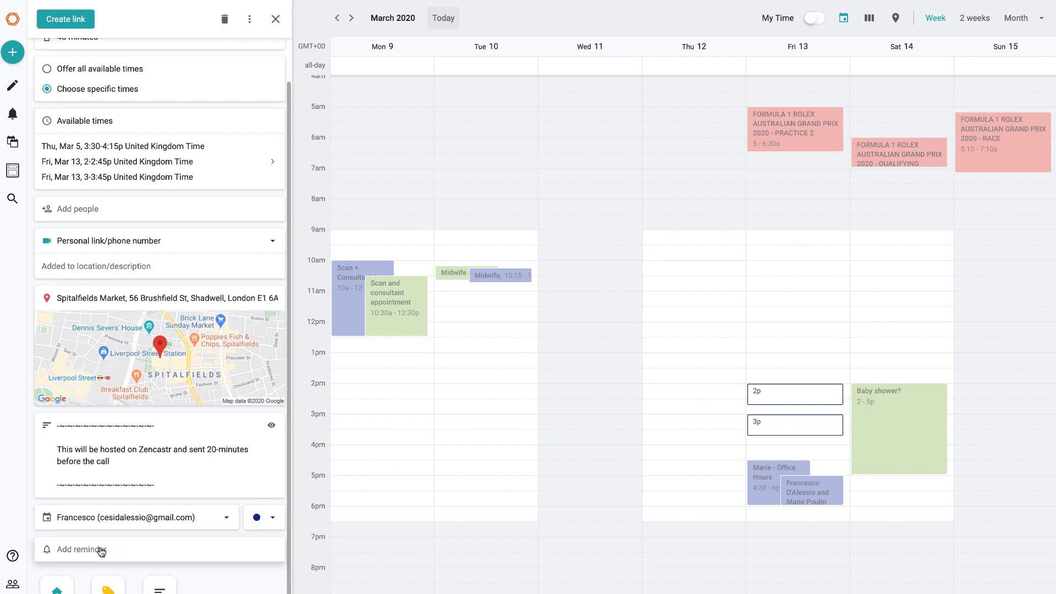
pyautogui.click(79, 550)
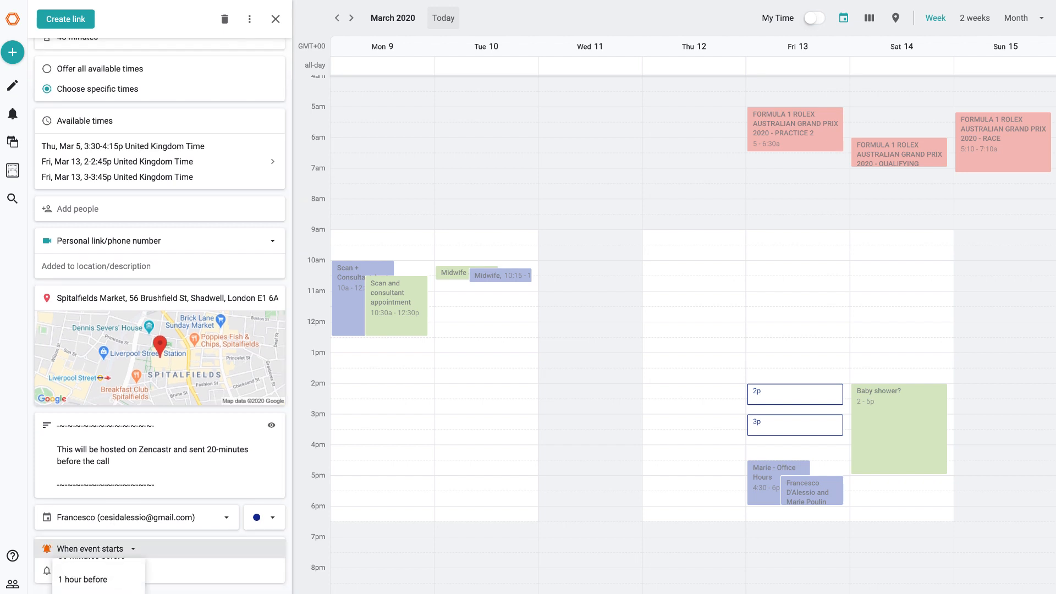
pyautogui.click(88, 580)
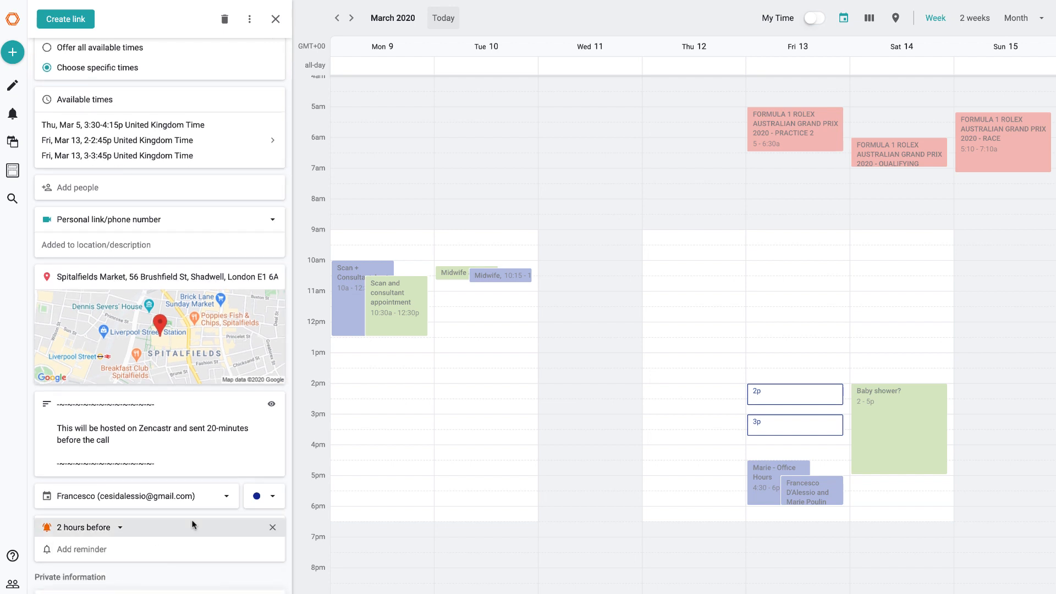
# - Tag the link with 'meetings' and reveal the private notes field below it
pyautogui.scroll(-3)
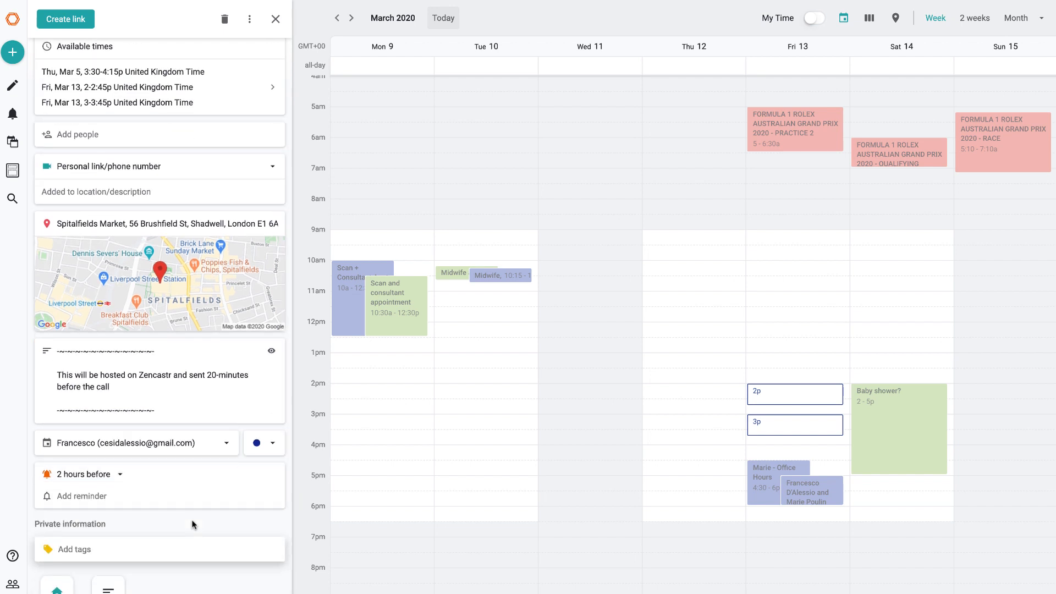
pyautogui.write('meeting')
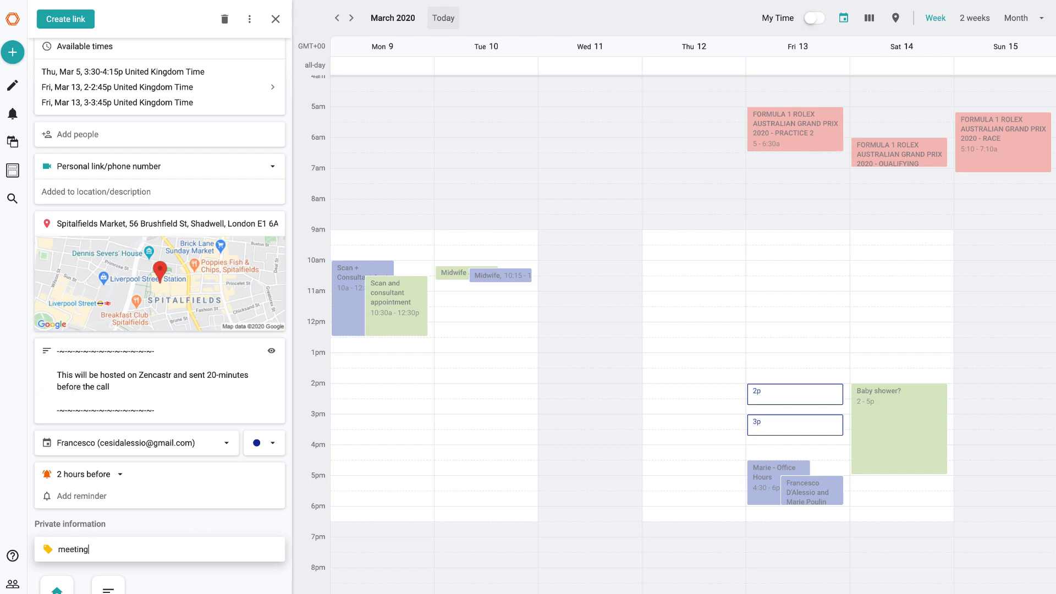
pyautogui.press('Enter')
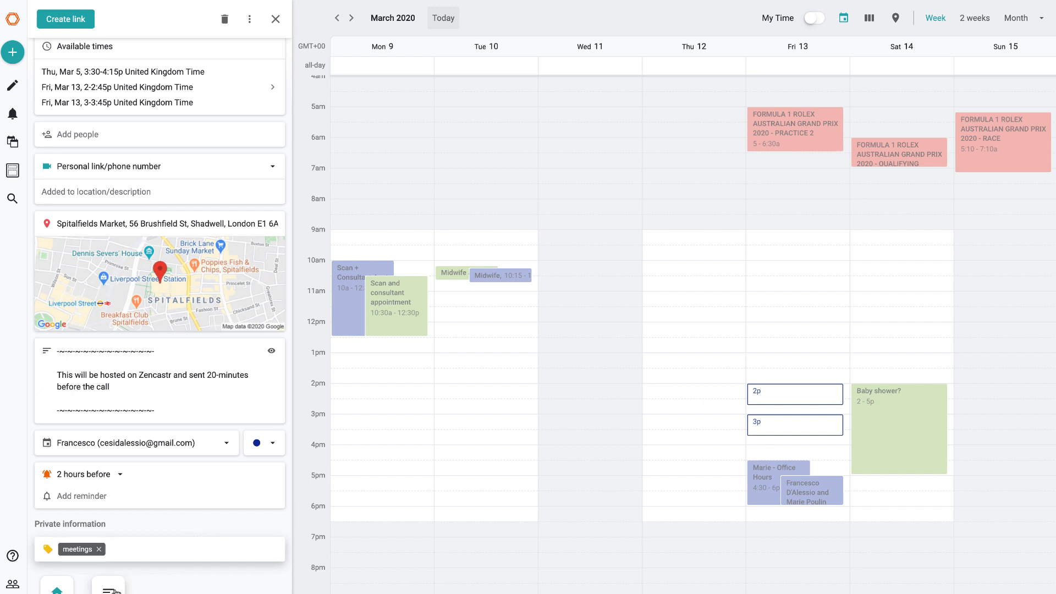
pyautogui.scroll(-3)
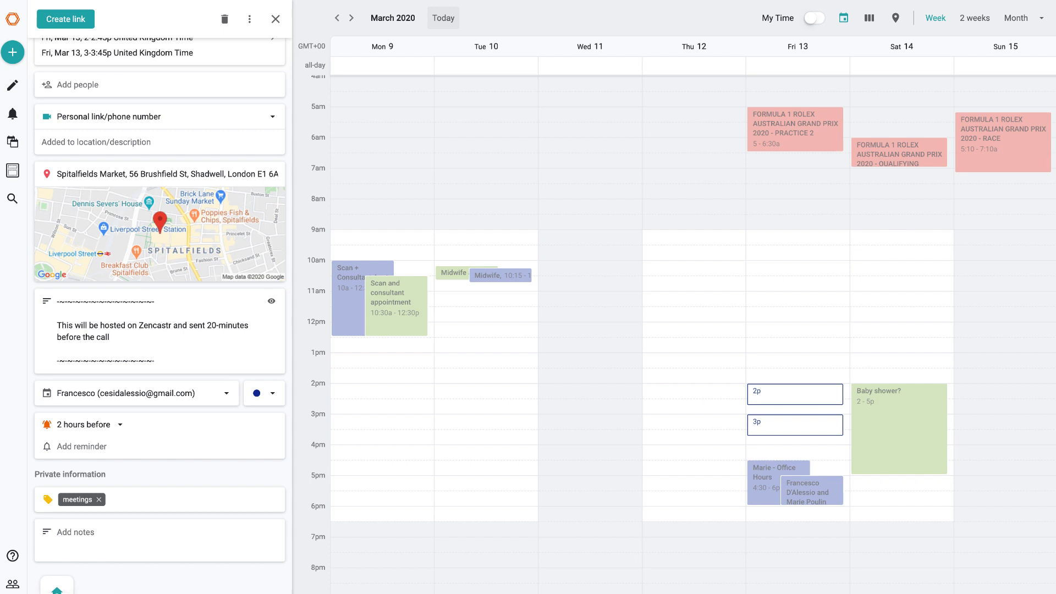
pyautogui.moveTo(84, 27)
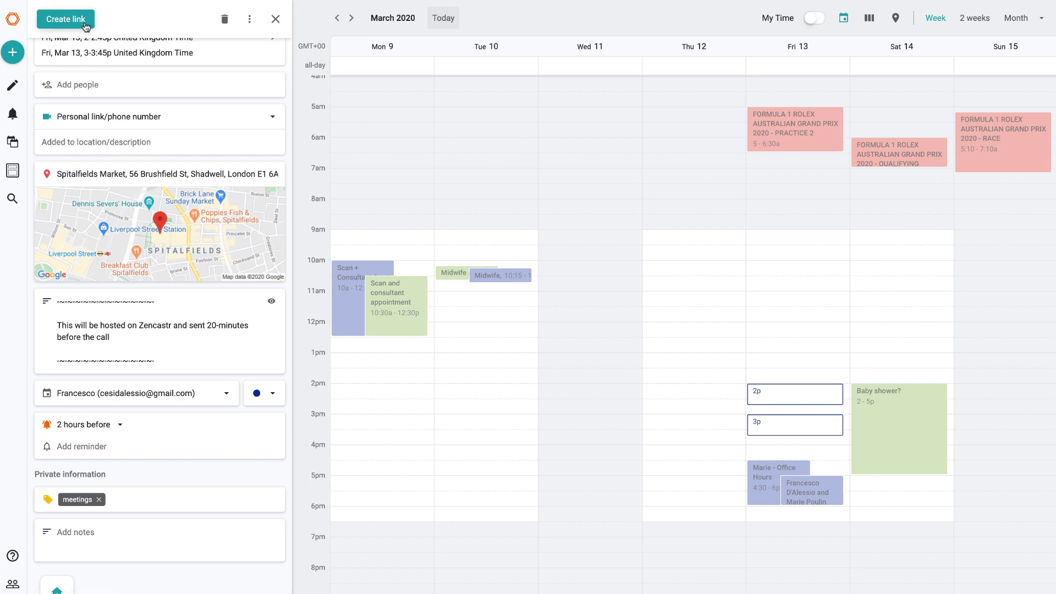
# - Create the Bob x Francesco scheduling link and copy its shareable address
pyautogui.click(65, 19)
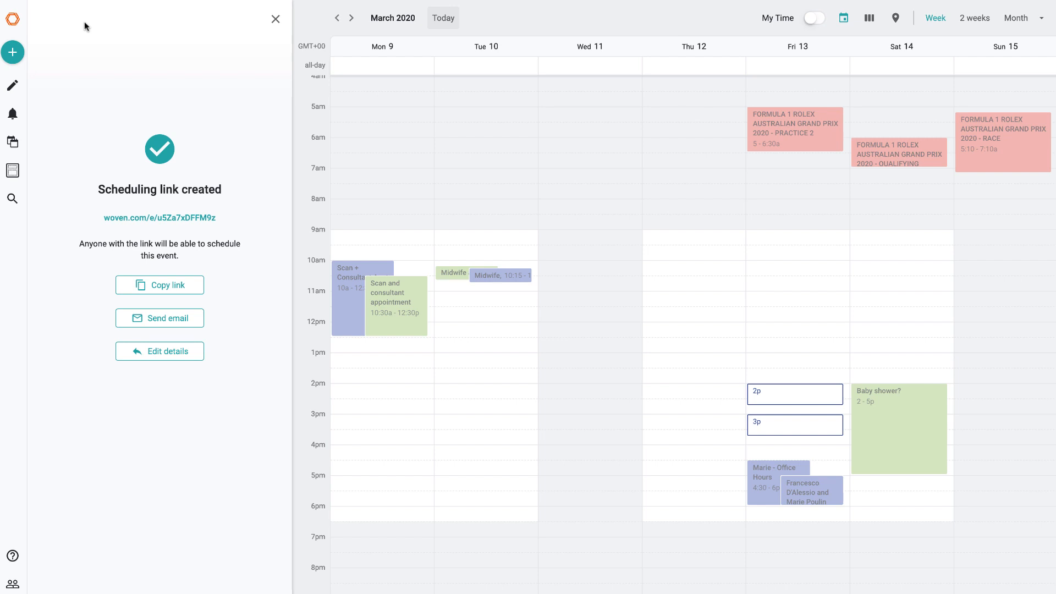
pyautogui.moveTo(112, 97)
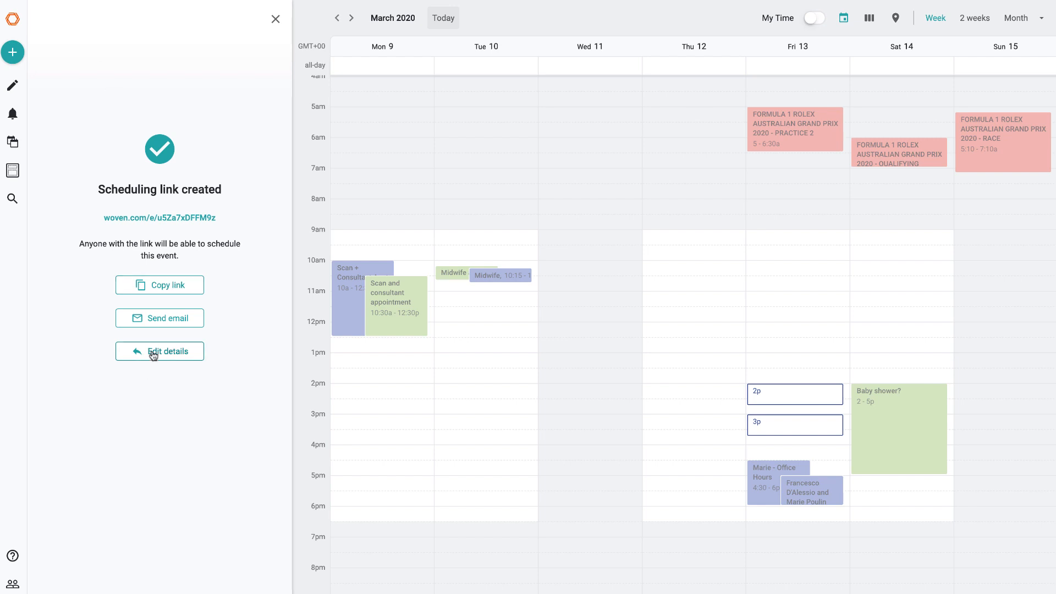
pyautogui.click(160, 285)
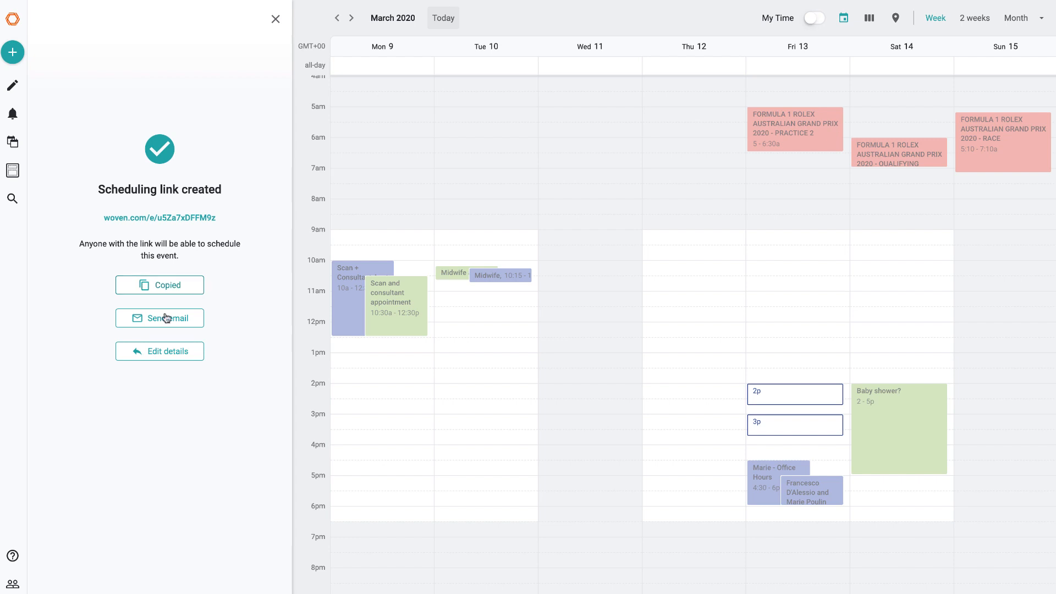
pyautogui.moveTo(168, 309)
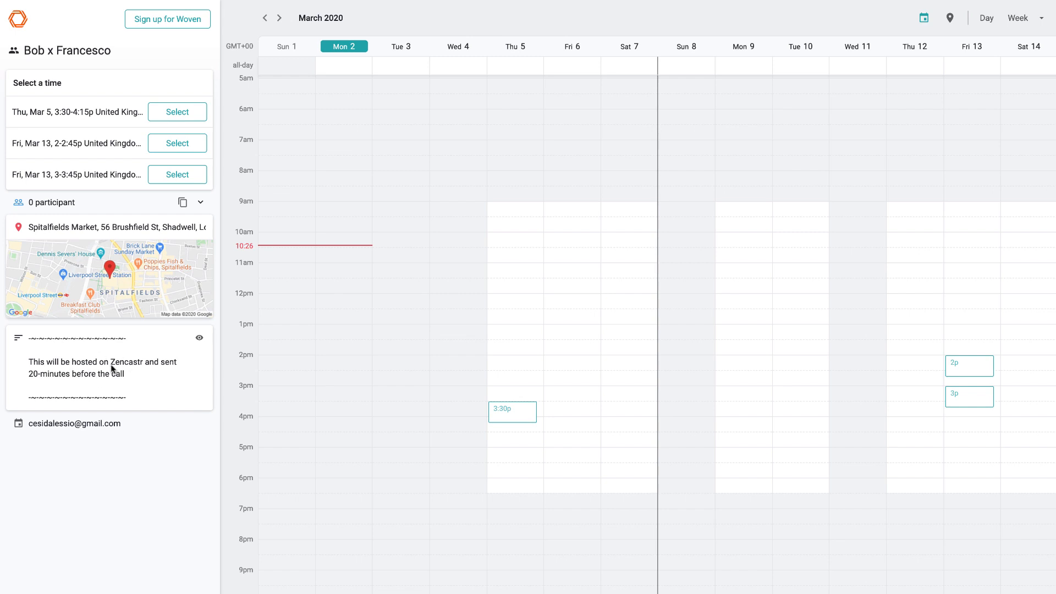
pyautogui.moveTo(399, 381)
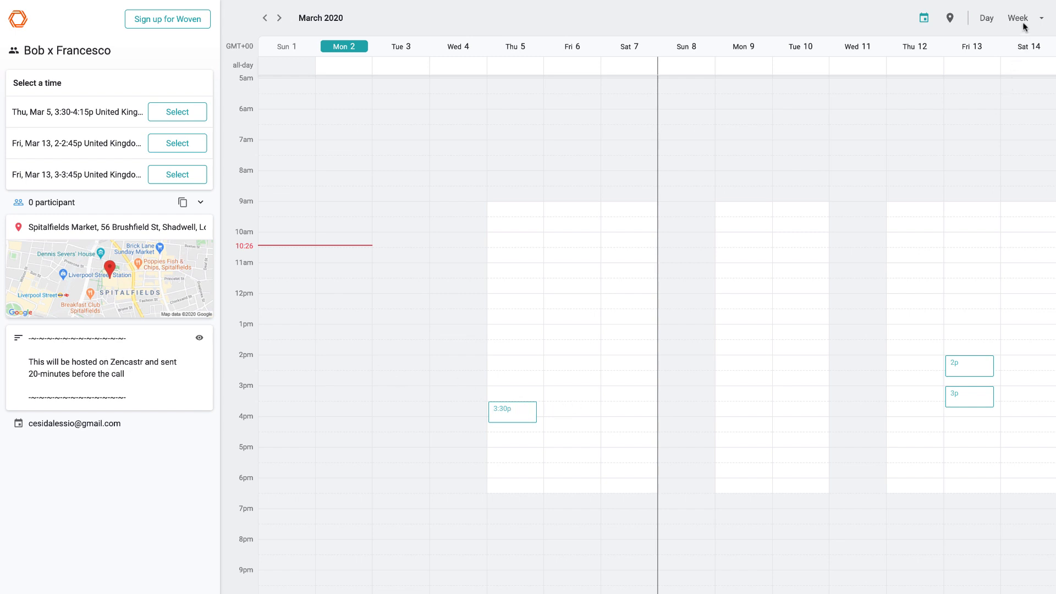
# - Switch the guest view to 2 weeks and select the Fri Mar 13, 2–2:45pm slot
pyautogui.click(1042, 19)
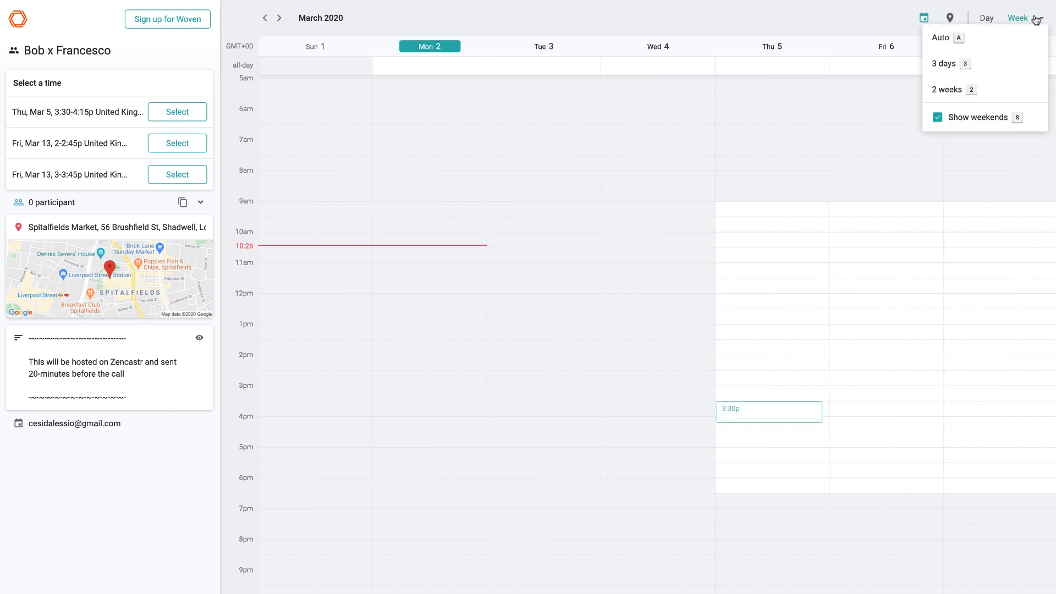
pyautogui.click(946, 89)
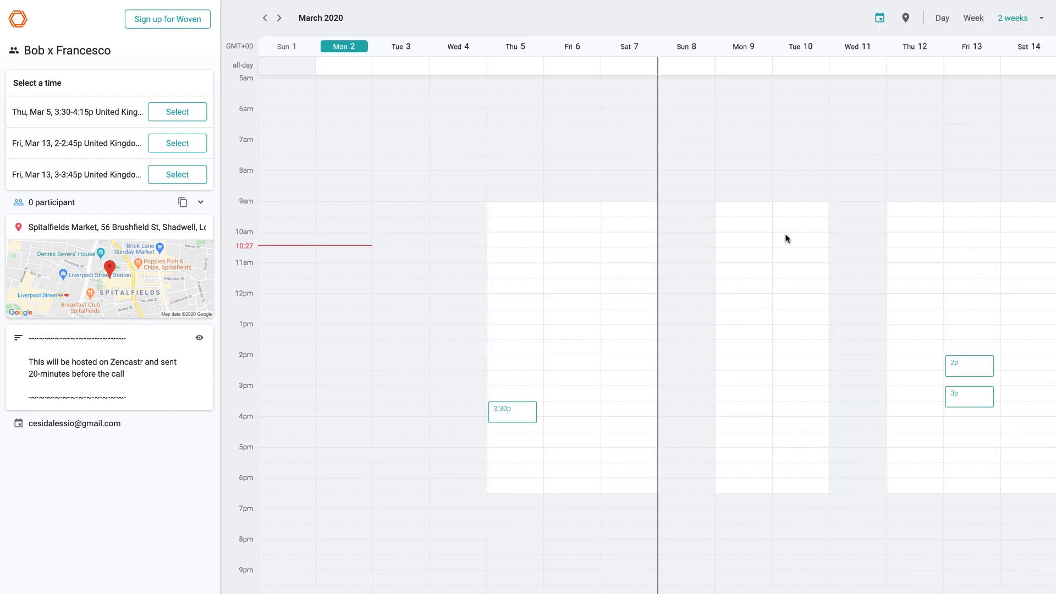
pyautogui.click(177, 143)
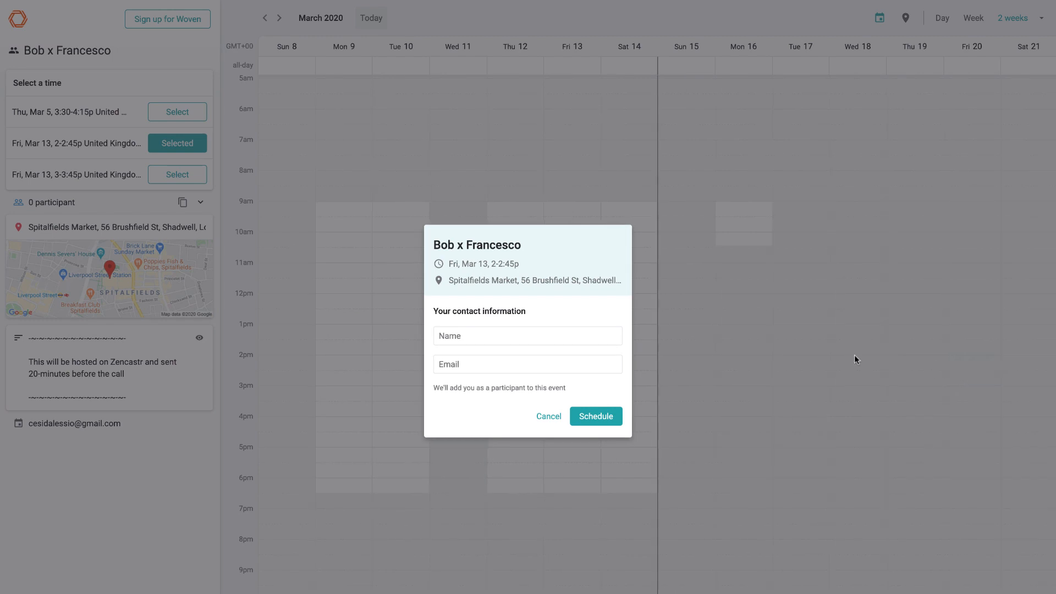
pyautogui.click(527, 336)
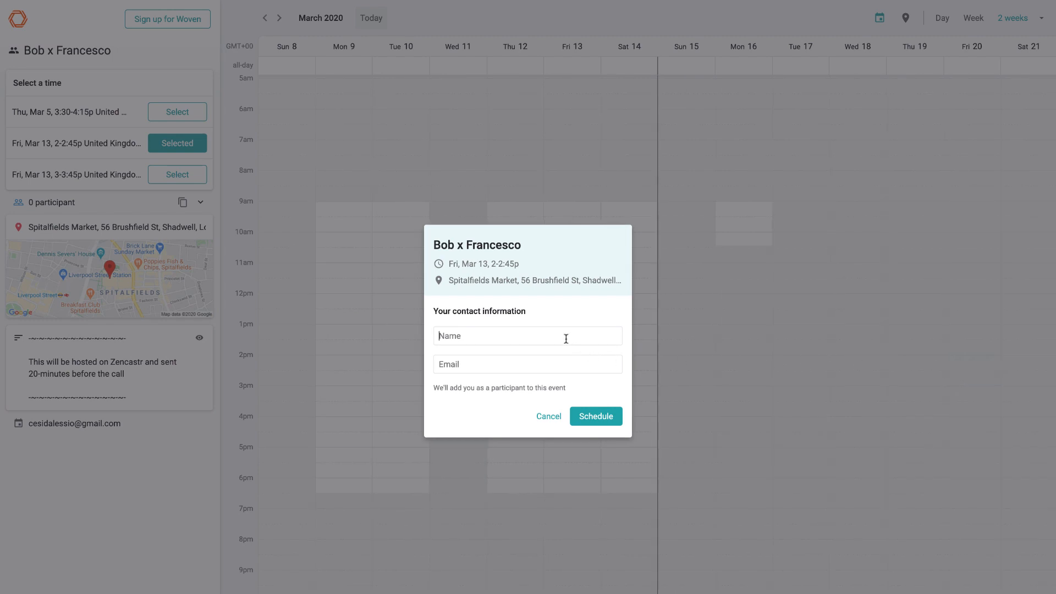
pyautogui.write('bob')
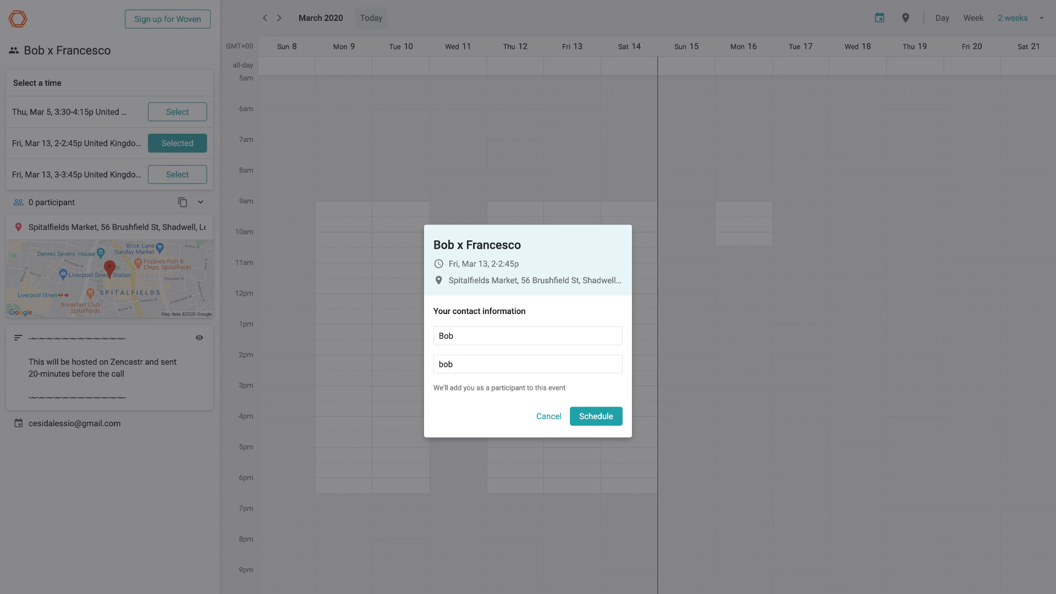
pyautogui.write('@bob.com')
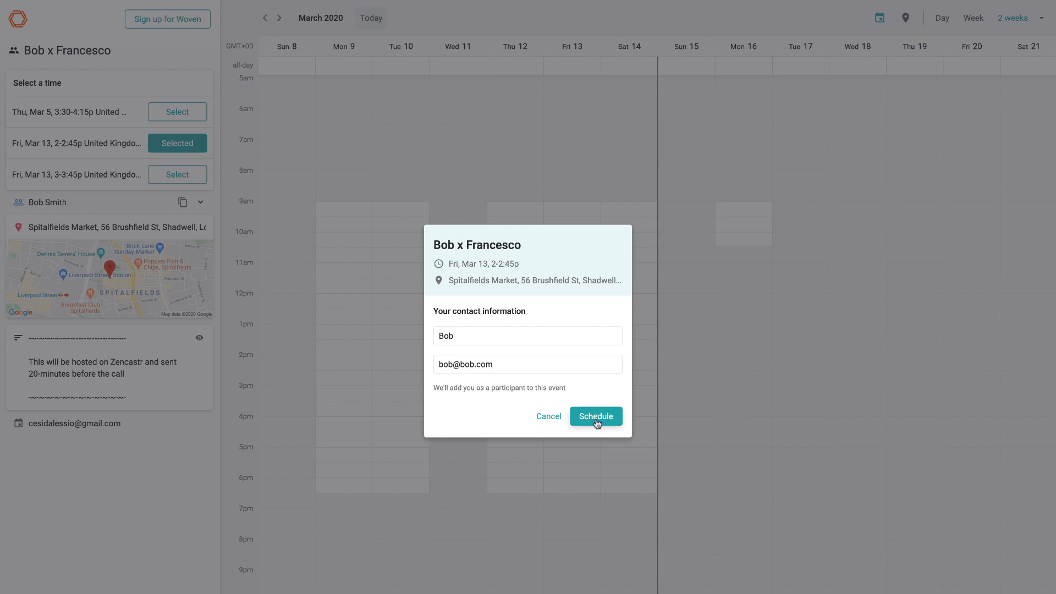
pyautogui.click(594, 416)
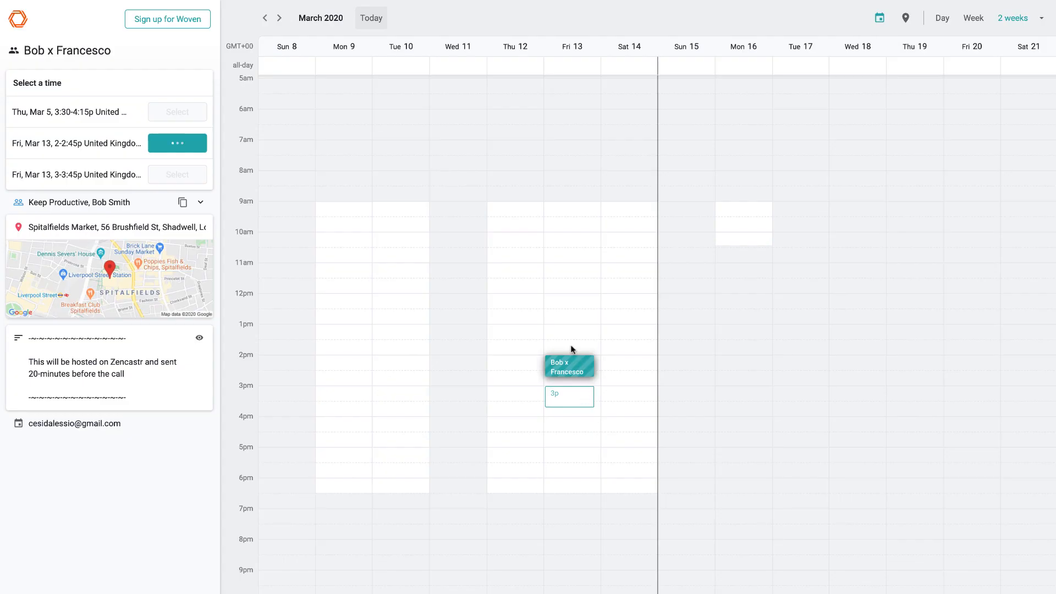
pyautogui.click(177, 143)
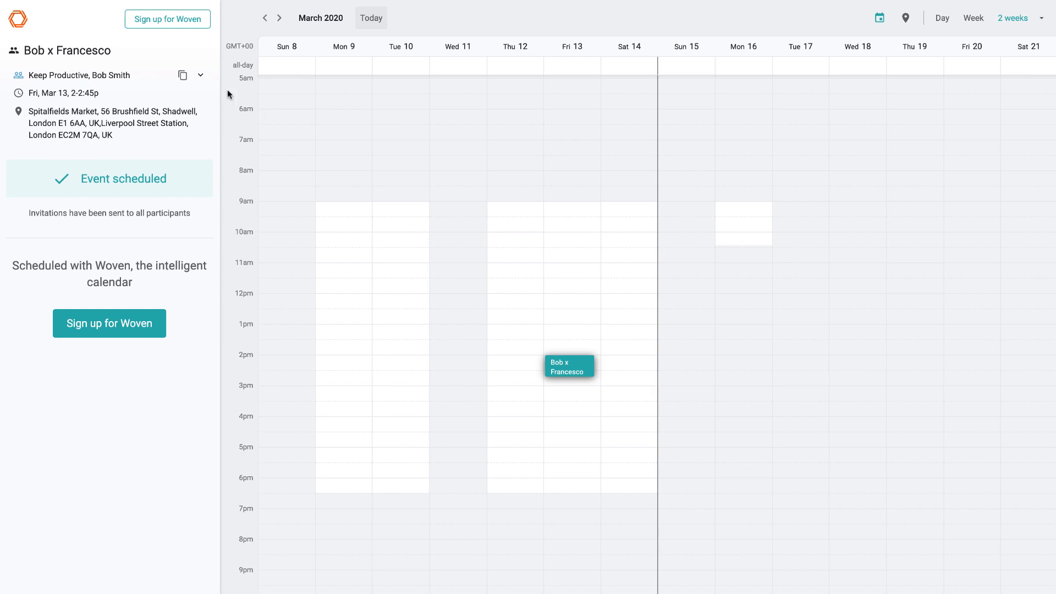
pyautogui.click(199, 74)
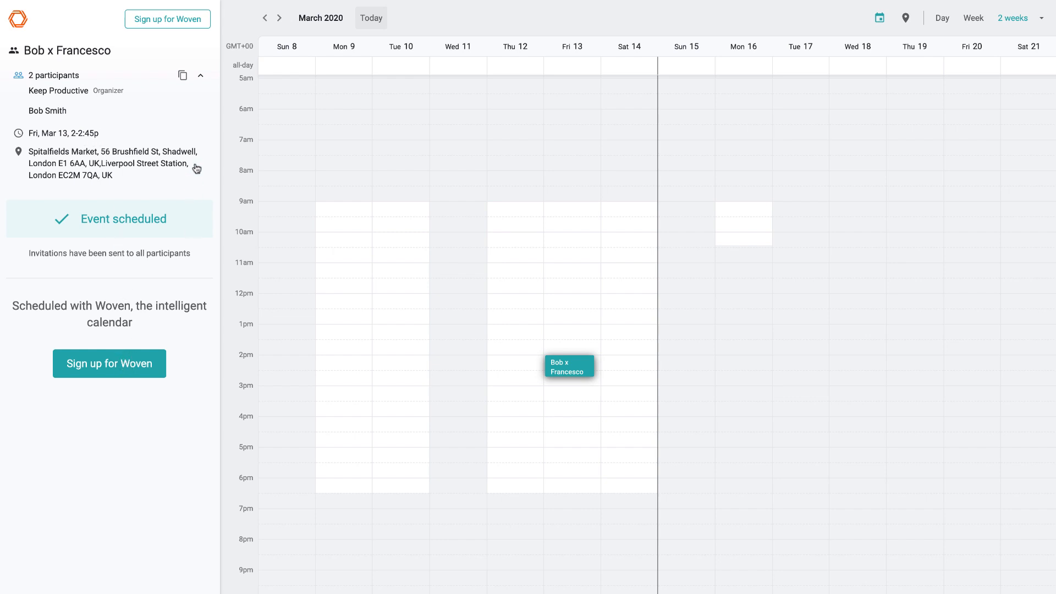
# - Open the booked Friday March 13 Bob x Francesco event and expand its participants
pyautogui.click(569, 365)
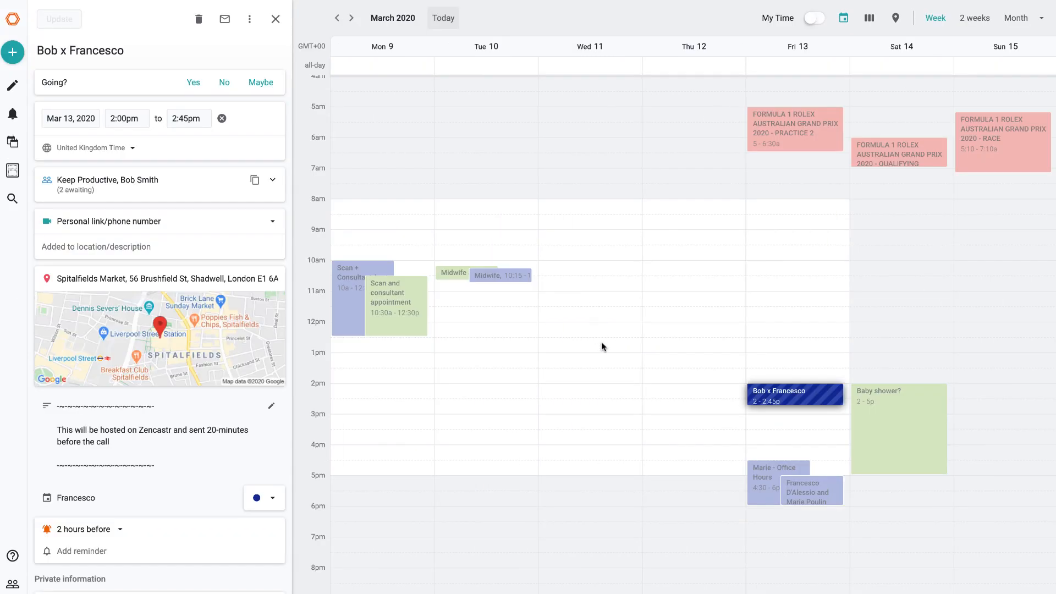
pyautogui.moveTo(276, 185)
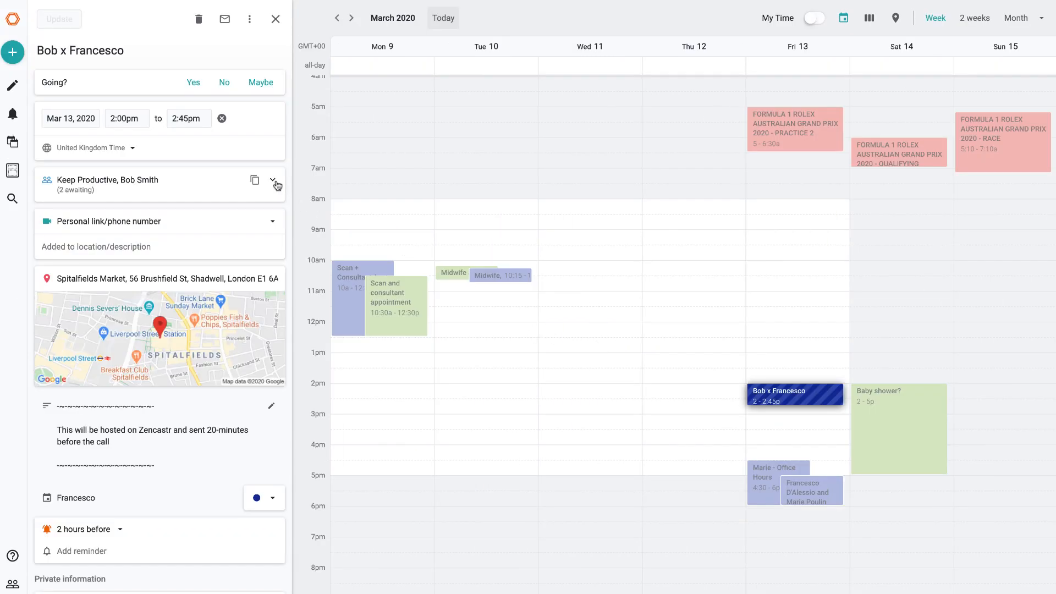
pyautogui.click(275, 184)
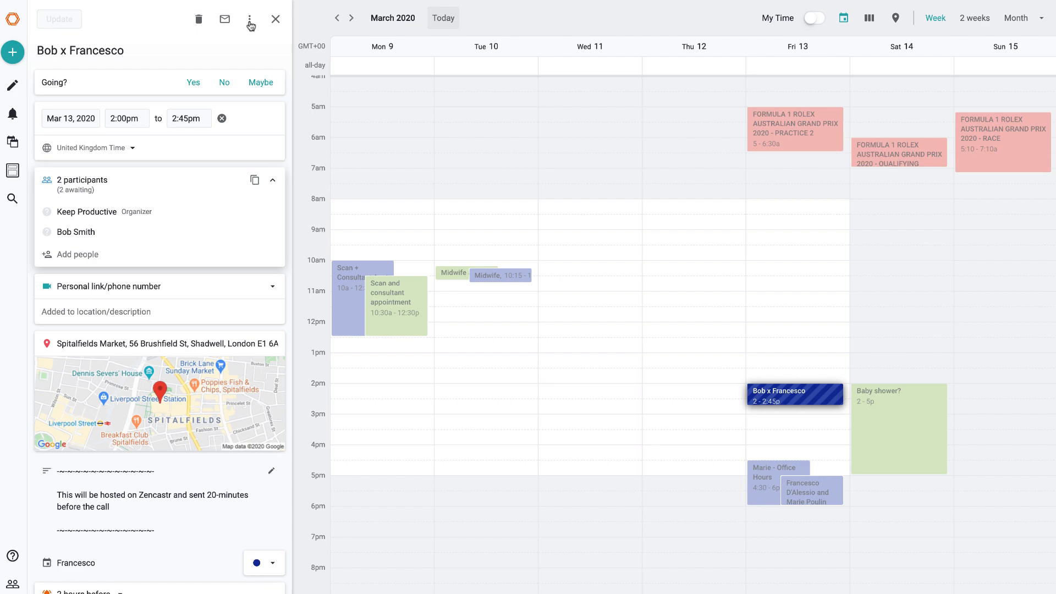
# - Use the event's more-actions menu to bring up the reschedule/cancel confirmation
pyautogui.click(250, 19)
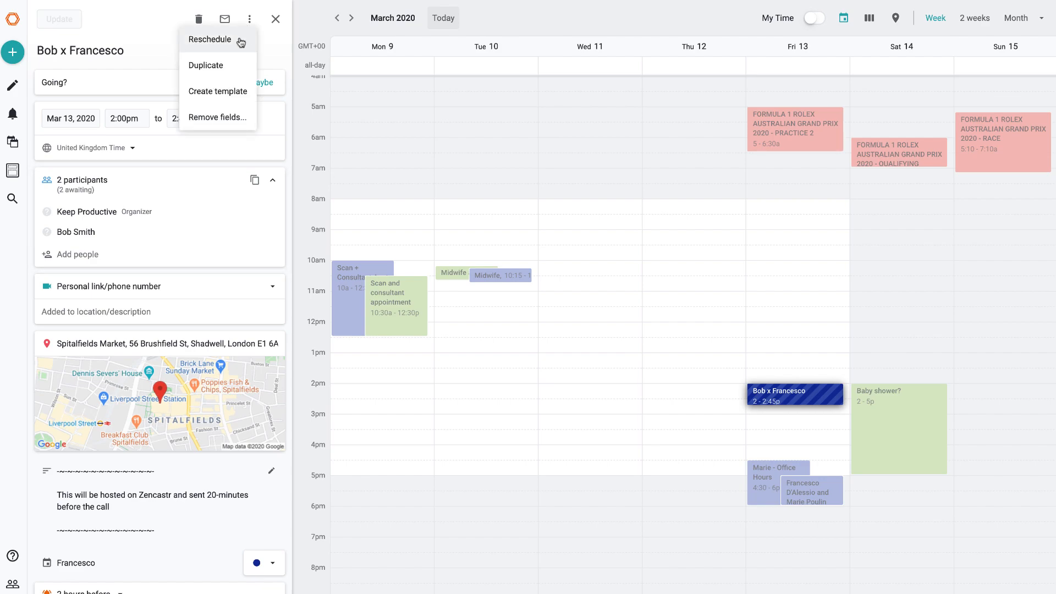
pyautogui.click(209, 40)
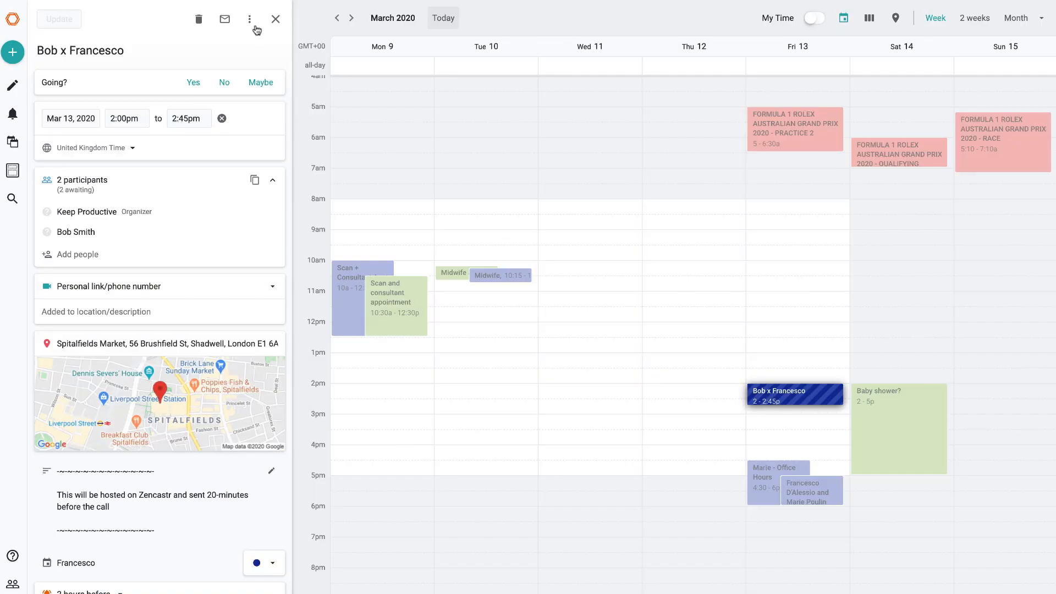
pyautogui.click(250, 19)
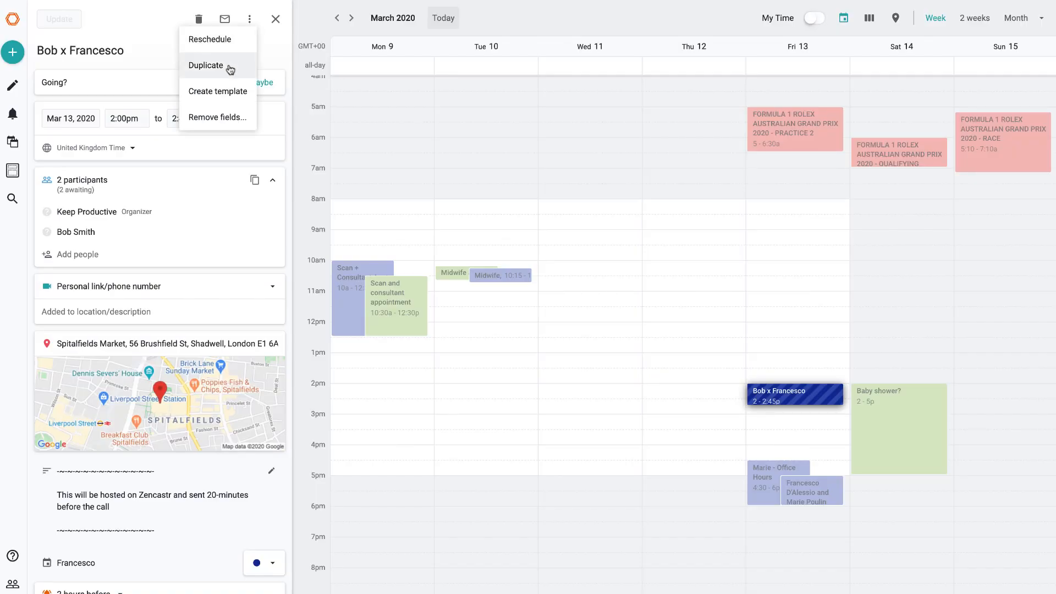
pyautogui.moveTo(251, 19)
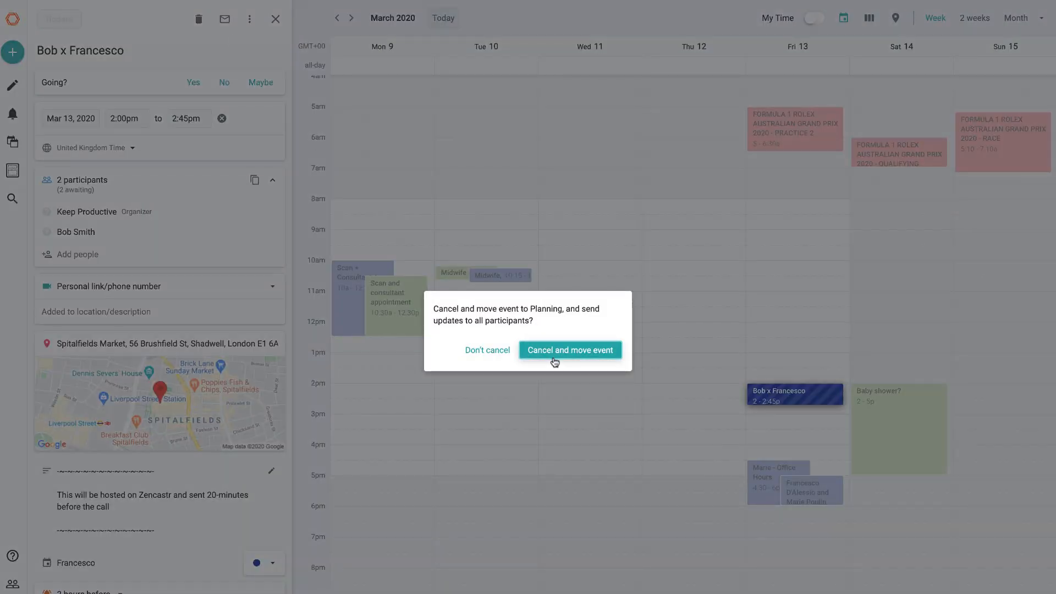
# - Cancel the event back to Planning and reopen the Bob x Francesco draft
pyautogui.click(569, 350)
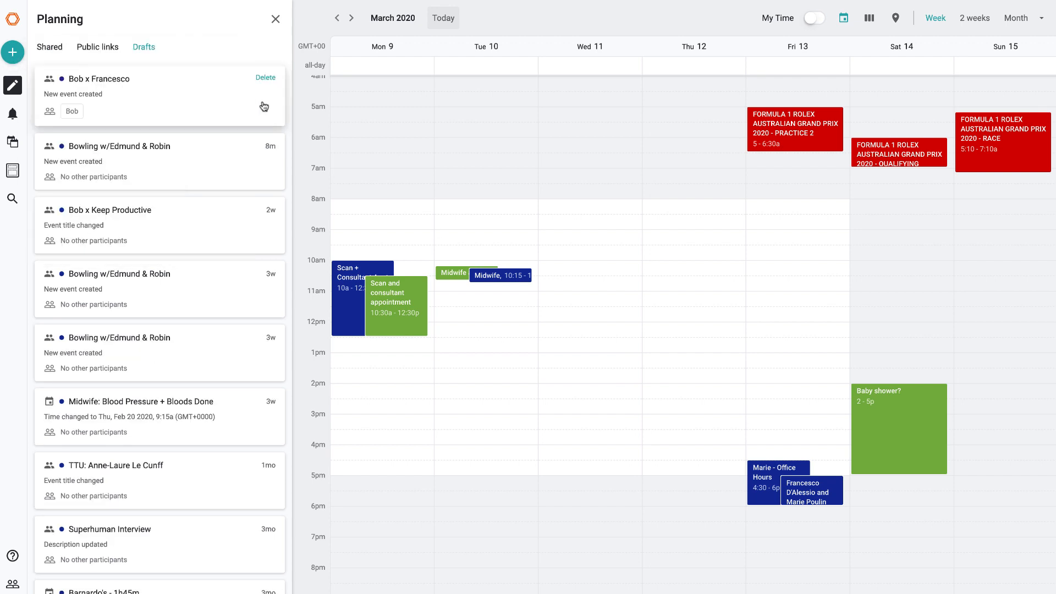
pyautogui.click(98, 80)
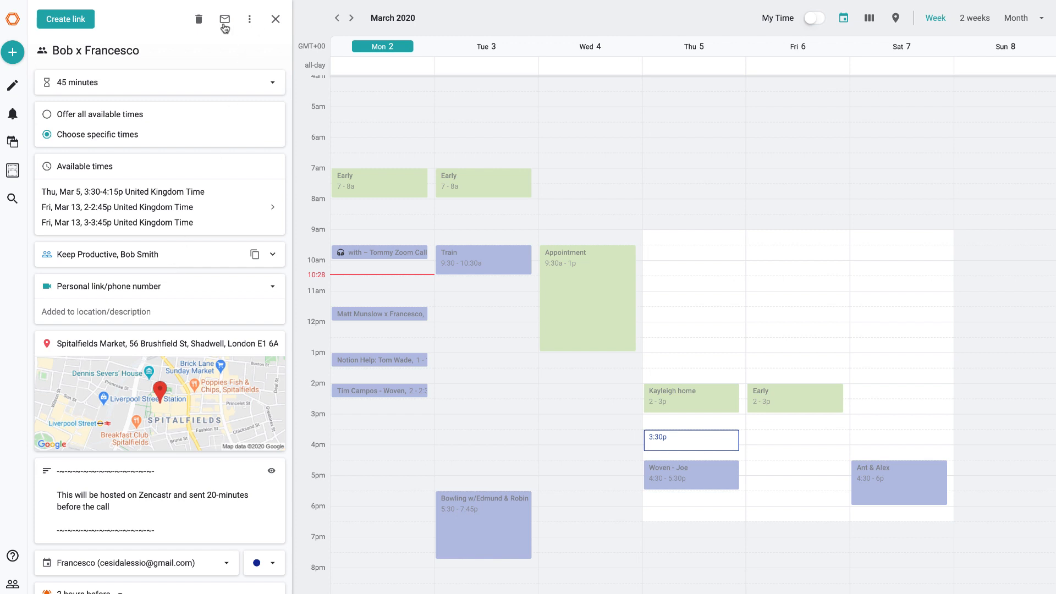
pyautogui.moveTo(470, 283)
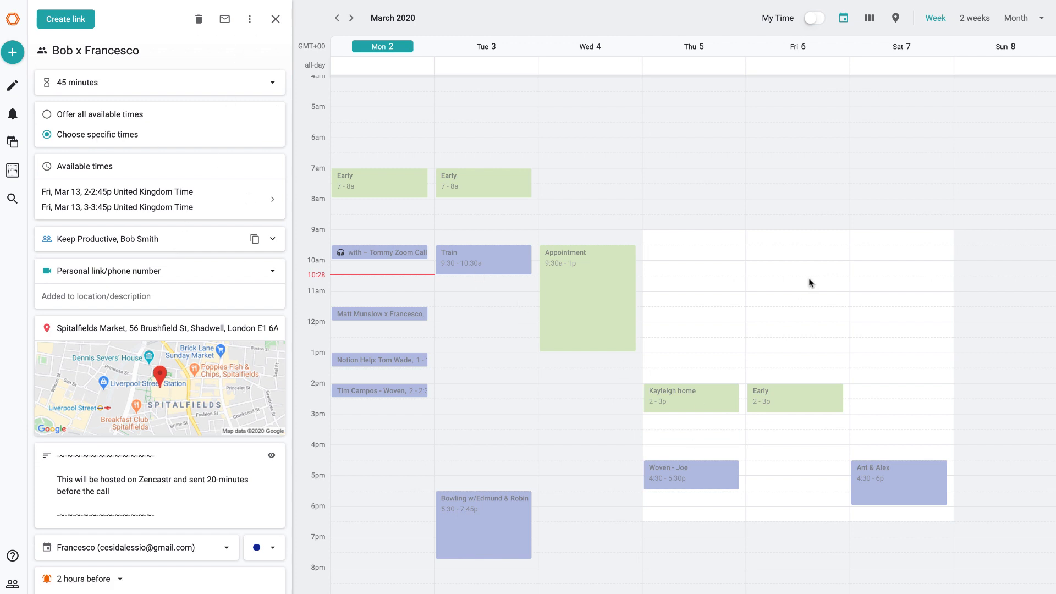
pyautogui.moveTo(452, 148)
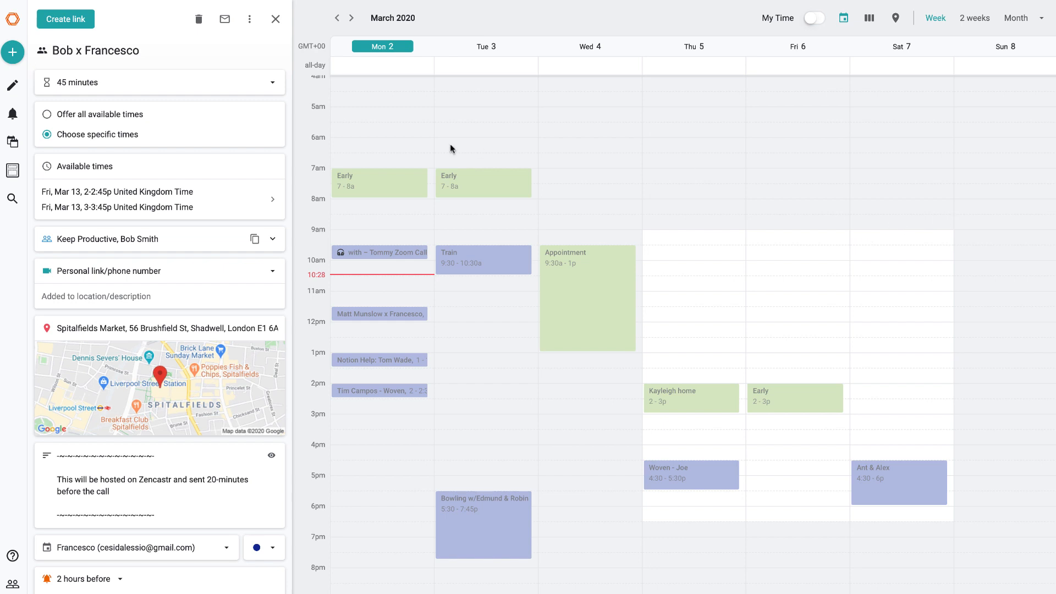
pyautogui.moveTo(275, 19)
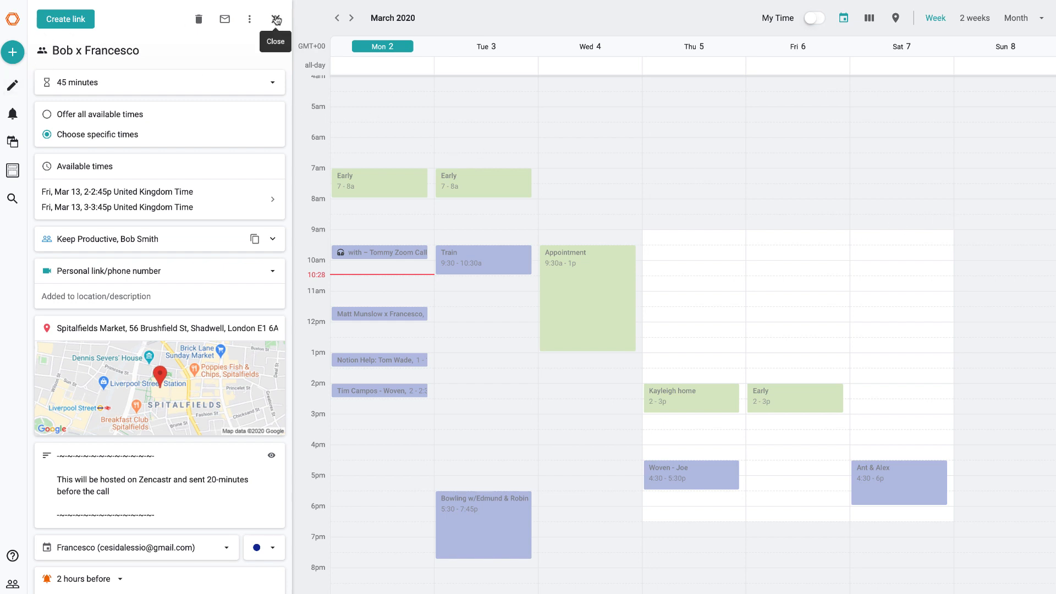
# - Close the editor and save the Bob x Francesco link as a draft
pyautogui.click(275, 19)
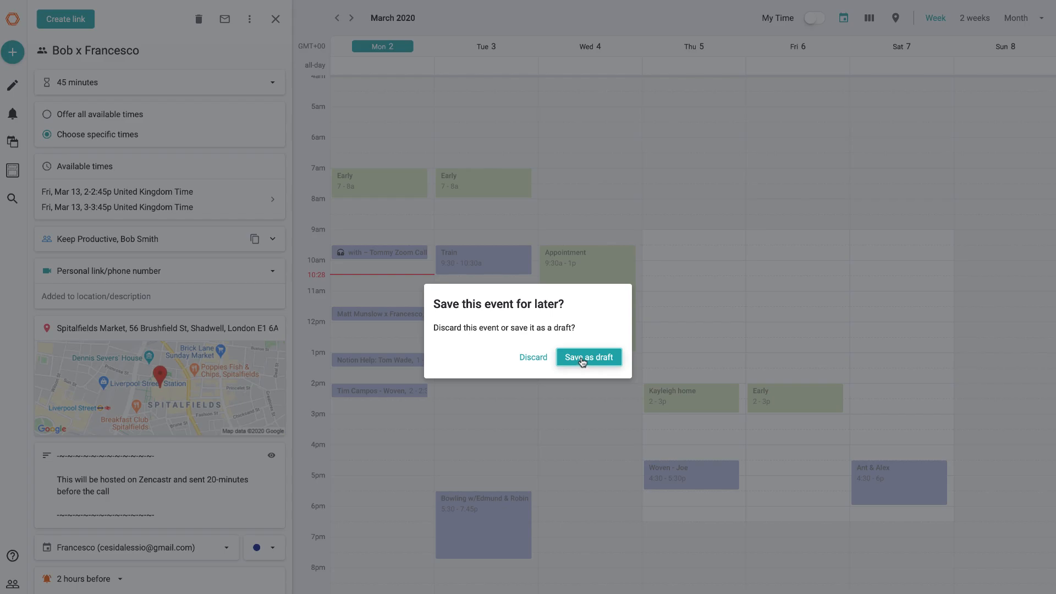
pyautogui.click(586, 357)
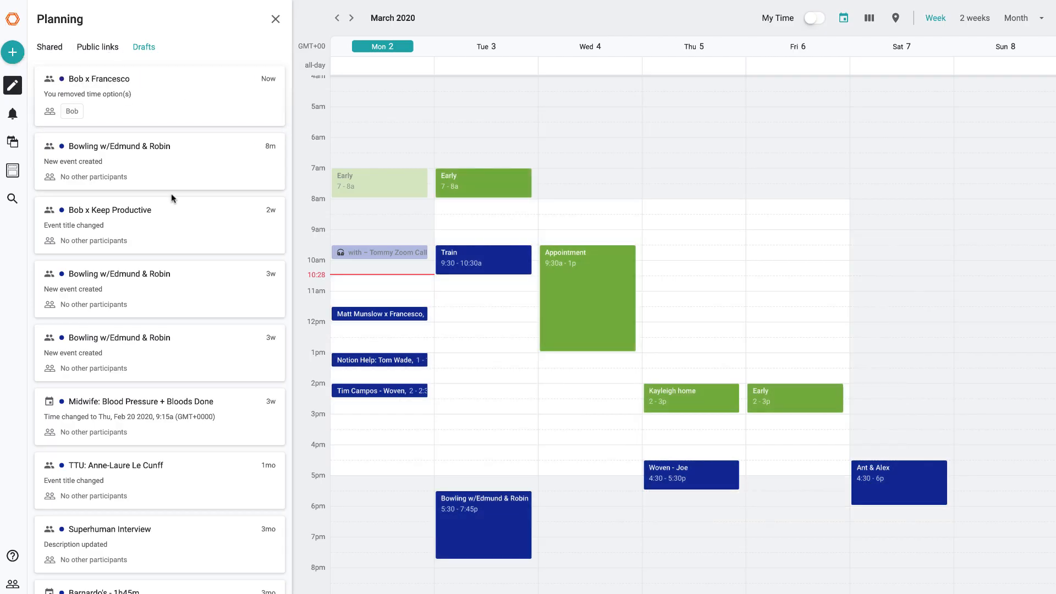
# - View the Shared links tab and the Updates feed showing Bob x Francesco under Planning
pyautogui.click(49, 47)
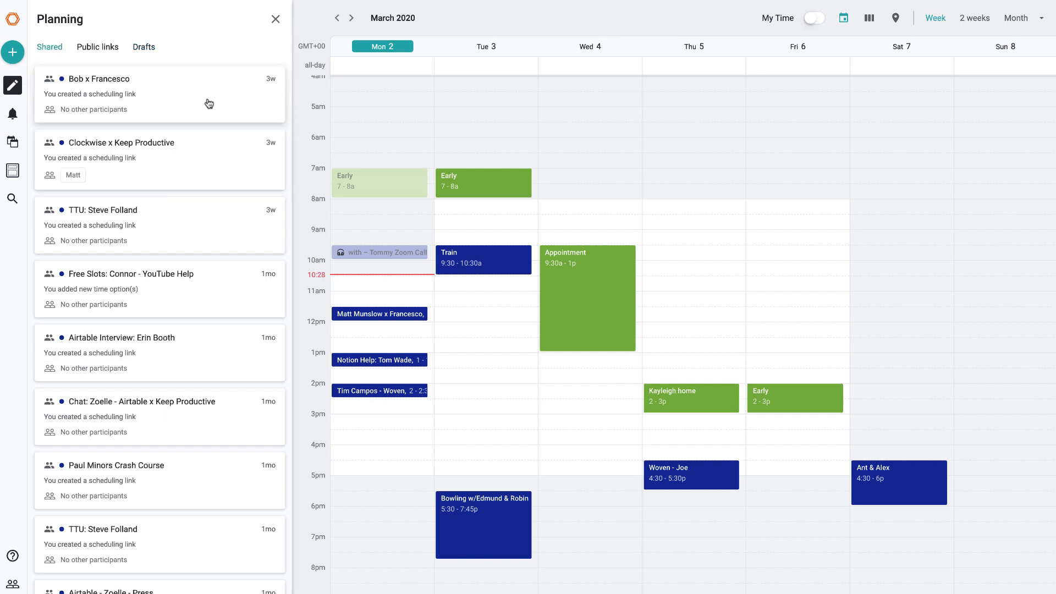
pyautogui.moveTo(180, 96)
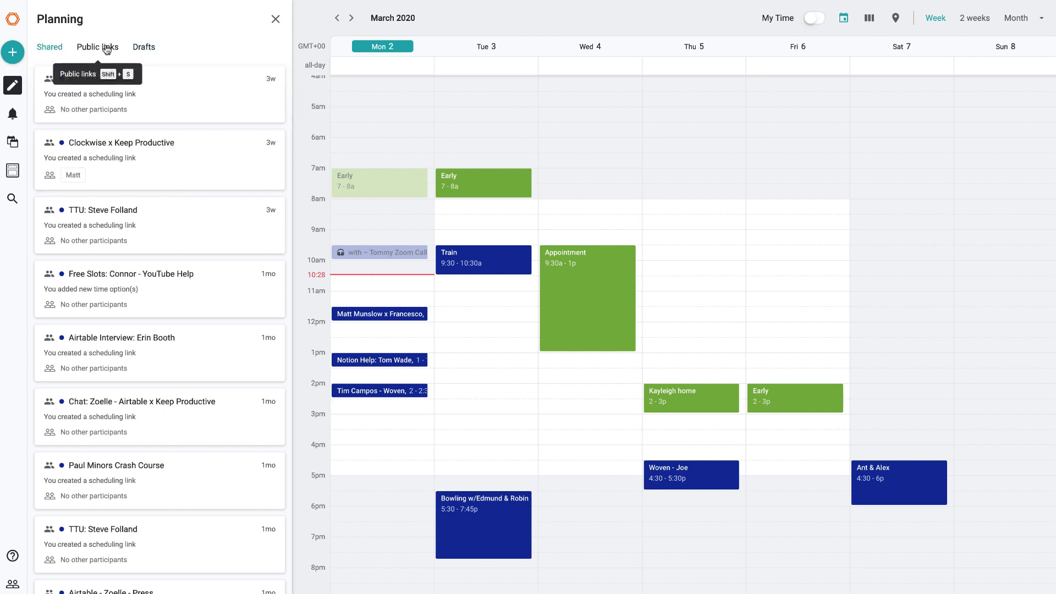
pyautogui.click(12, 114)
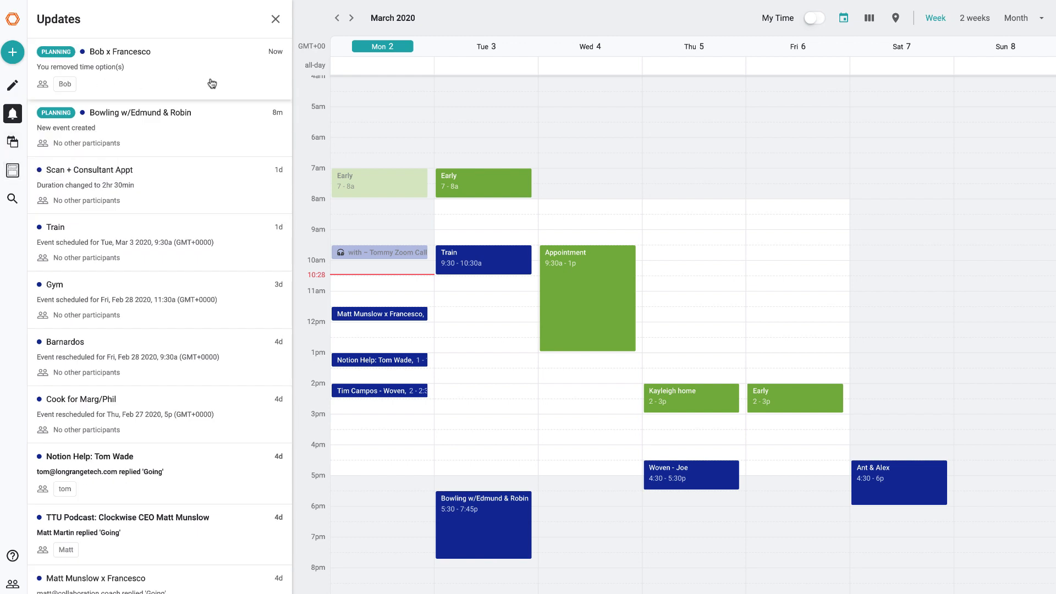
pyautogui.moveTo(58, 55)
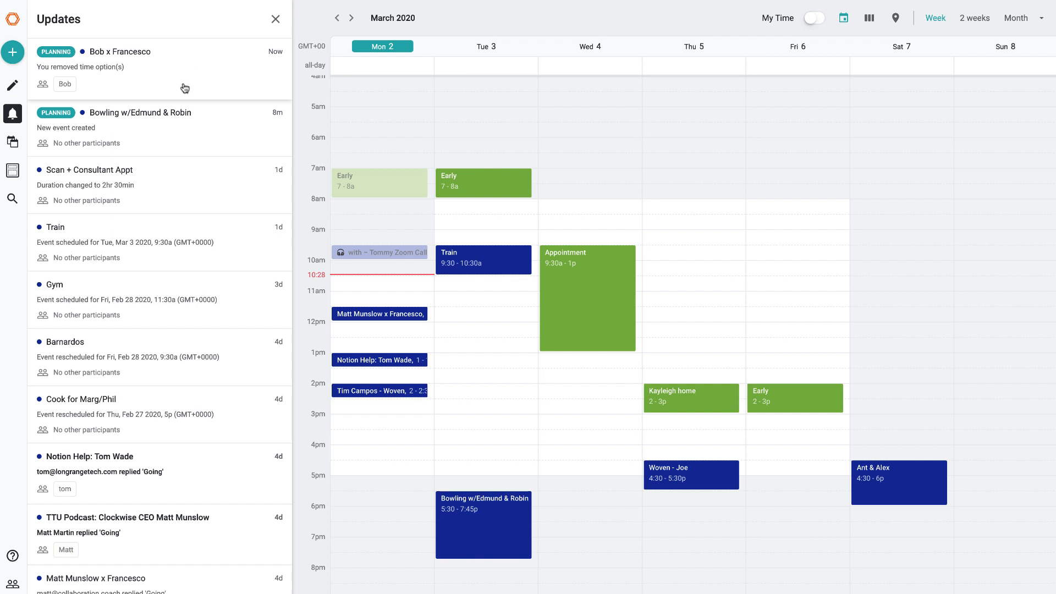
pyautogui.moveTo(159, 67)
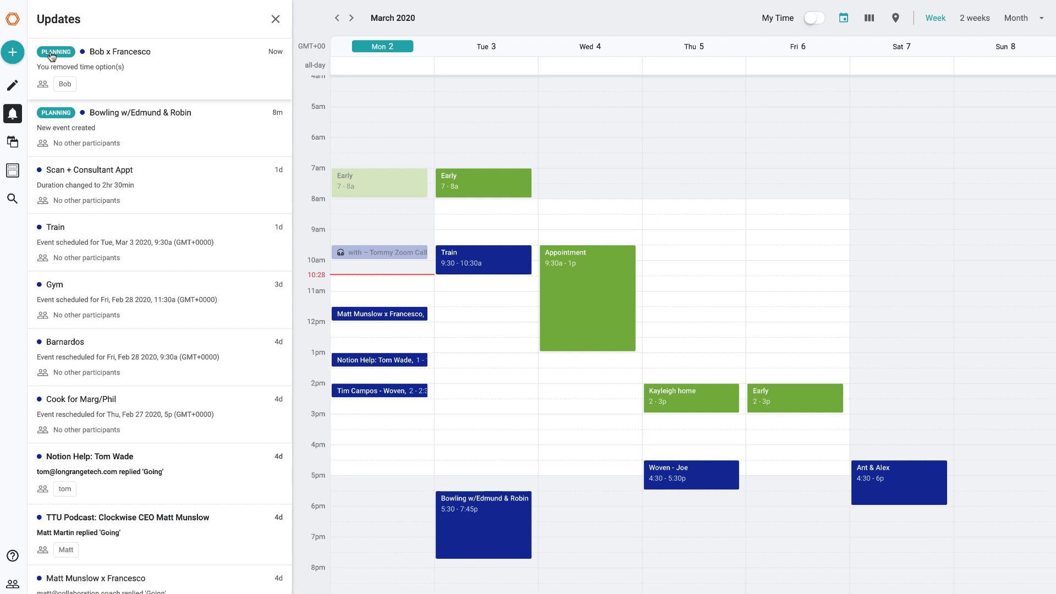
pyautogui.moveTo(464, 368)
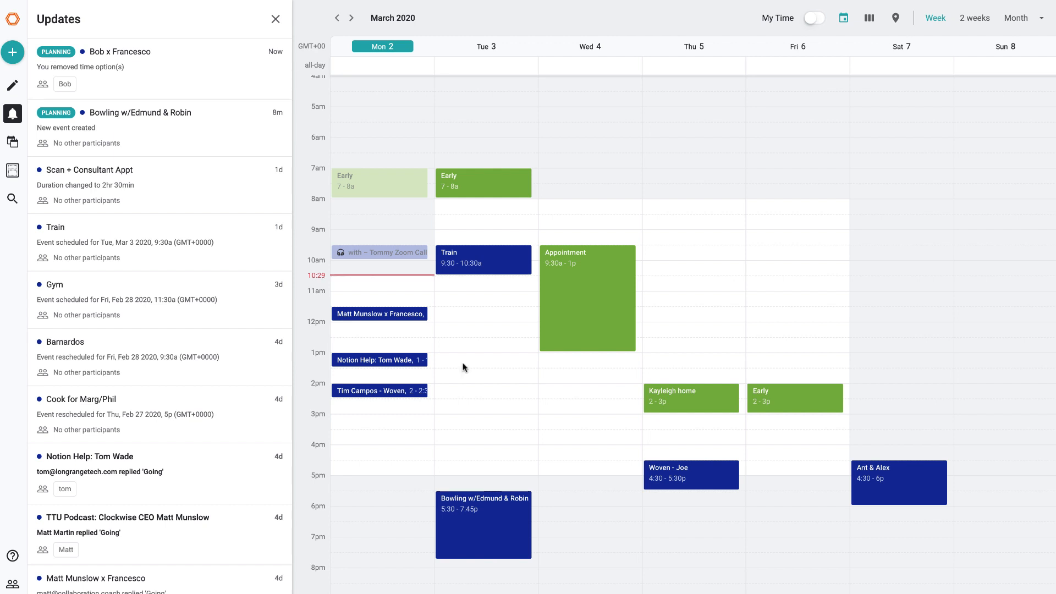